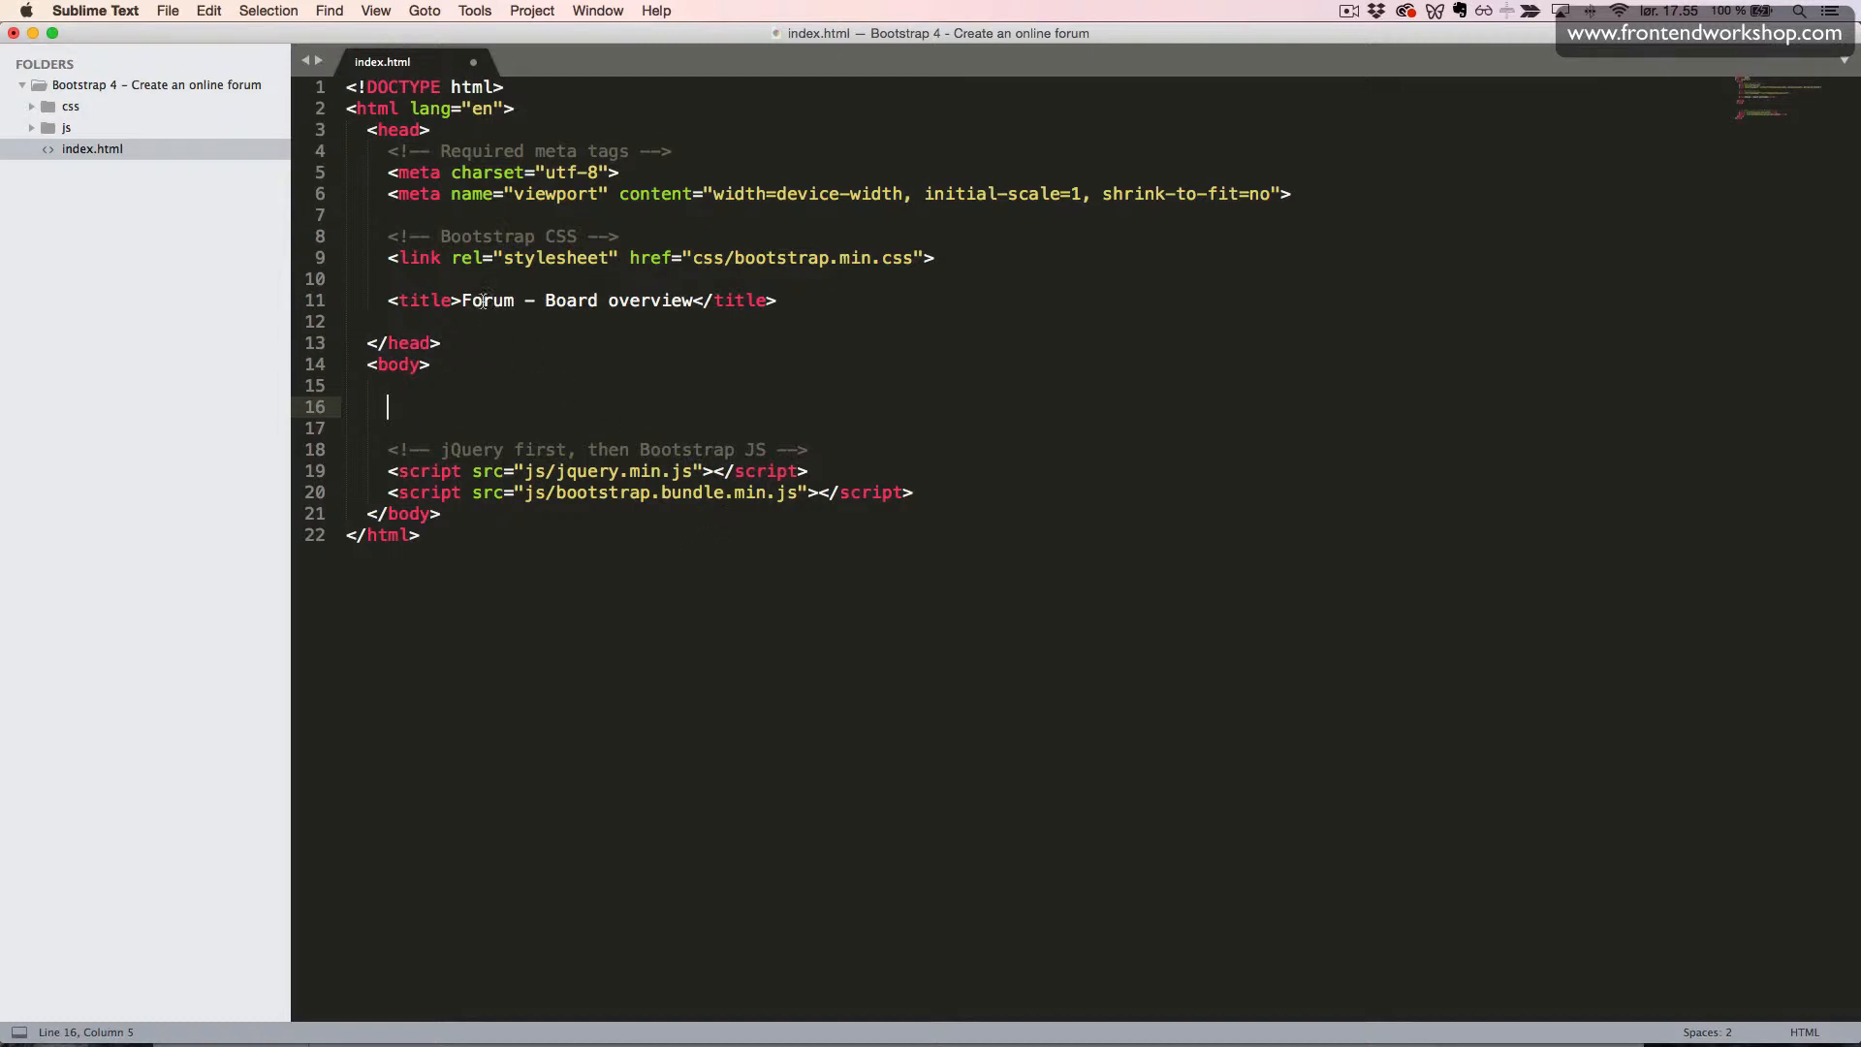
- Start a <nav class="navbar navbar-dark bg-dark"> element inside the body
click(520, 299)
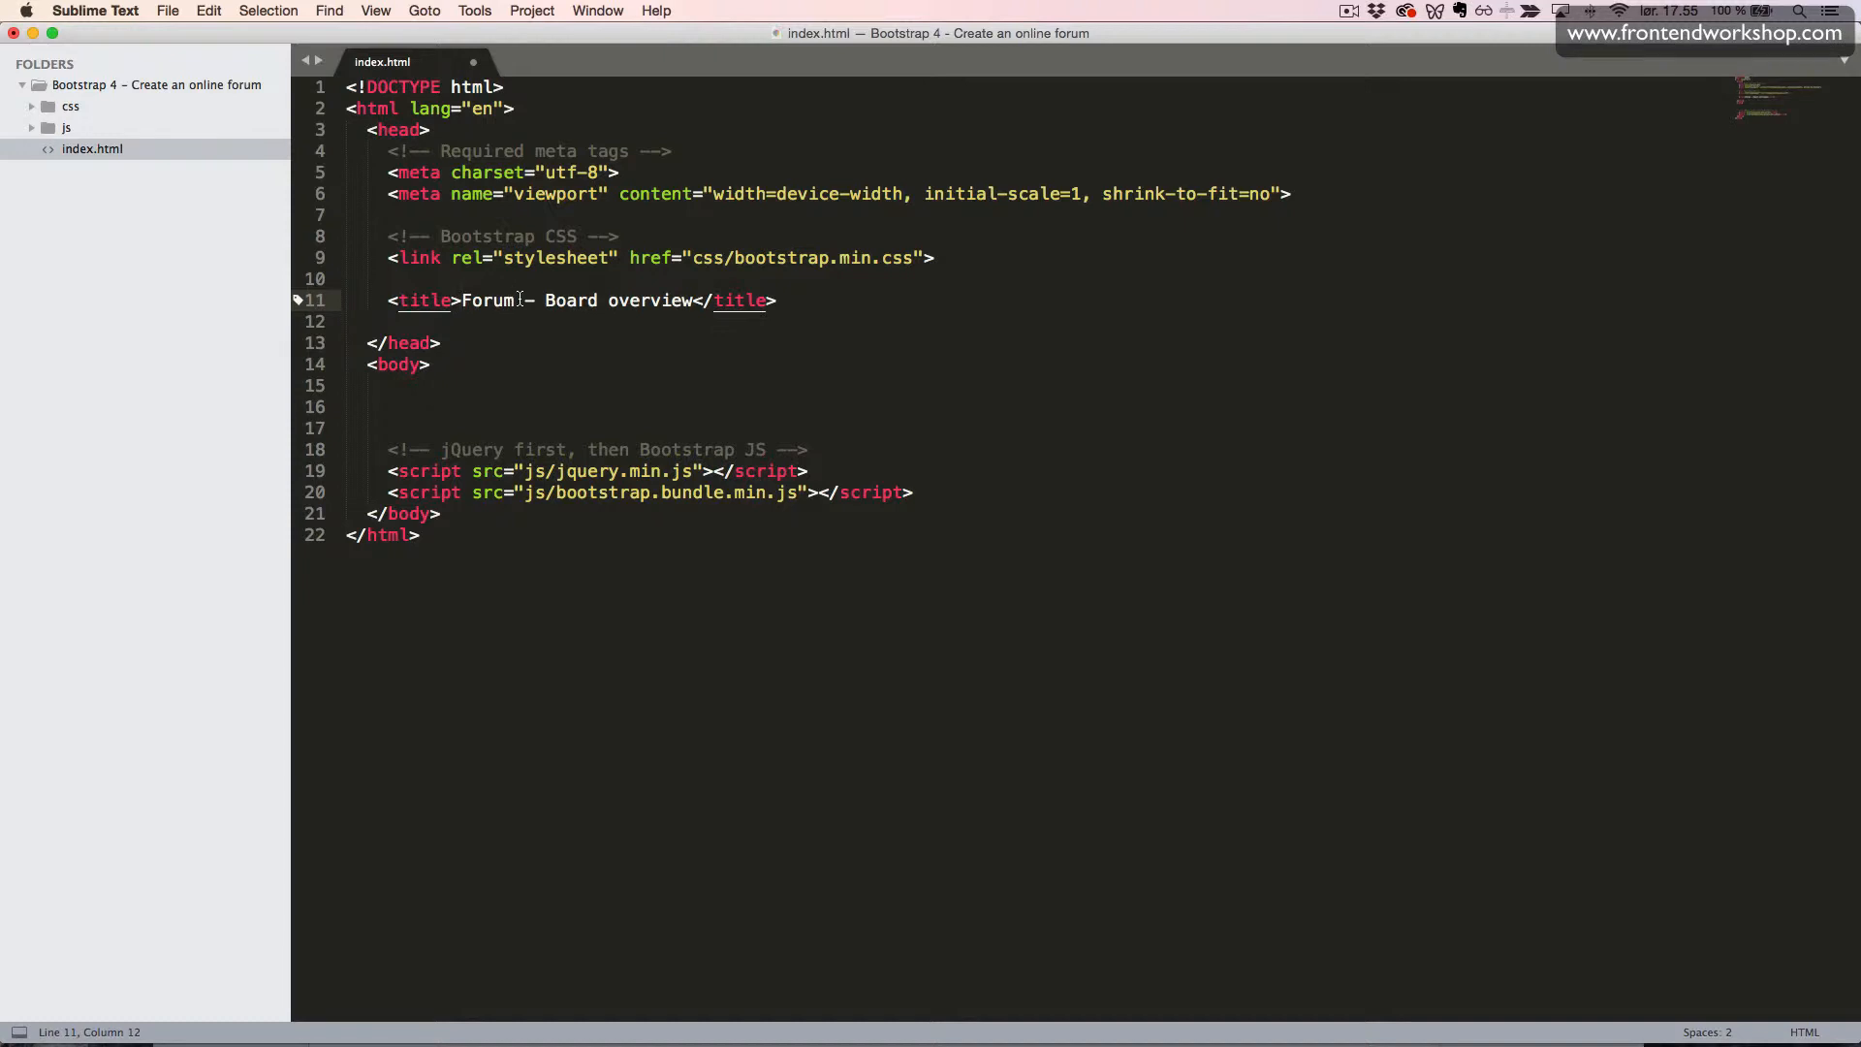
click(562, 407)
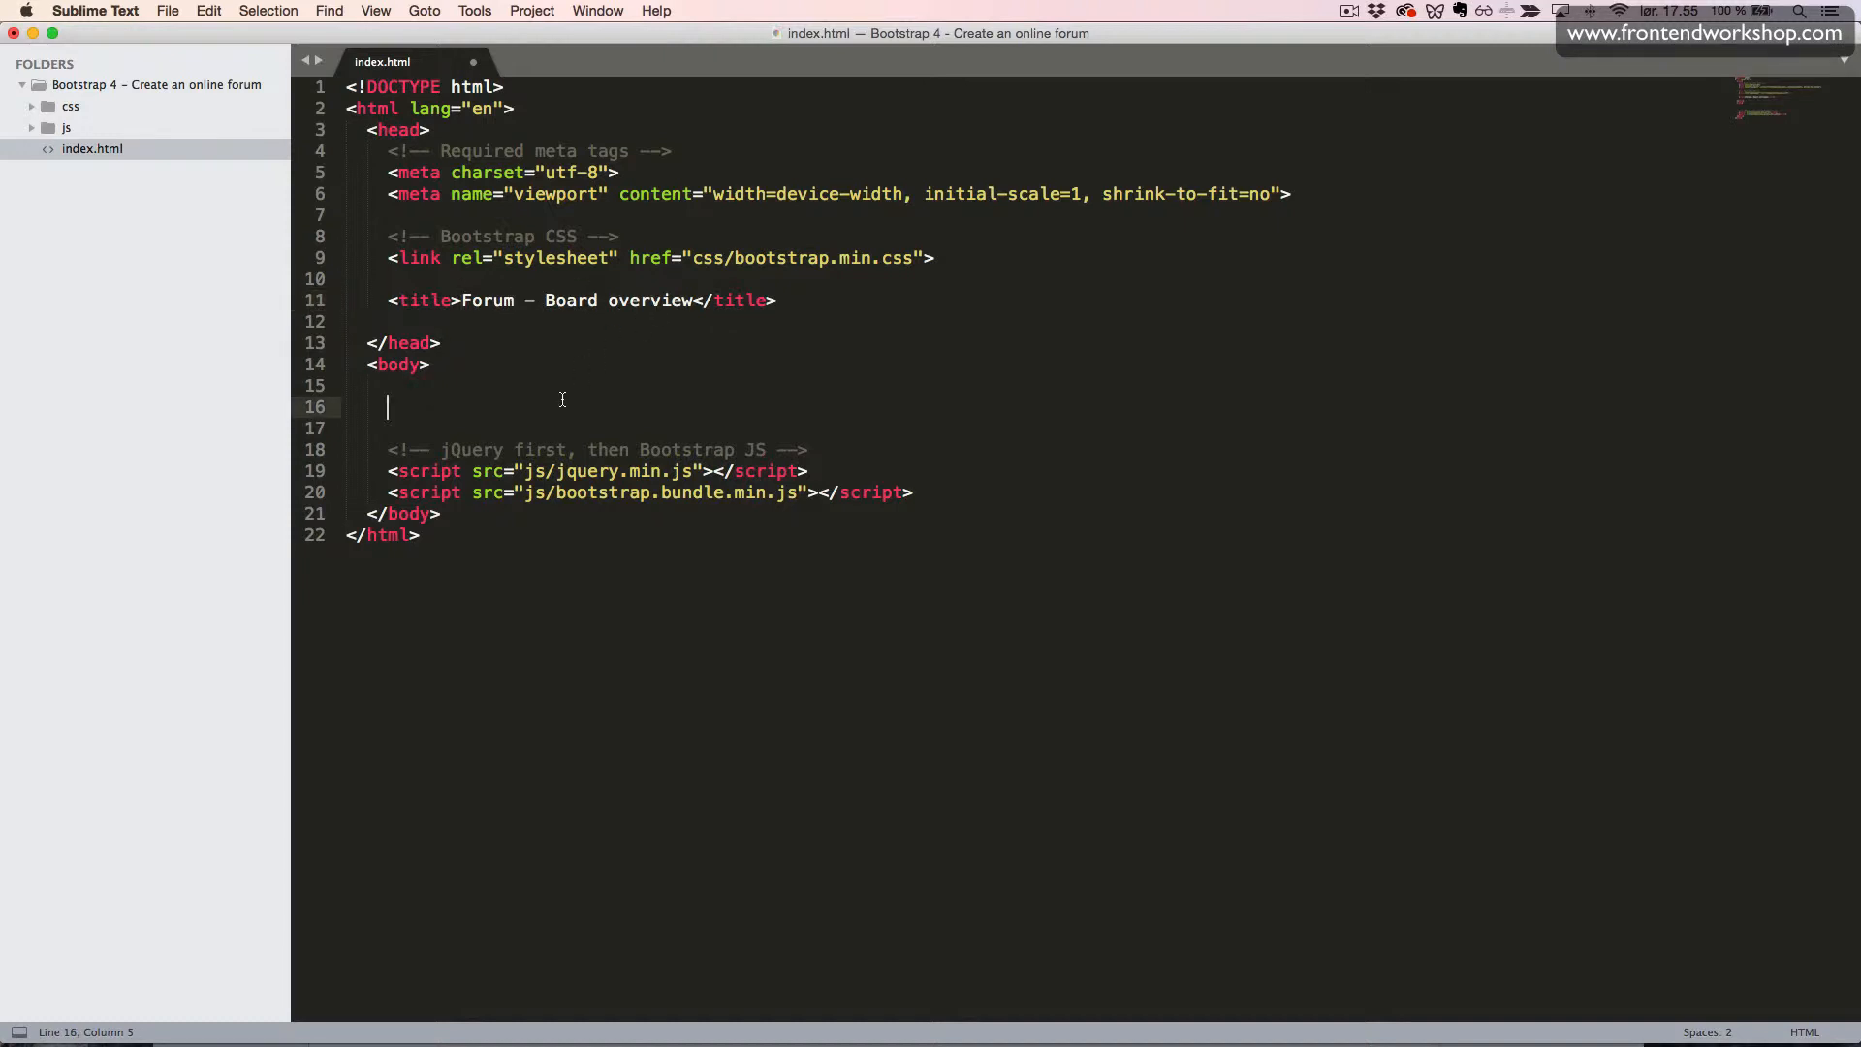
text(<nav)
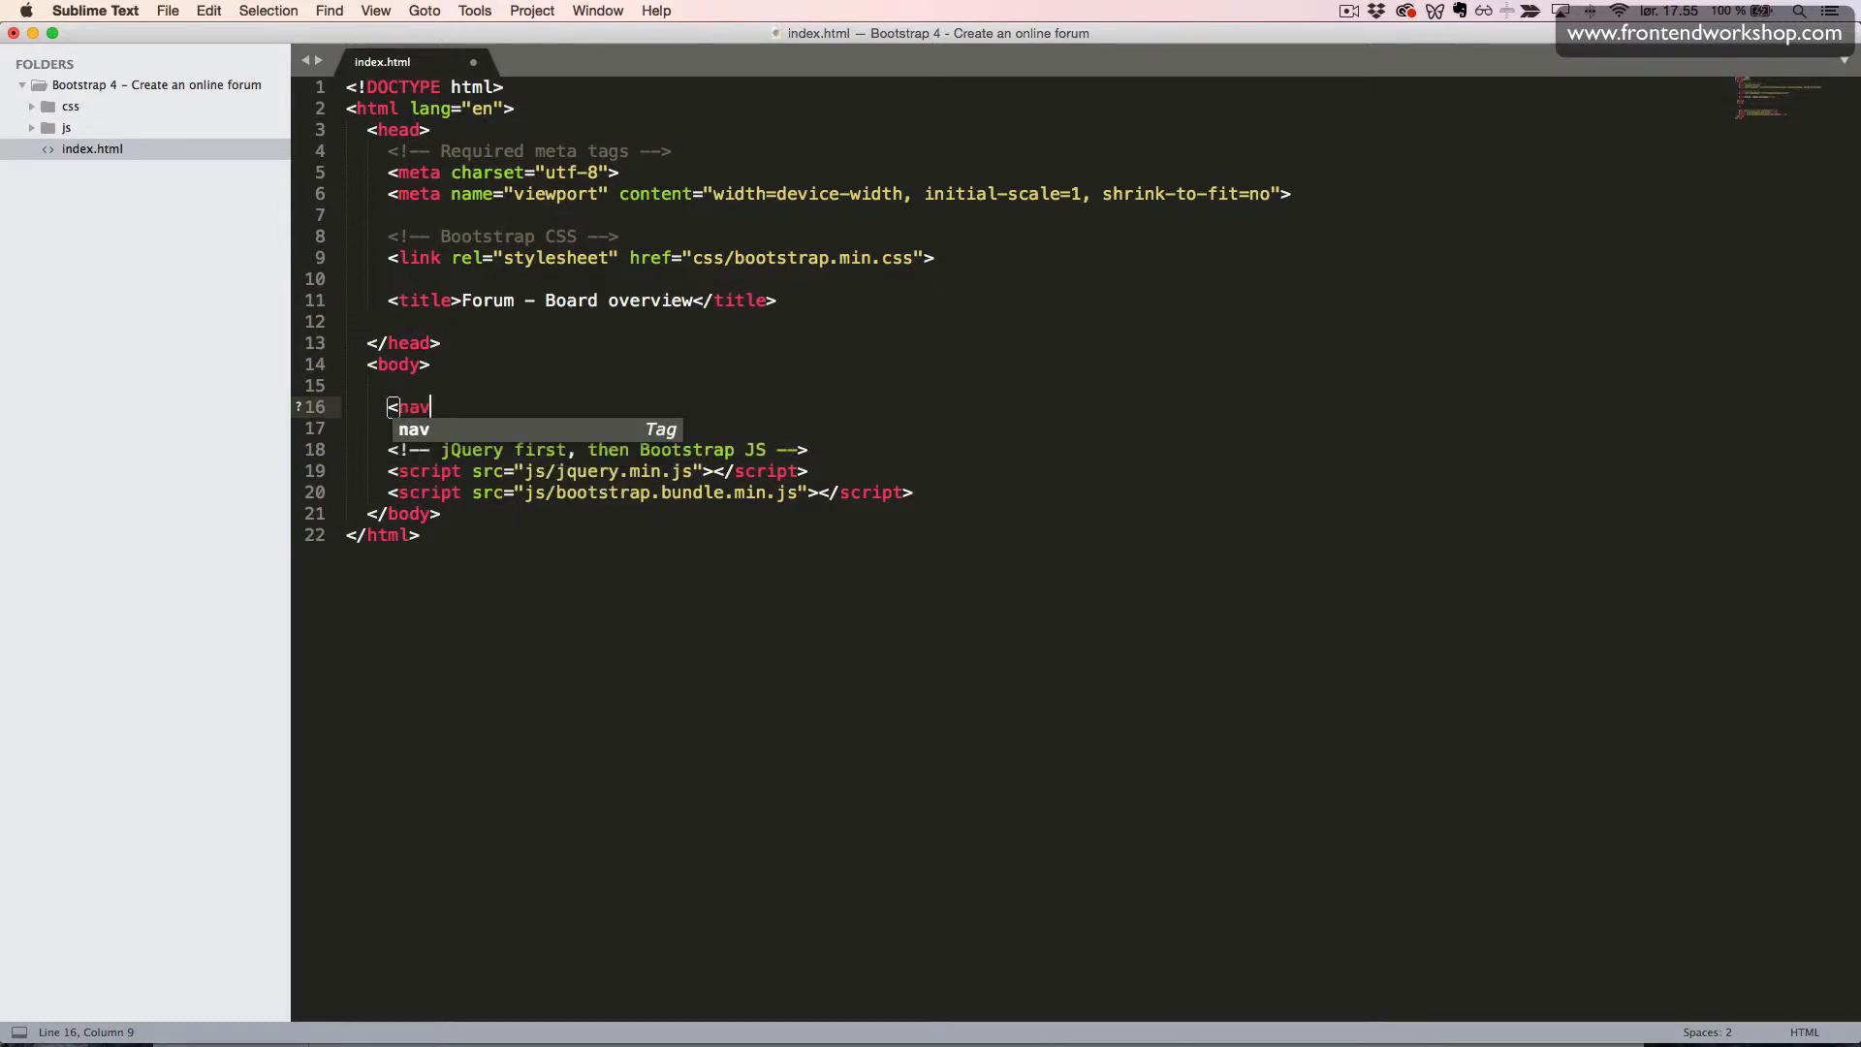
text(class=")
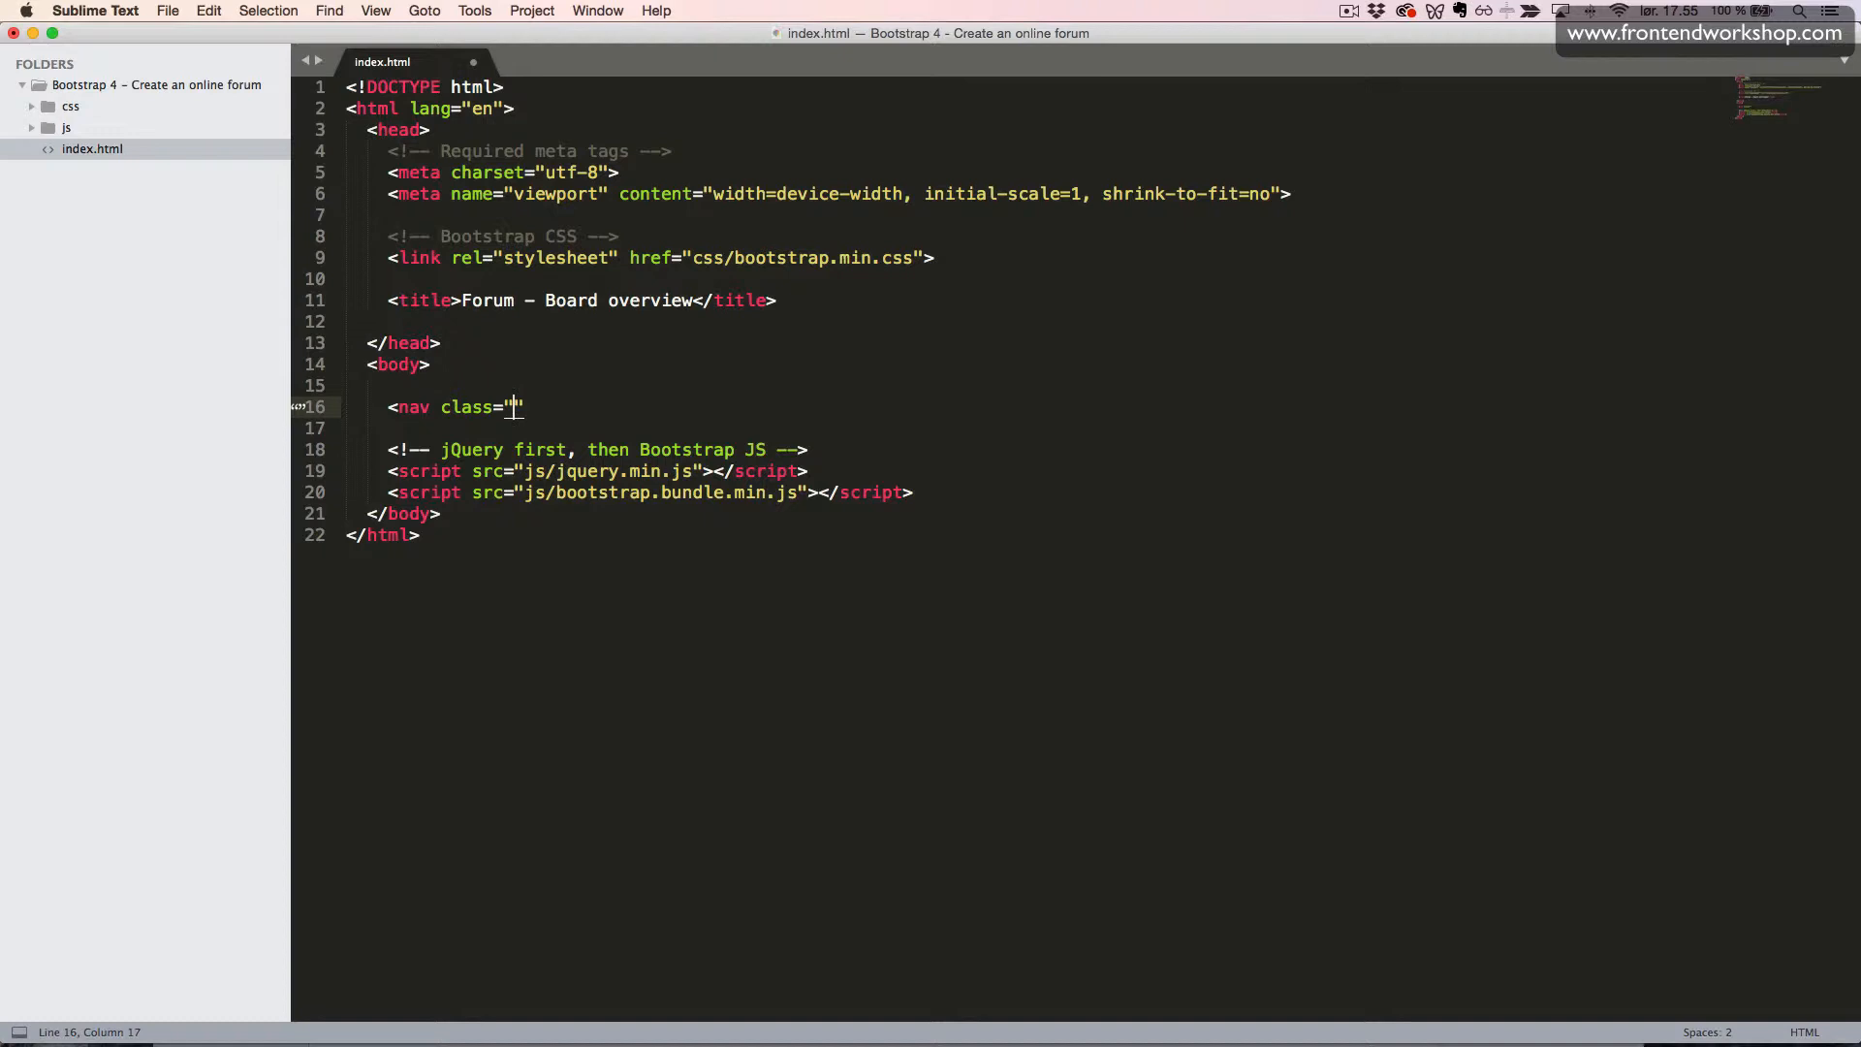
text(navbar)
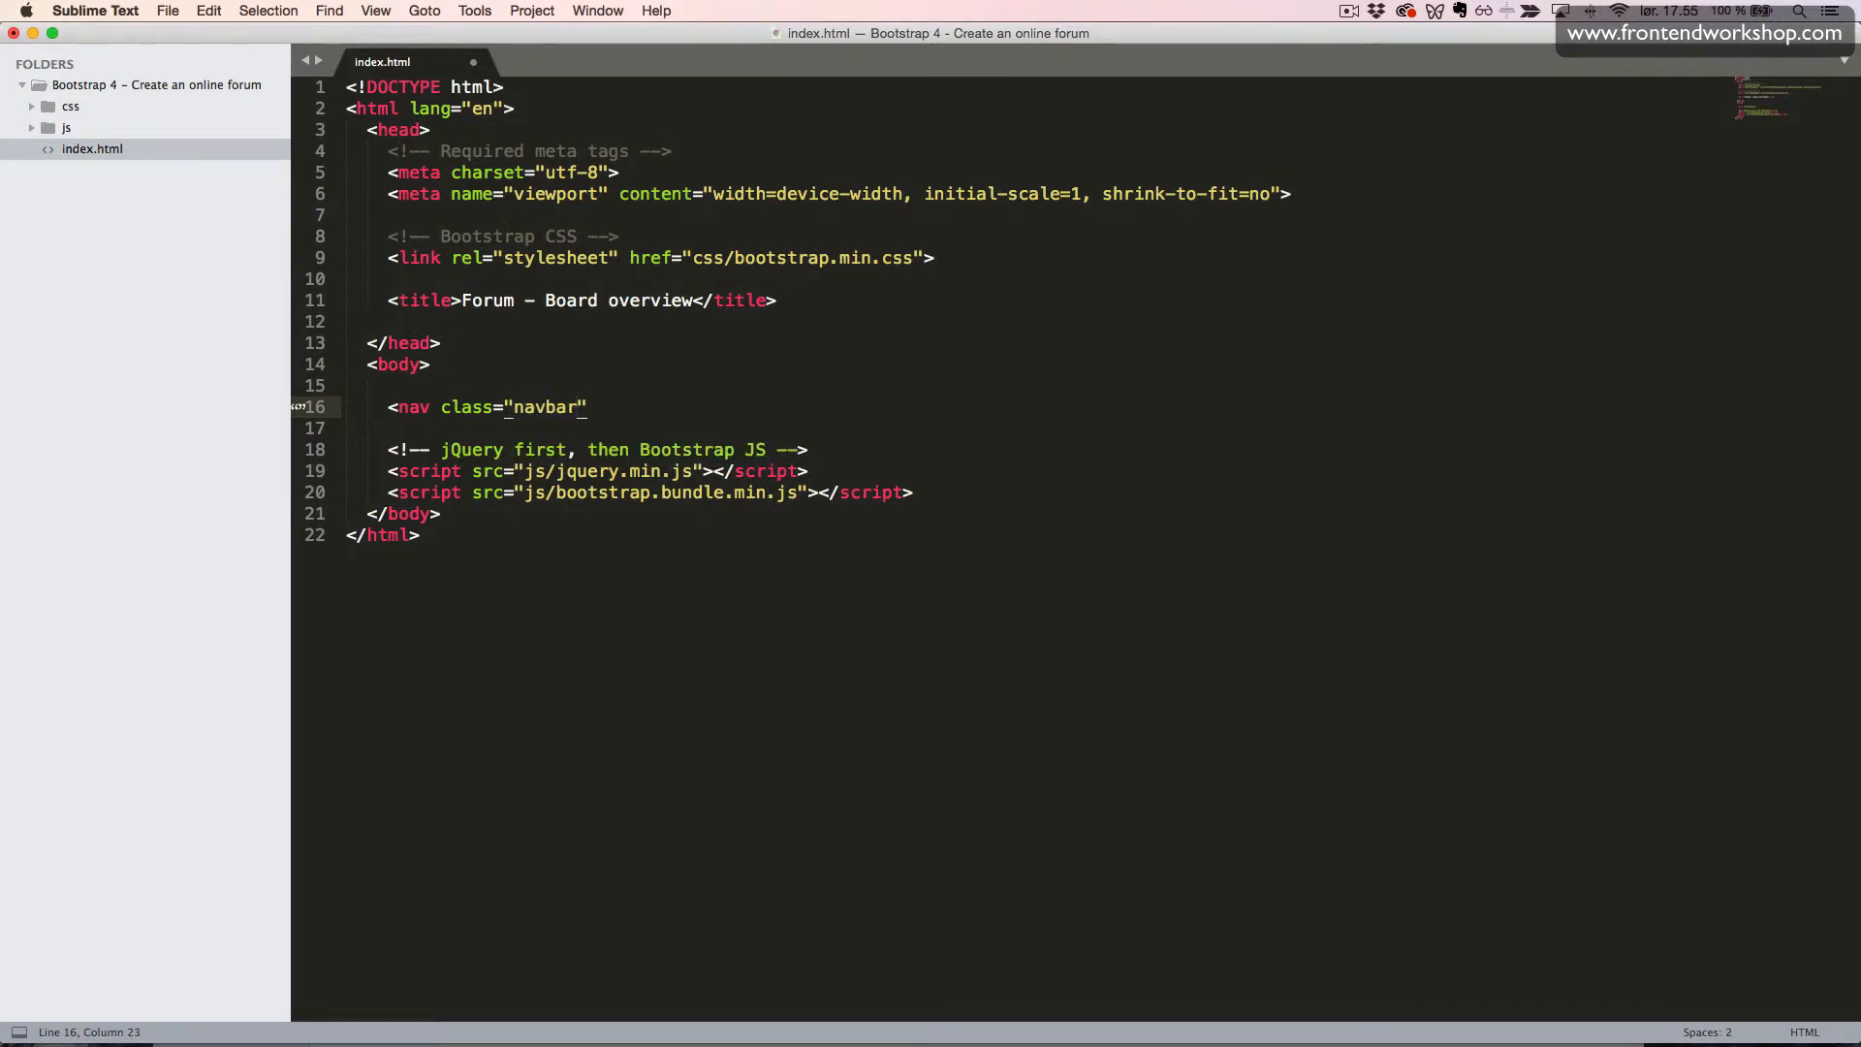
text(" ")
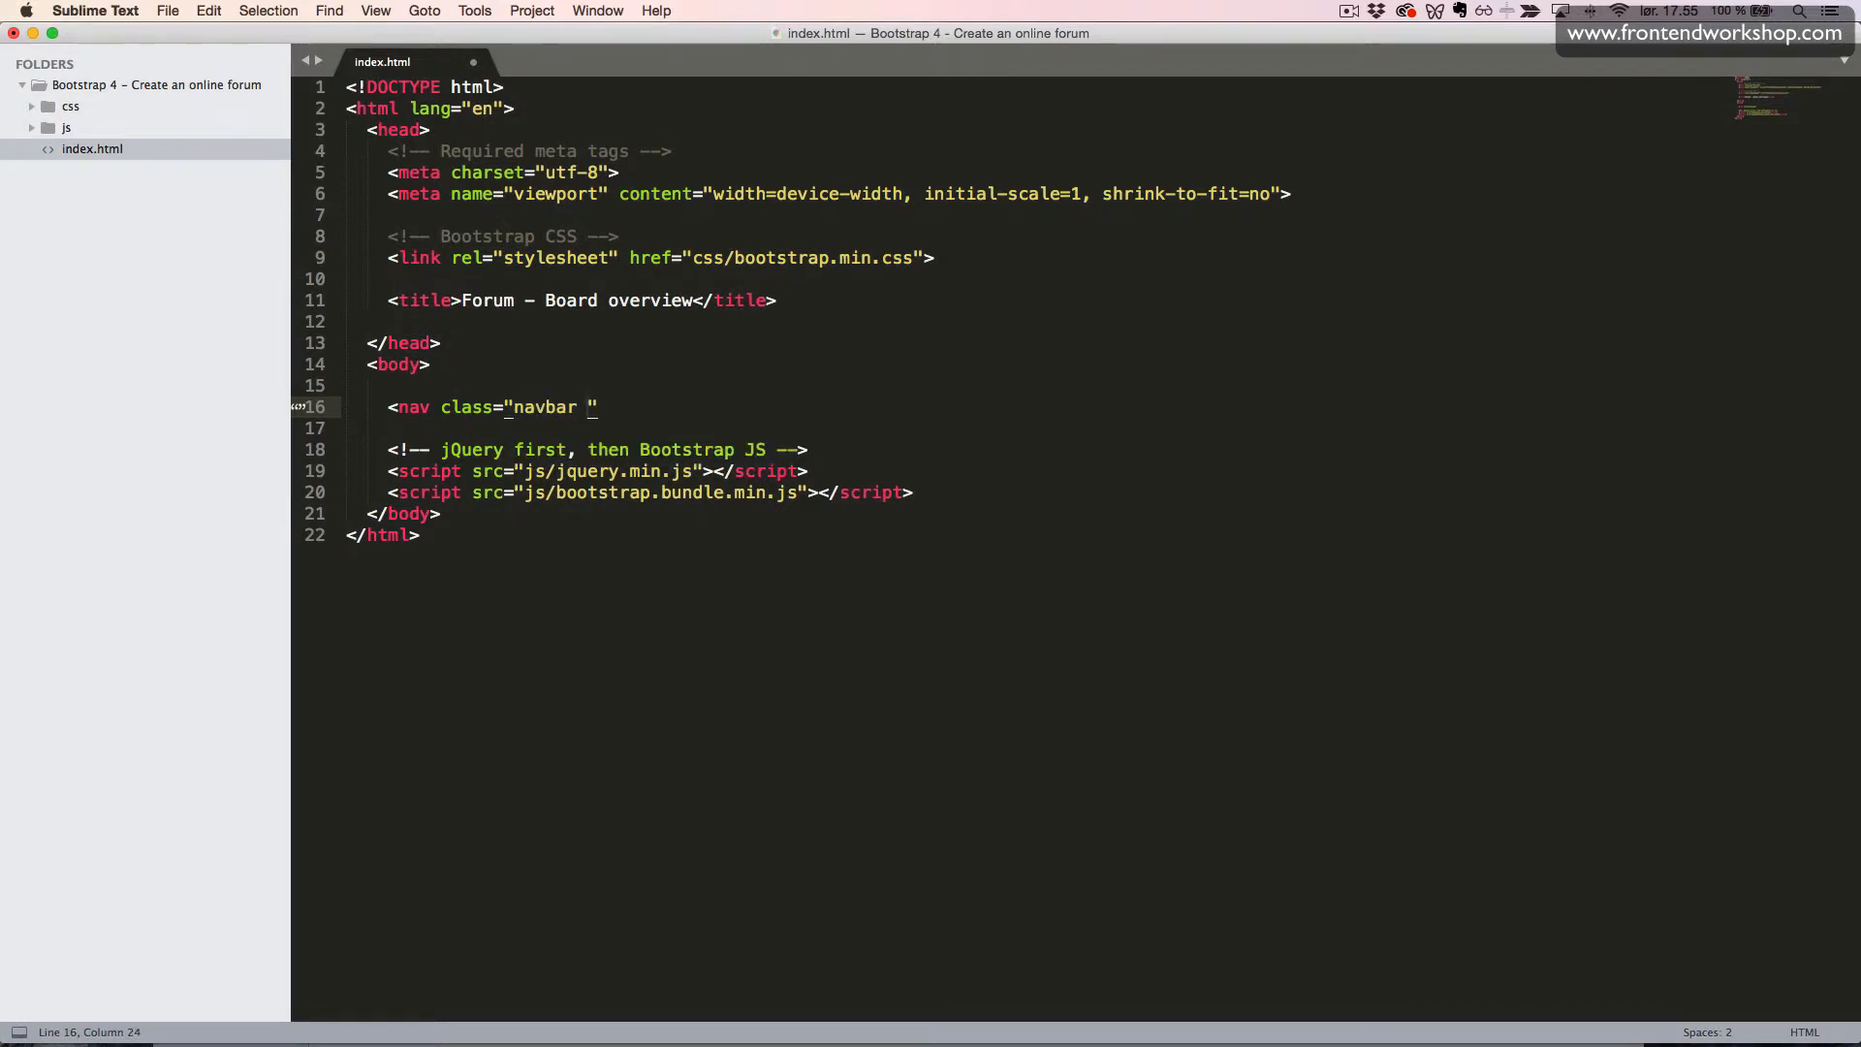
text(navbar-)
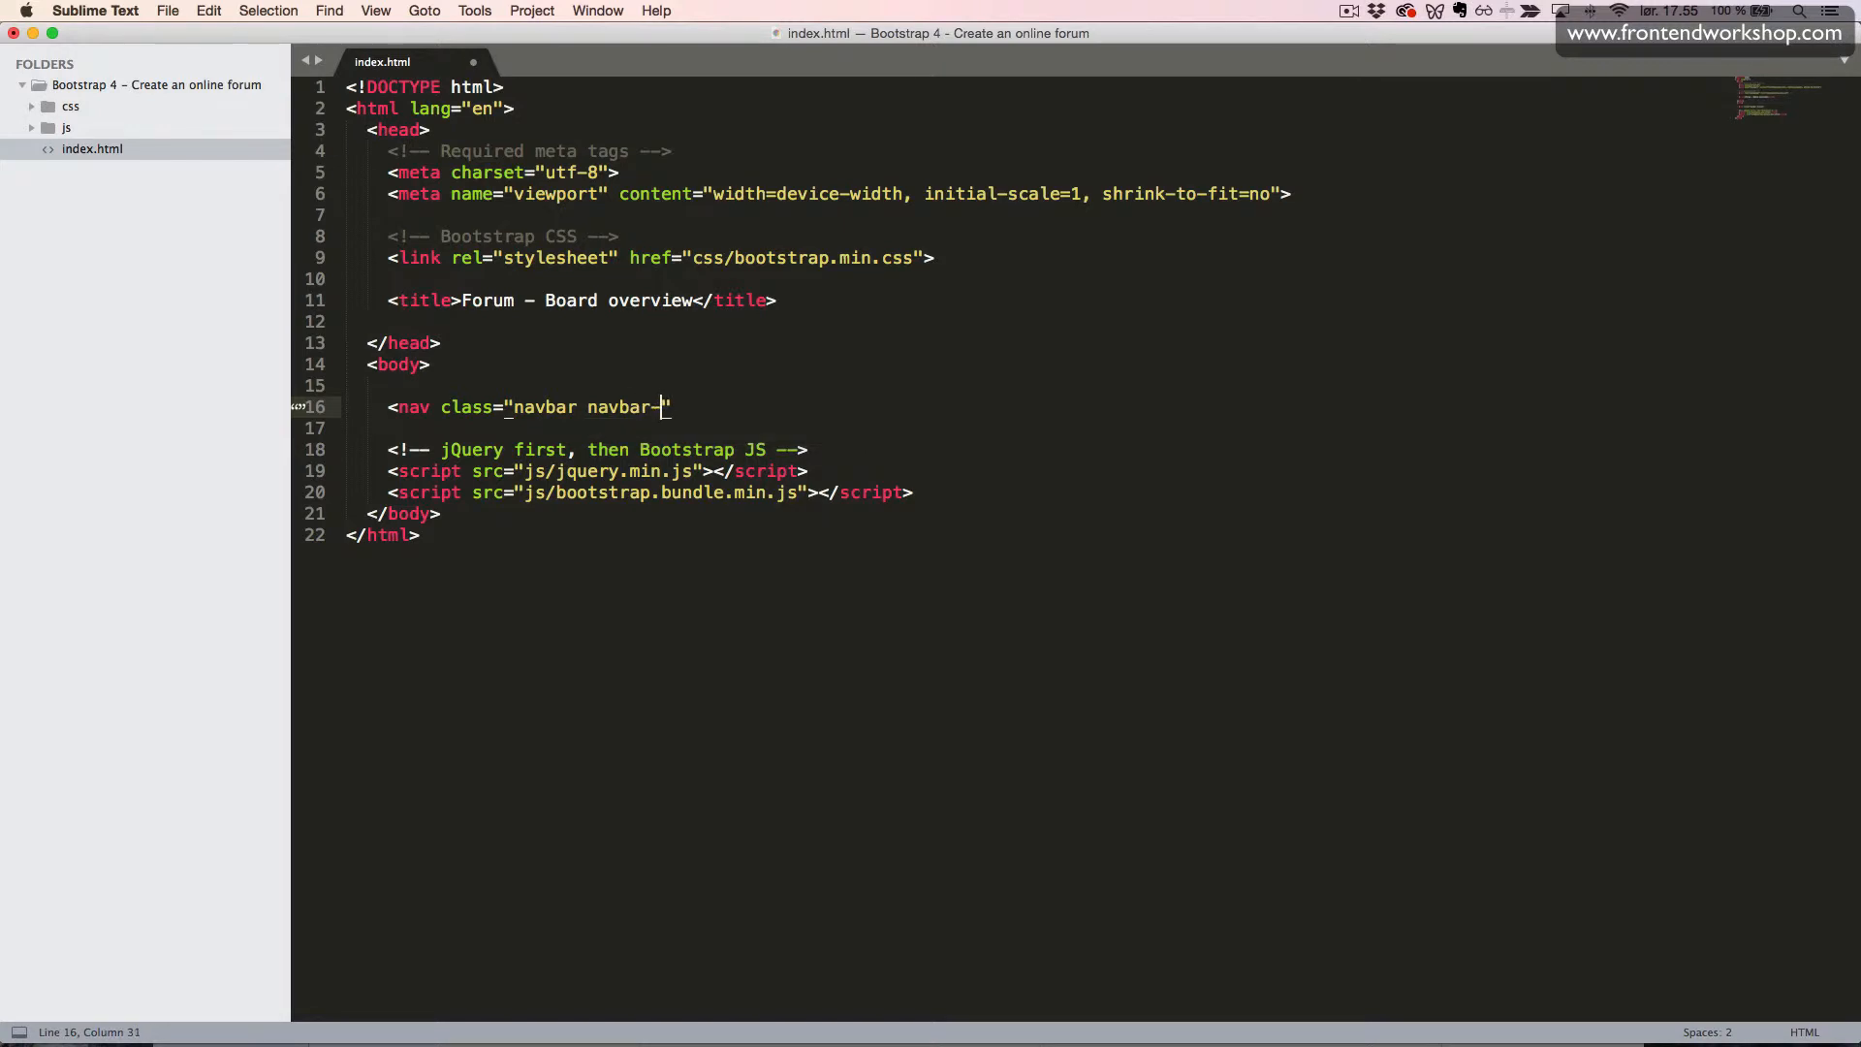
text(dark)
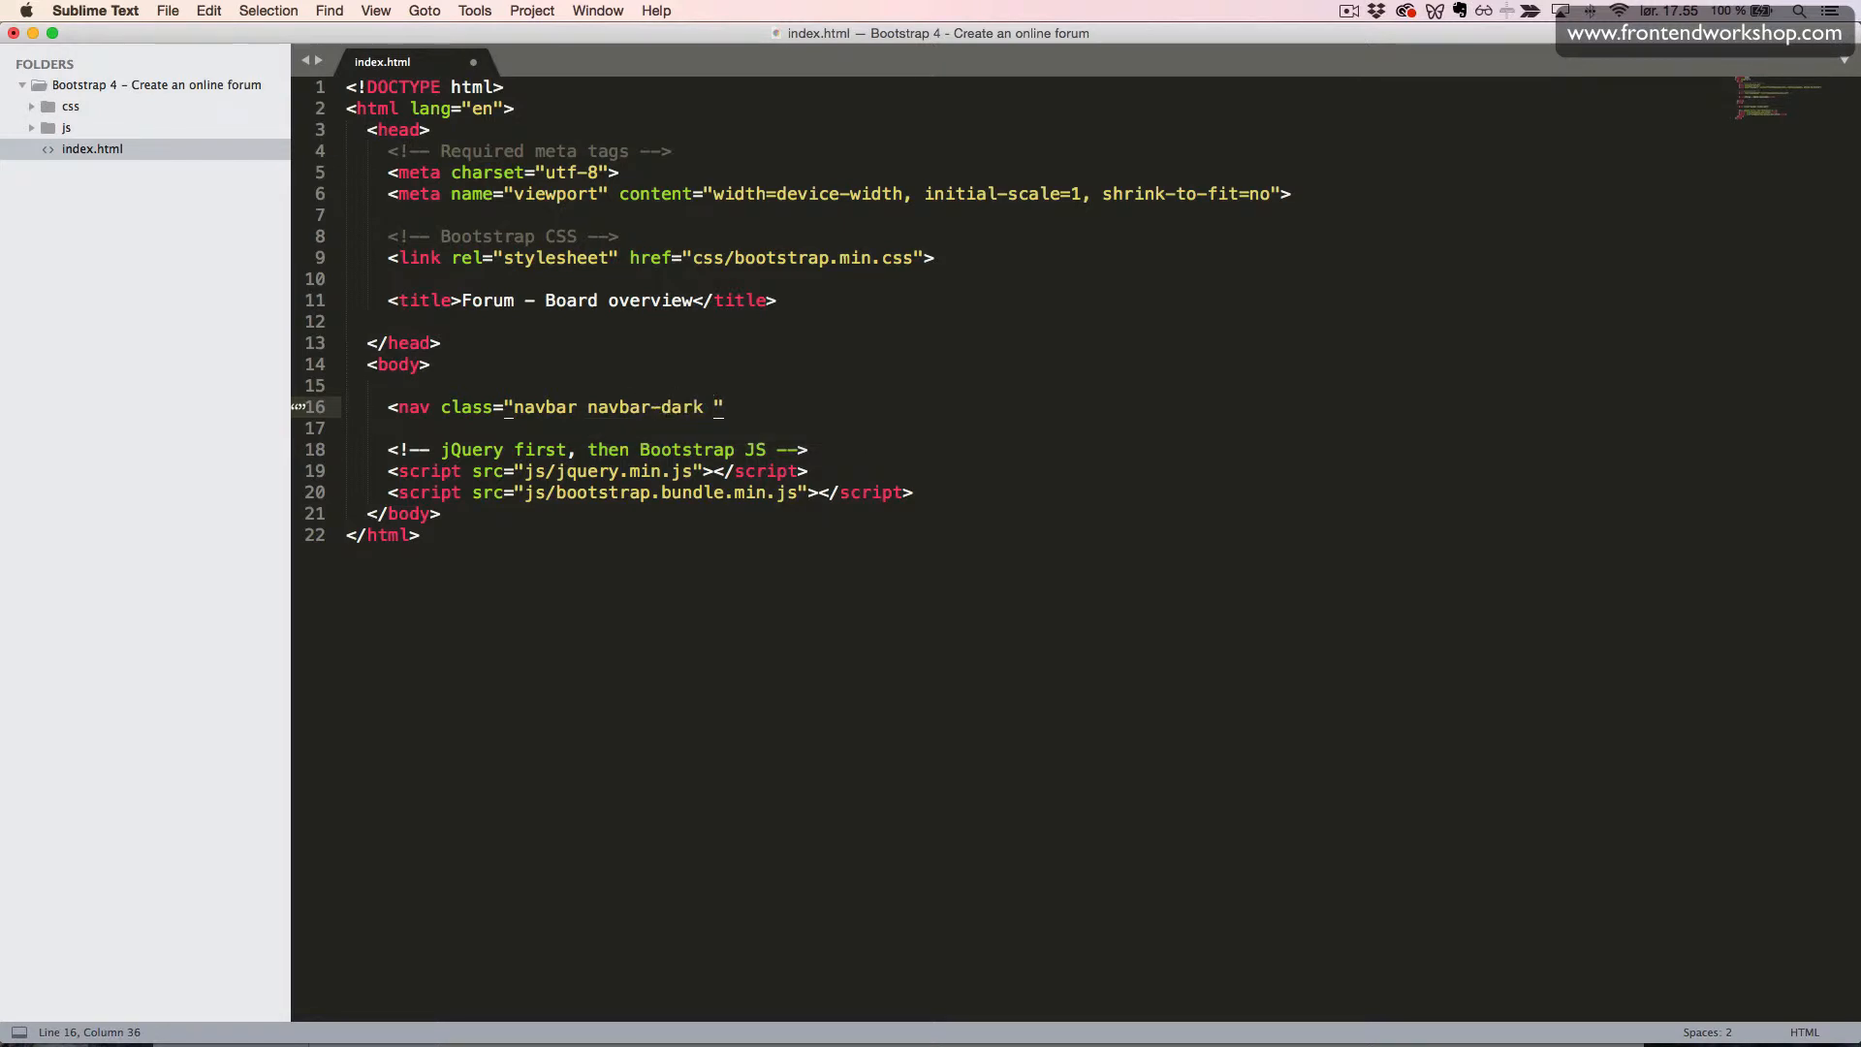
text(bg-dark">)
text(<)
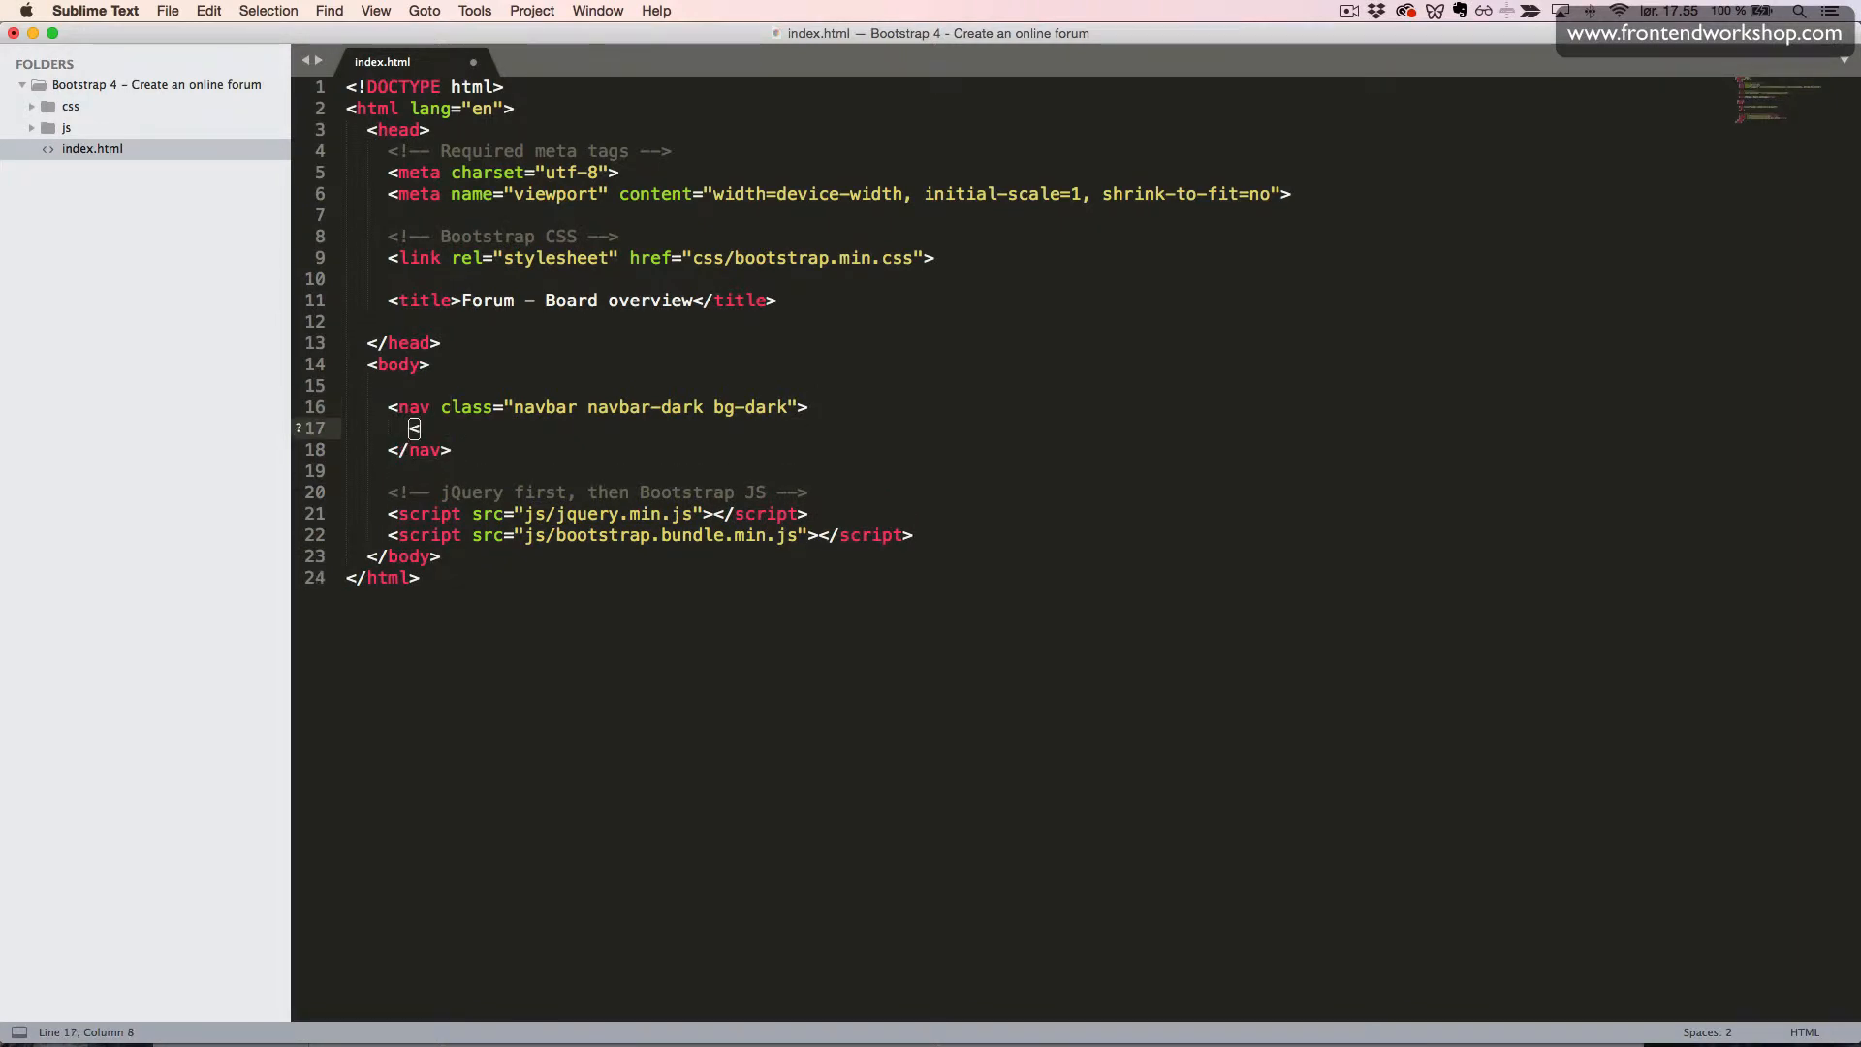
- Add an h1 holding a navbar-brand link reading Forum inside the navbar
text(h1></h1>)
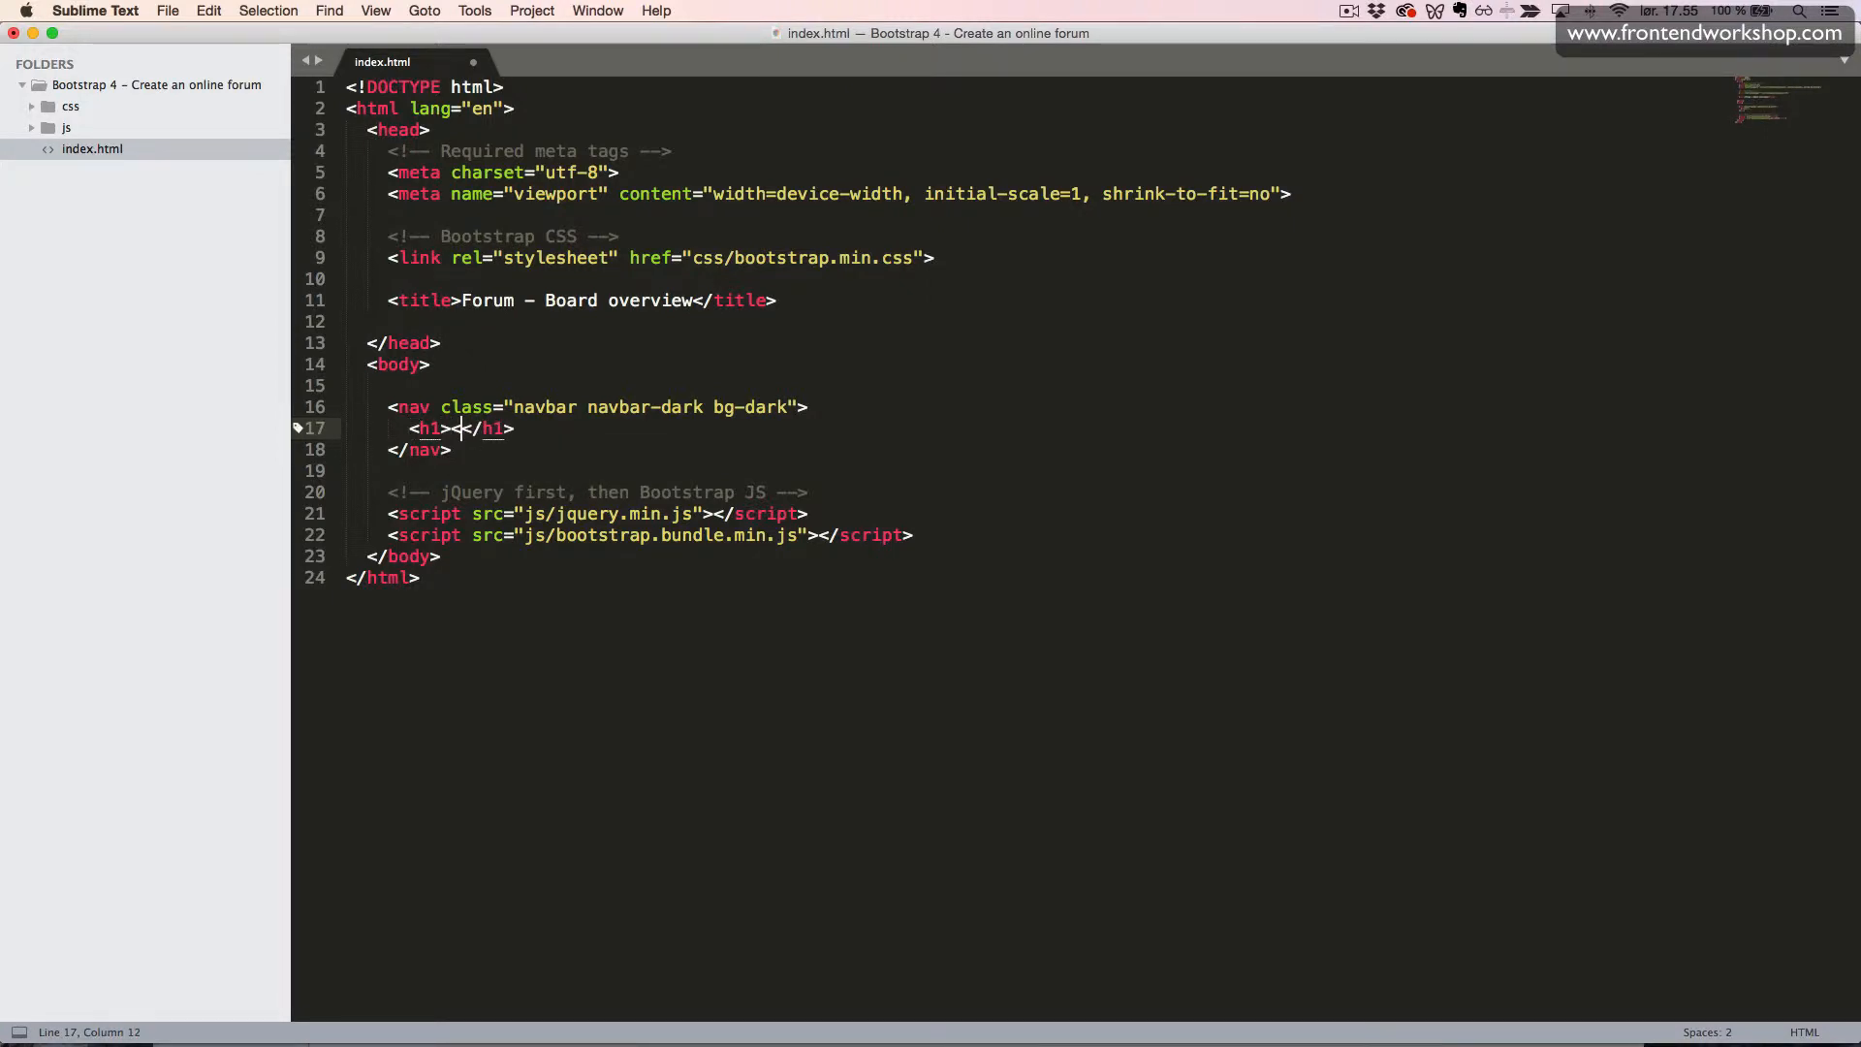
text(a href="<)
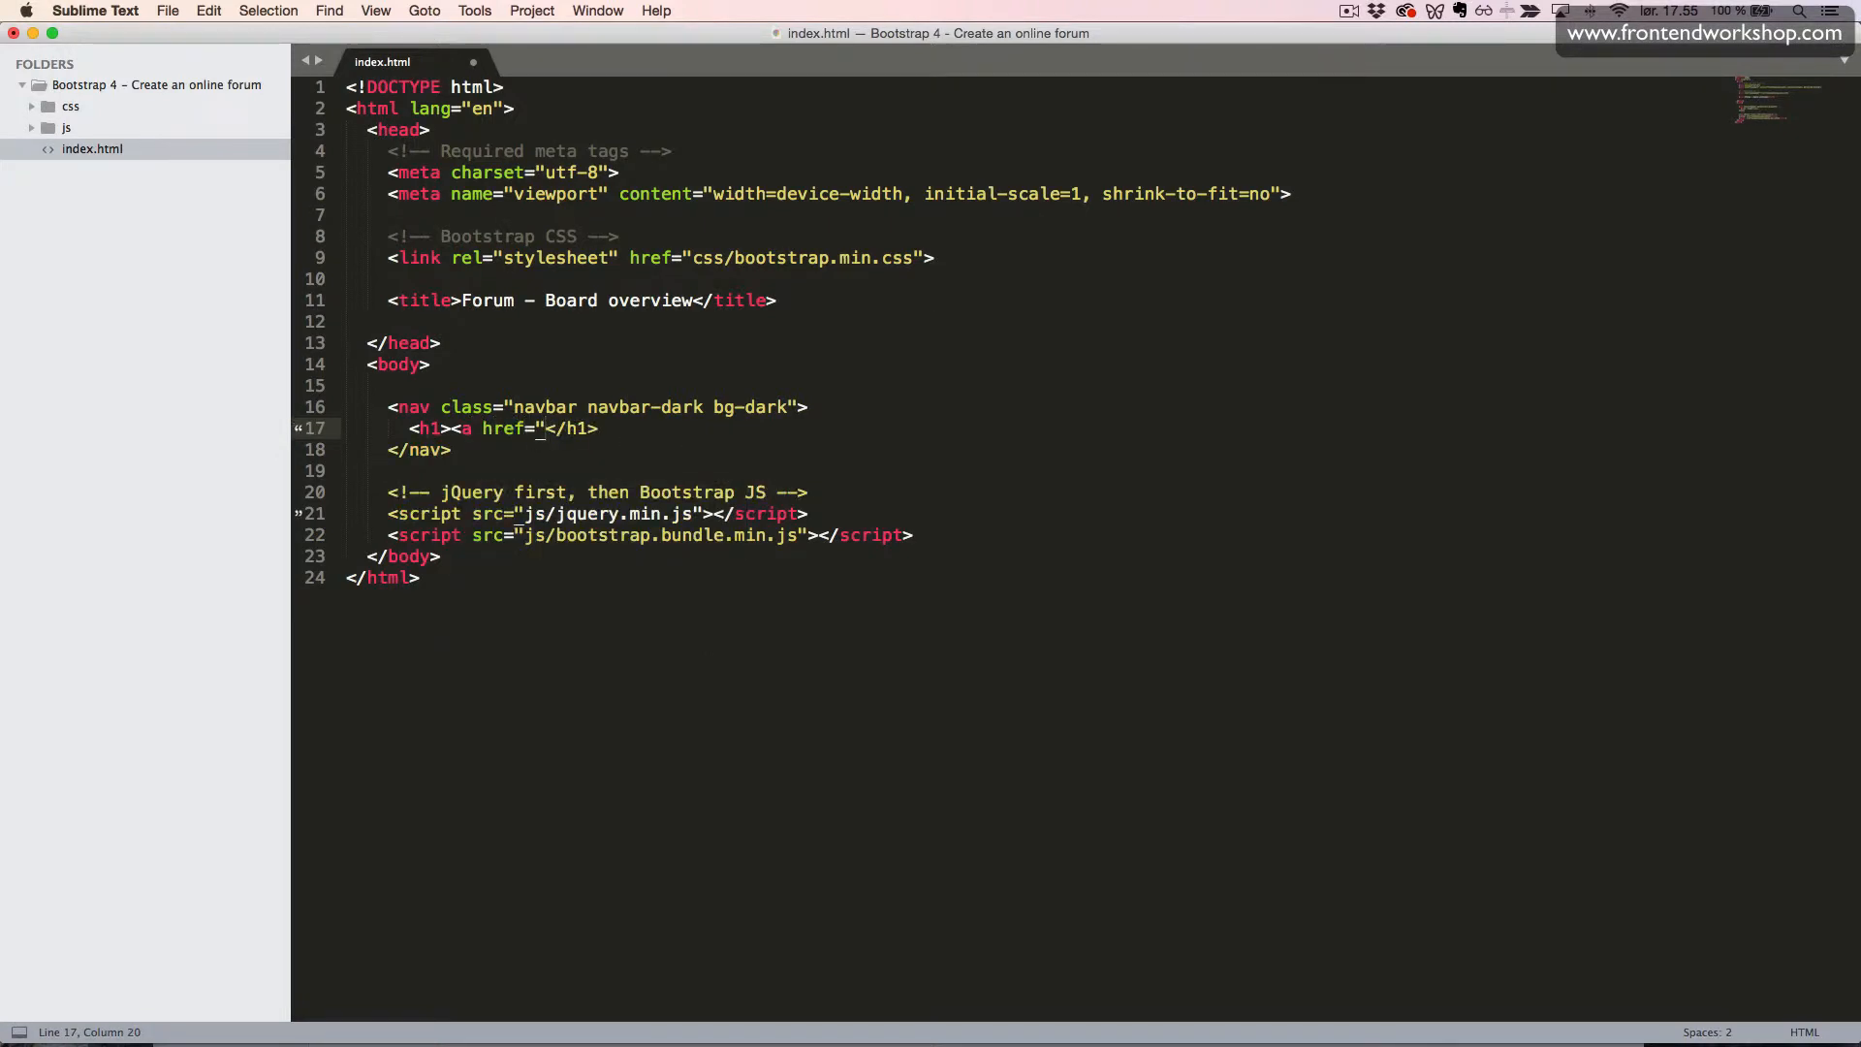
text(0" class="navbar-brand">)
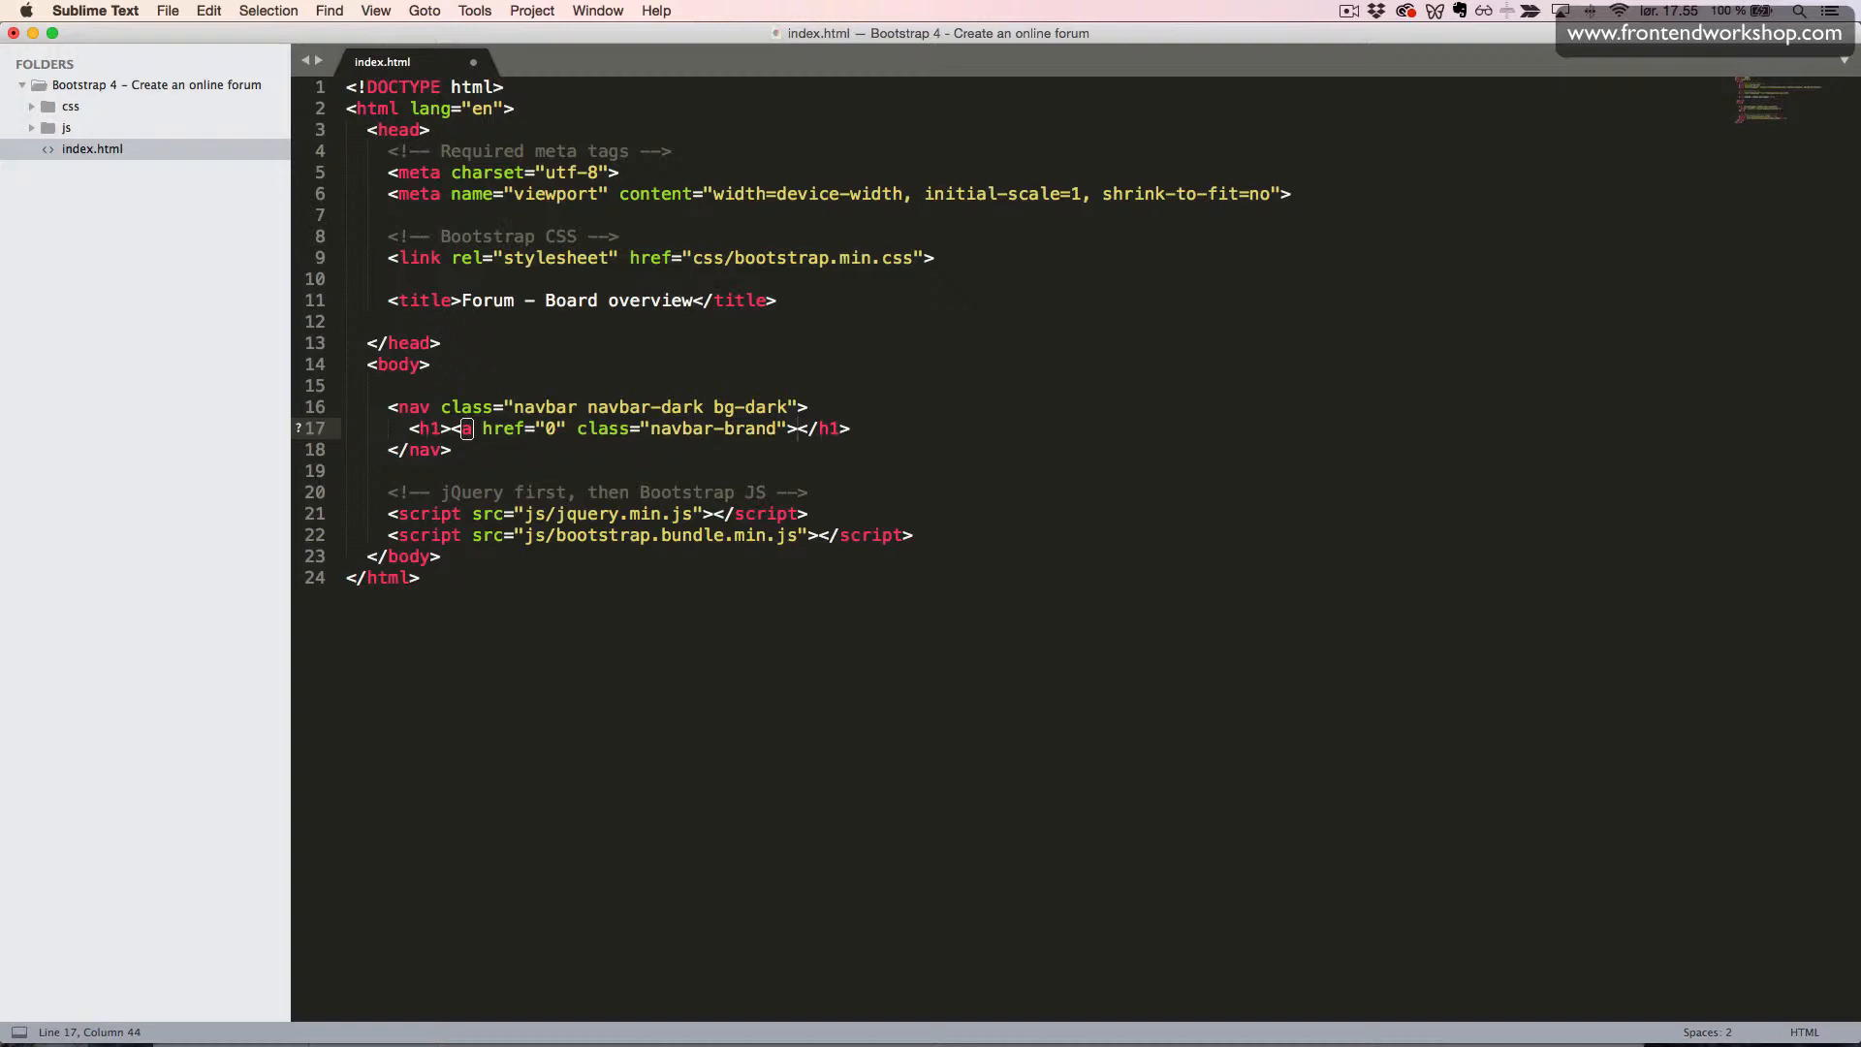
text(For)
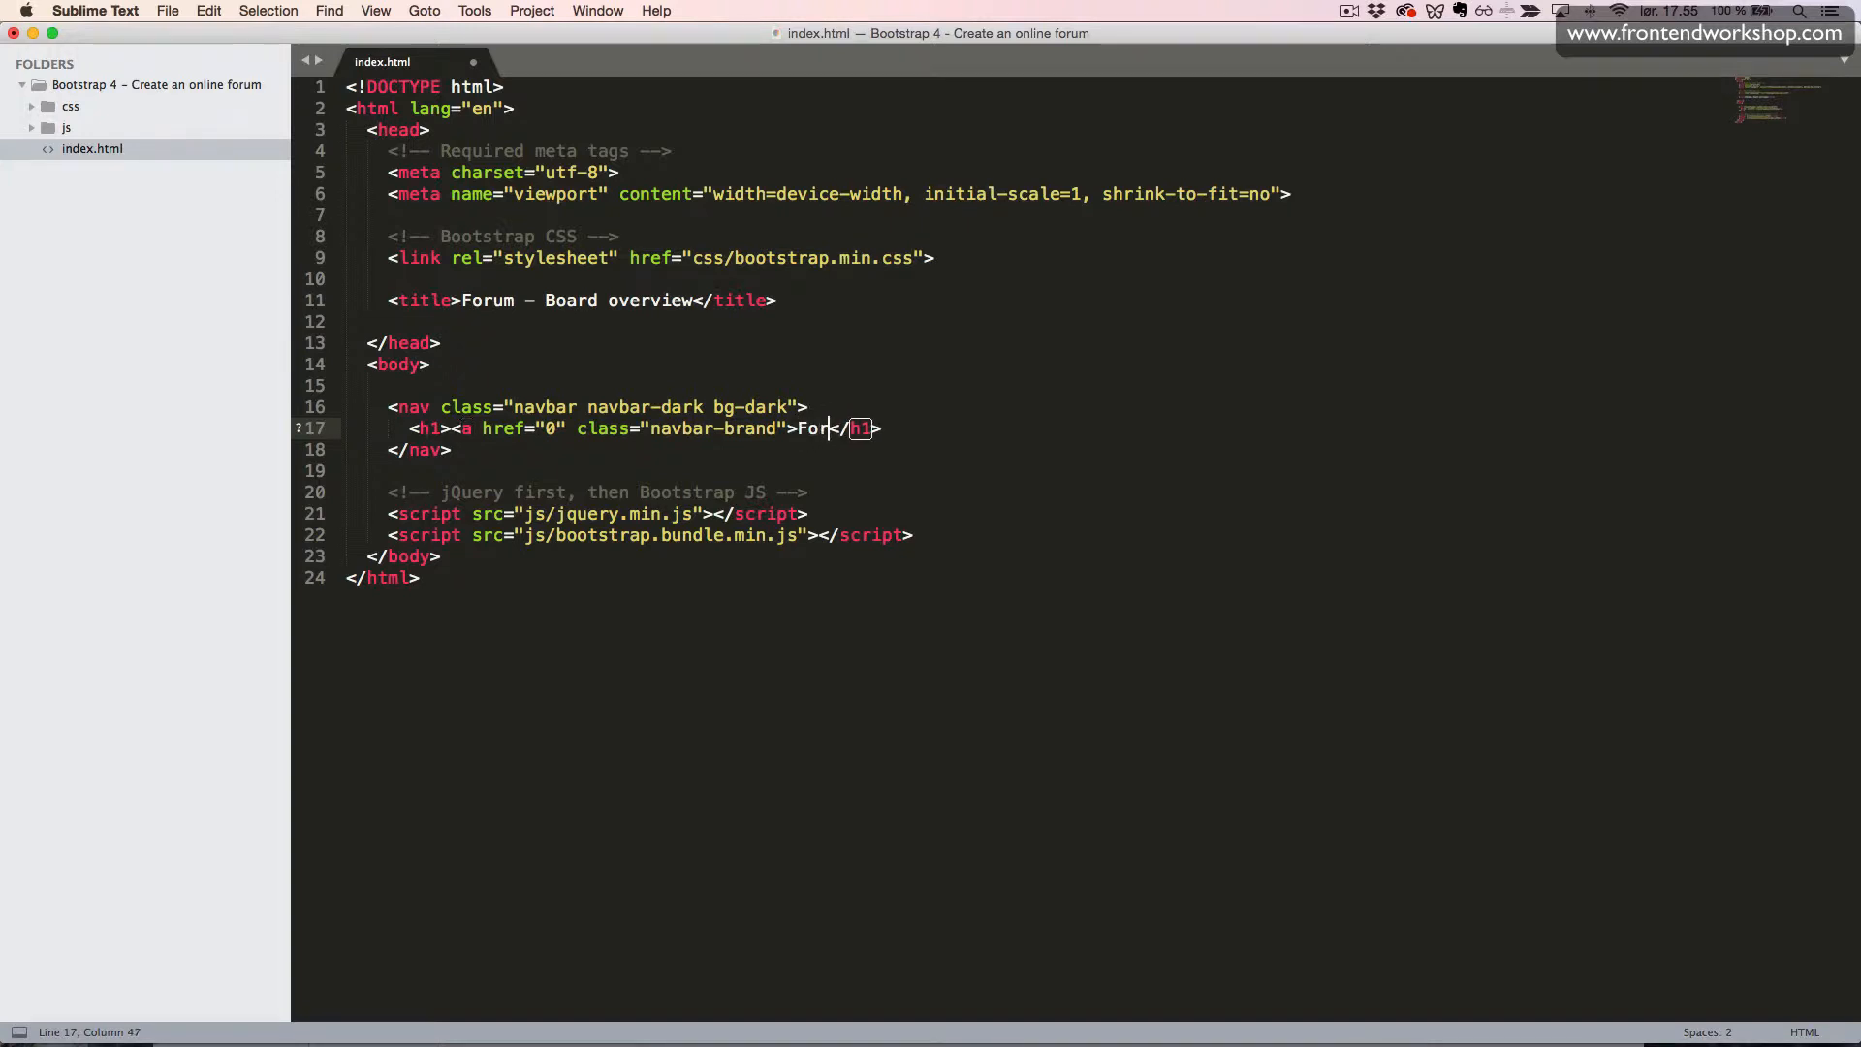
text(um)
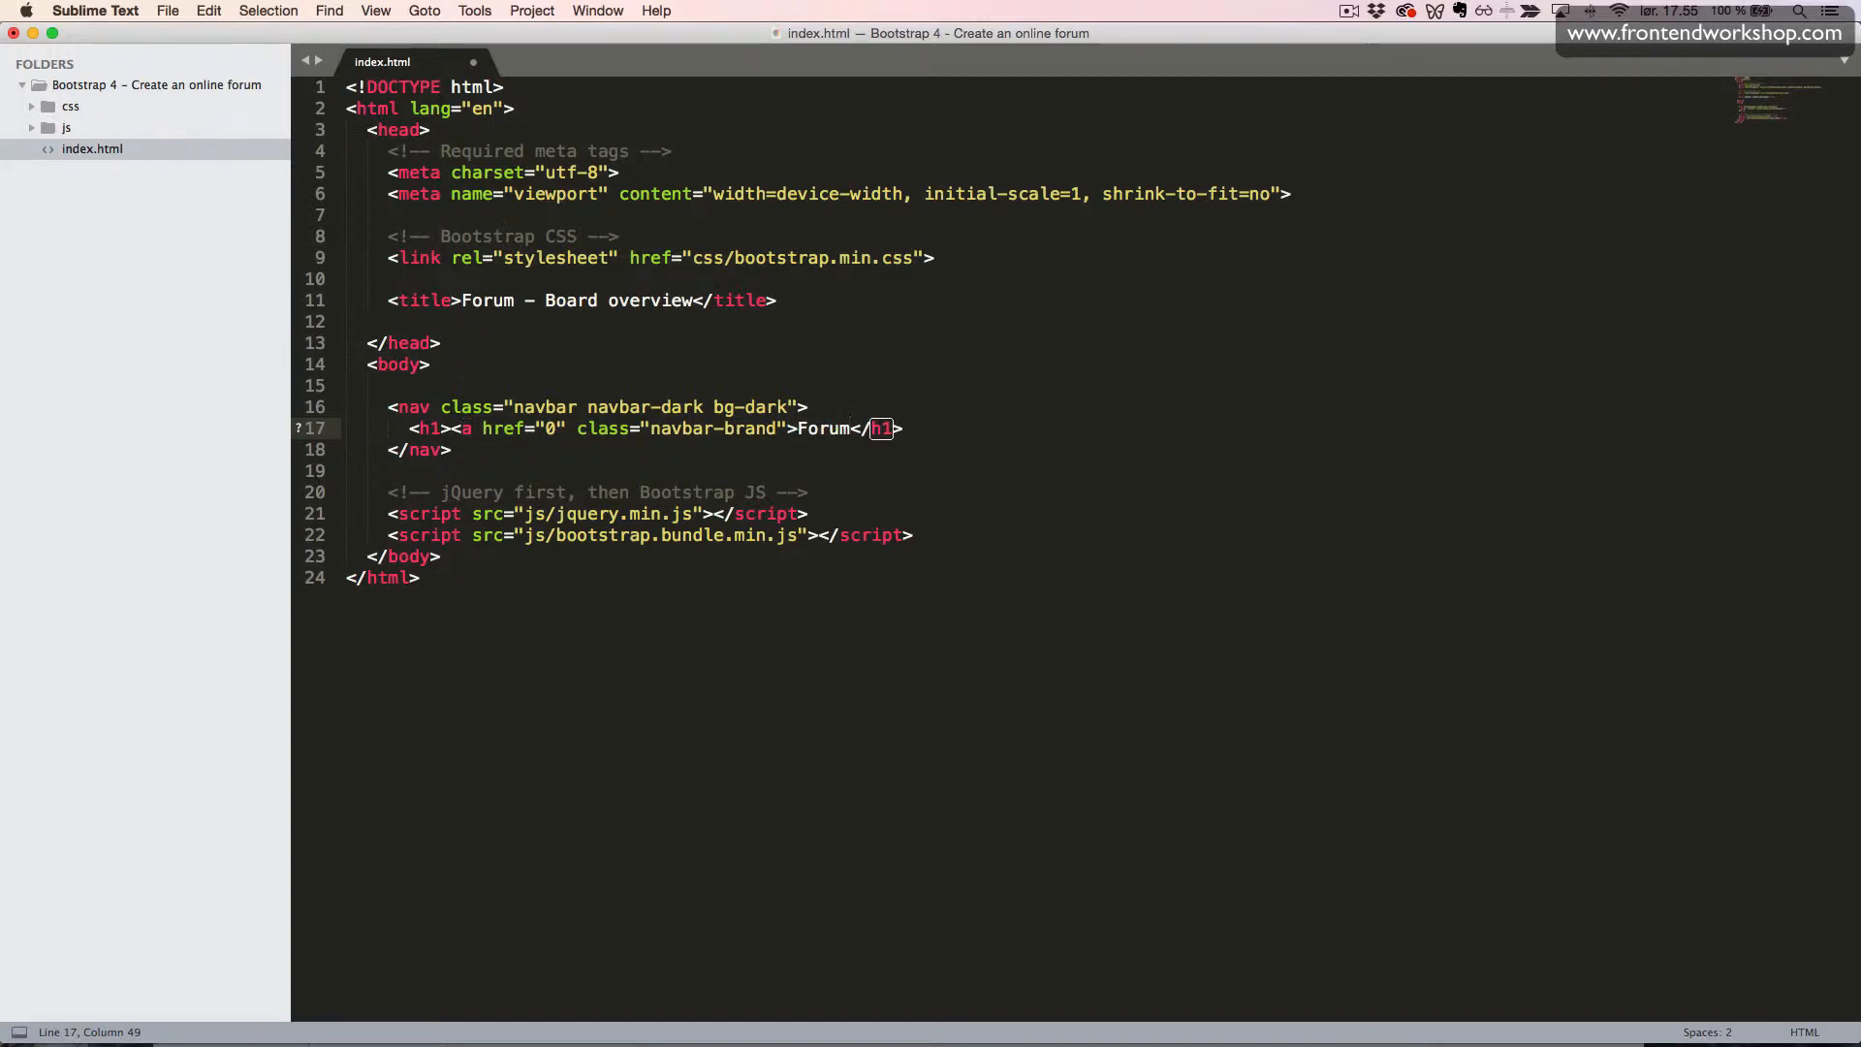
text(</a></)
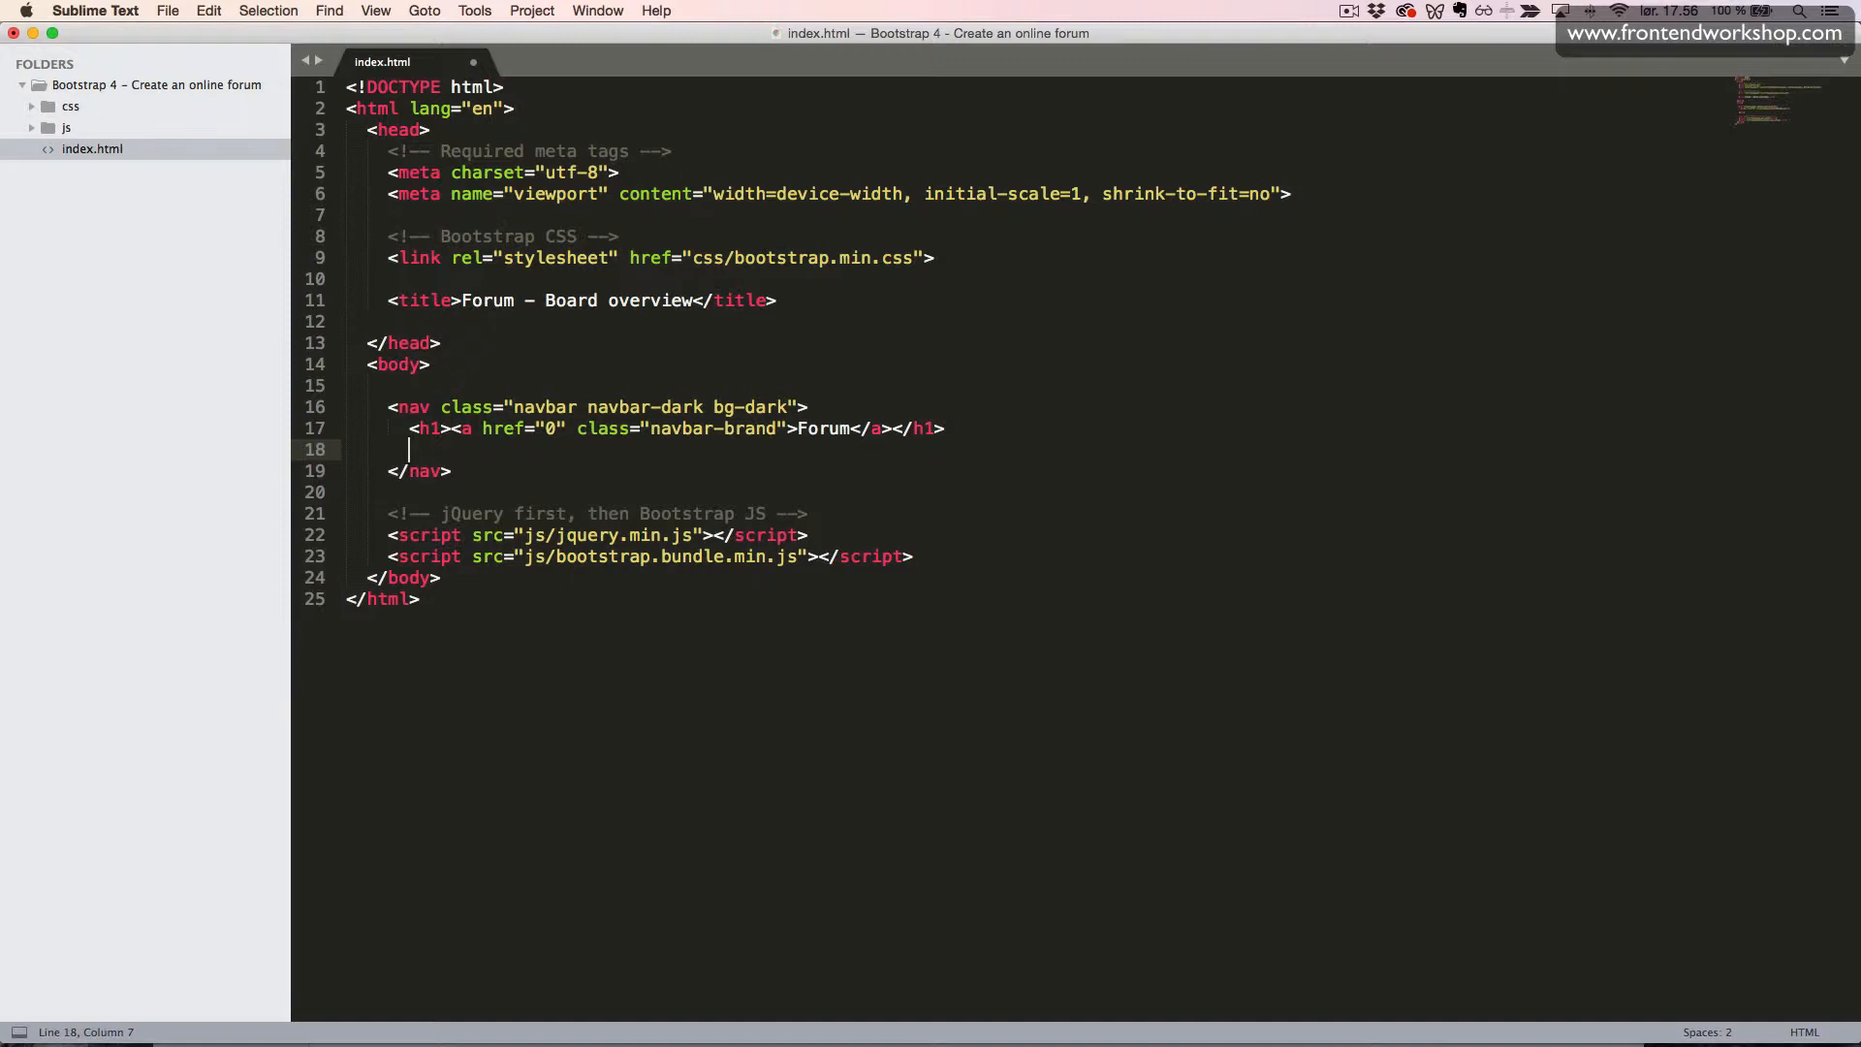
- Add an inline form with a form-control text input whose placeholder is Search
text(<)
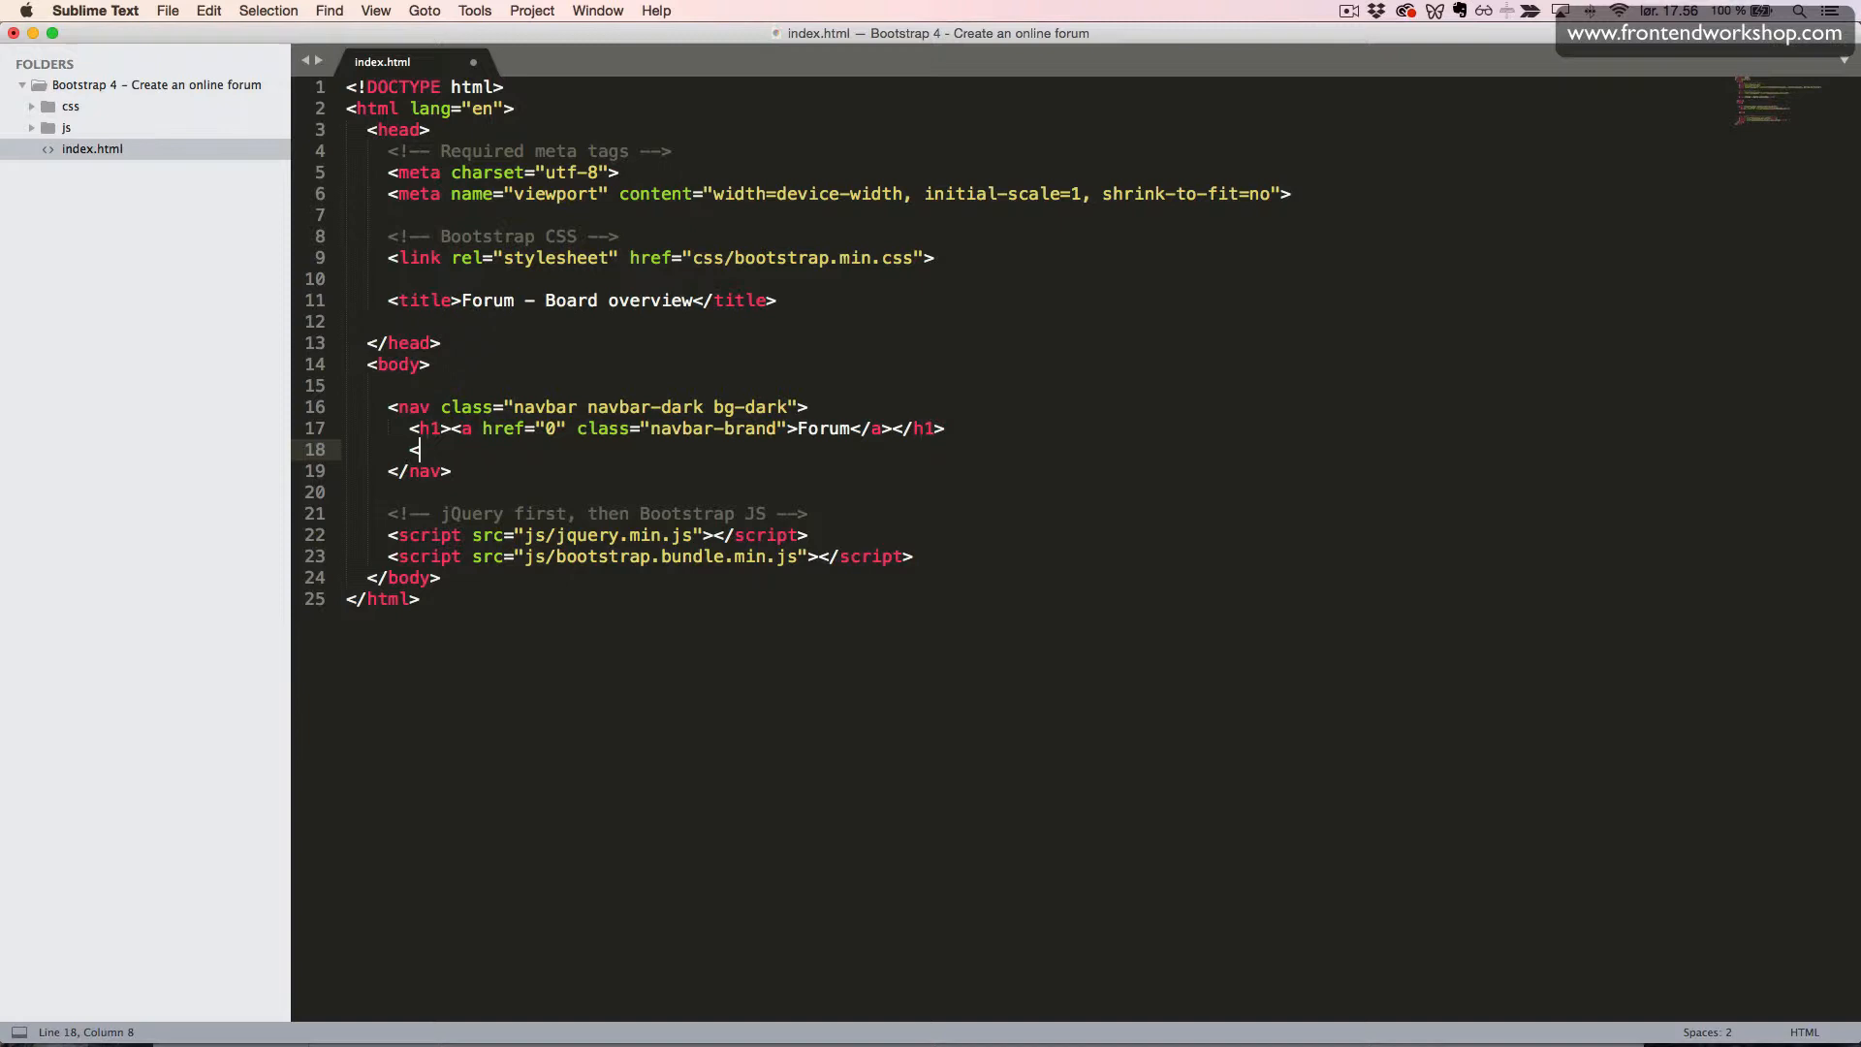
text(fo)
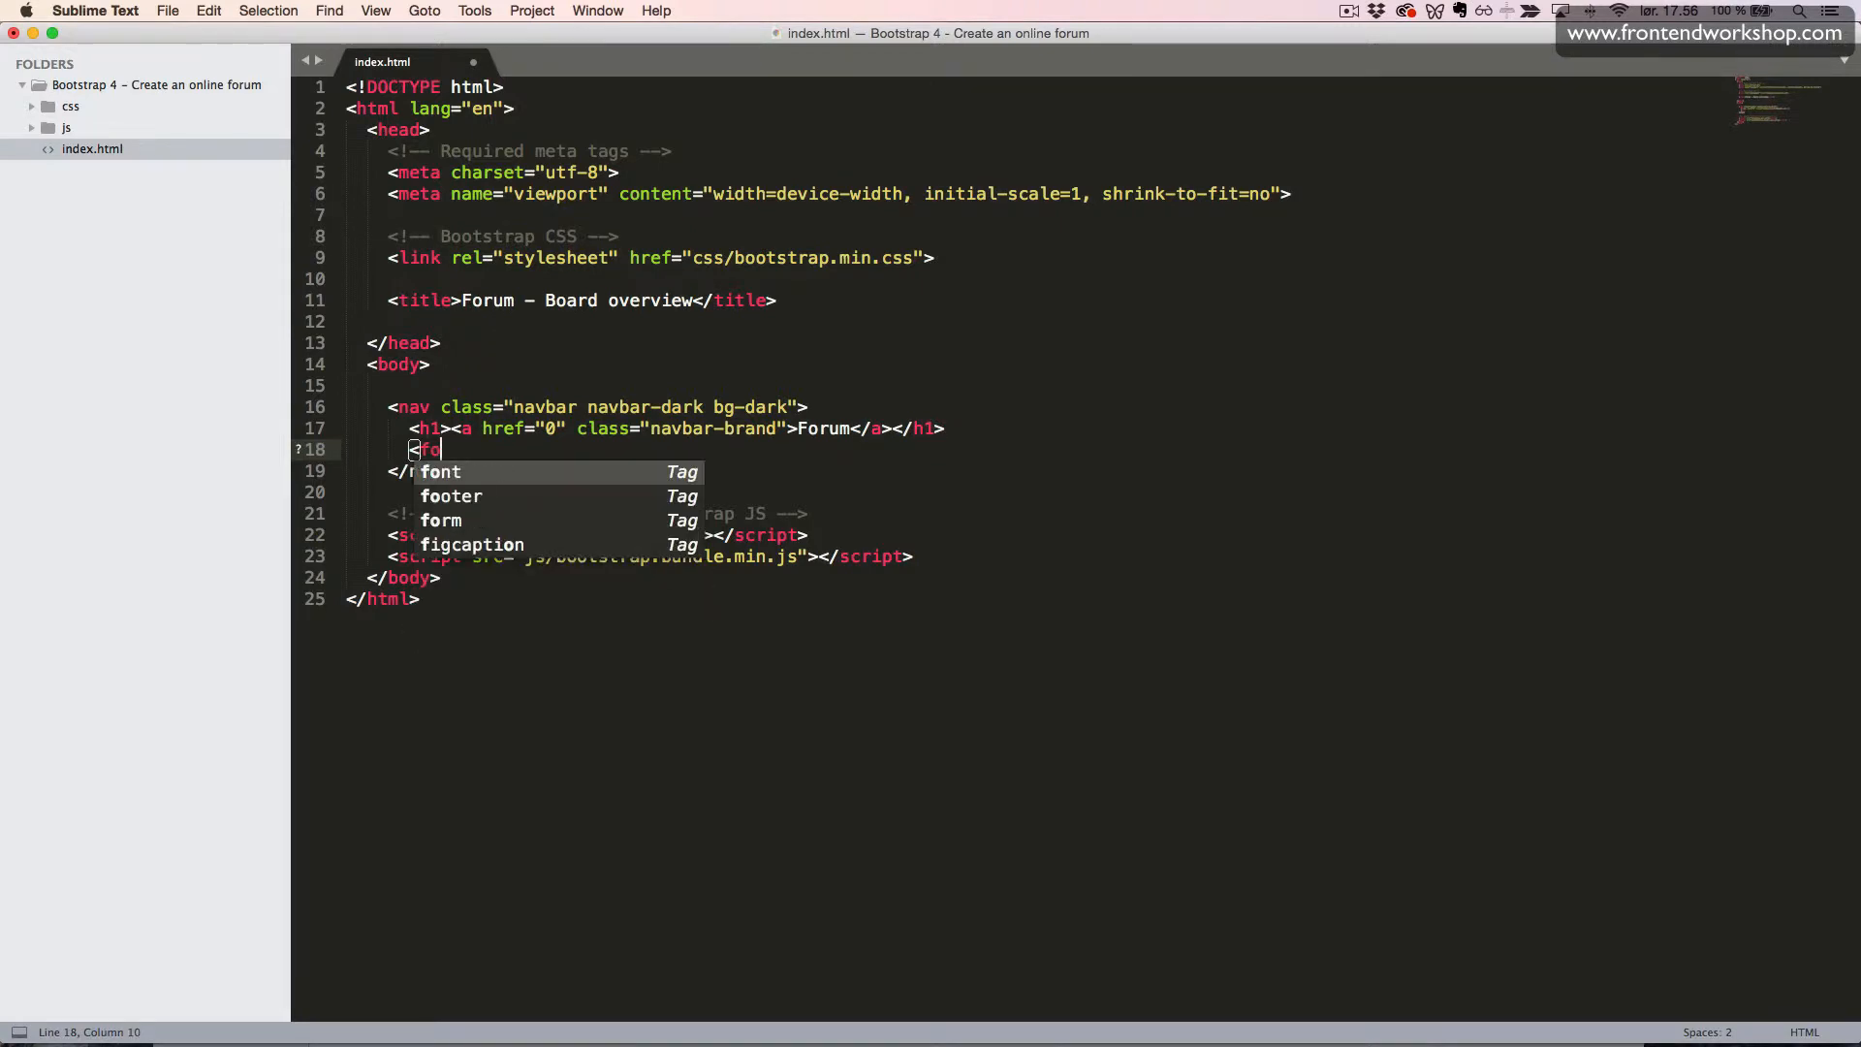
text(rm class="form-inline">)
text(</form>)
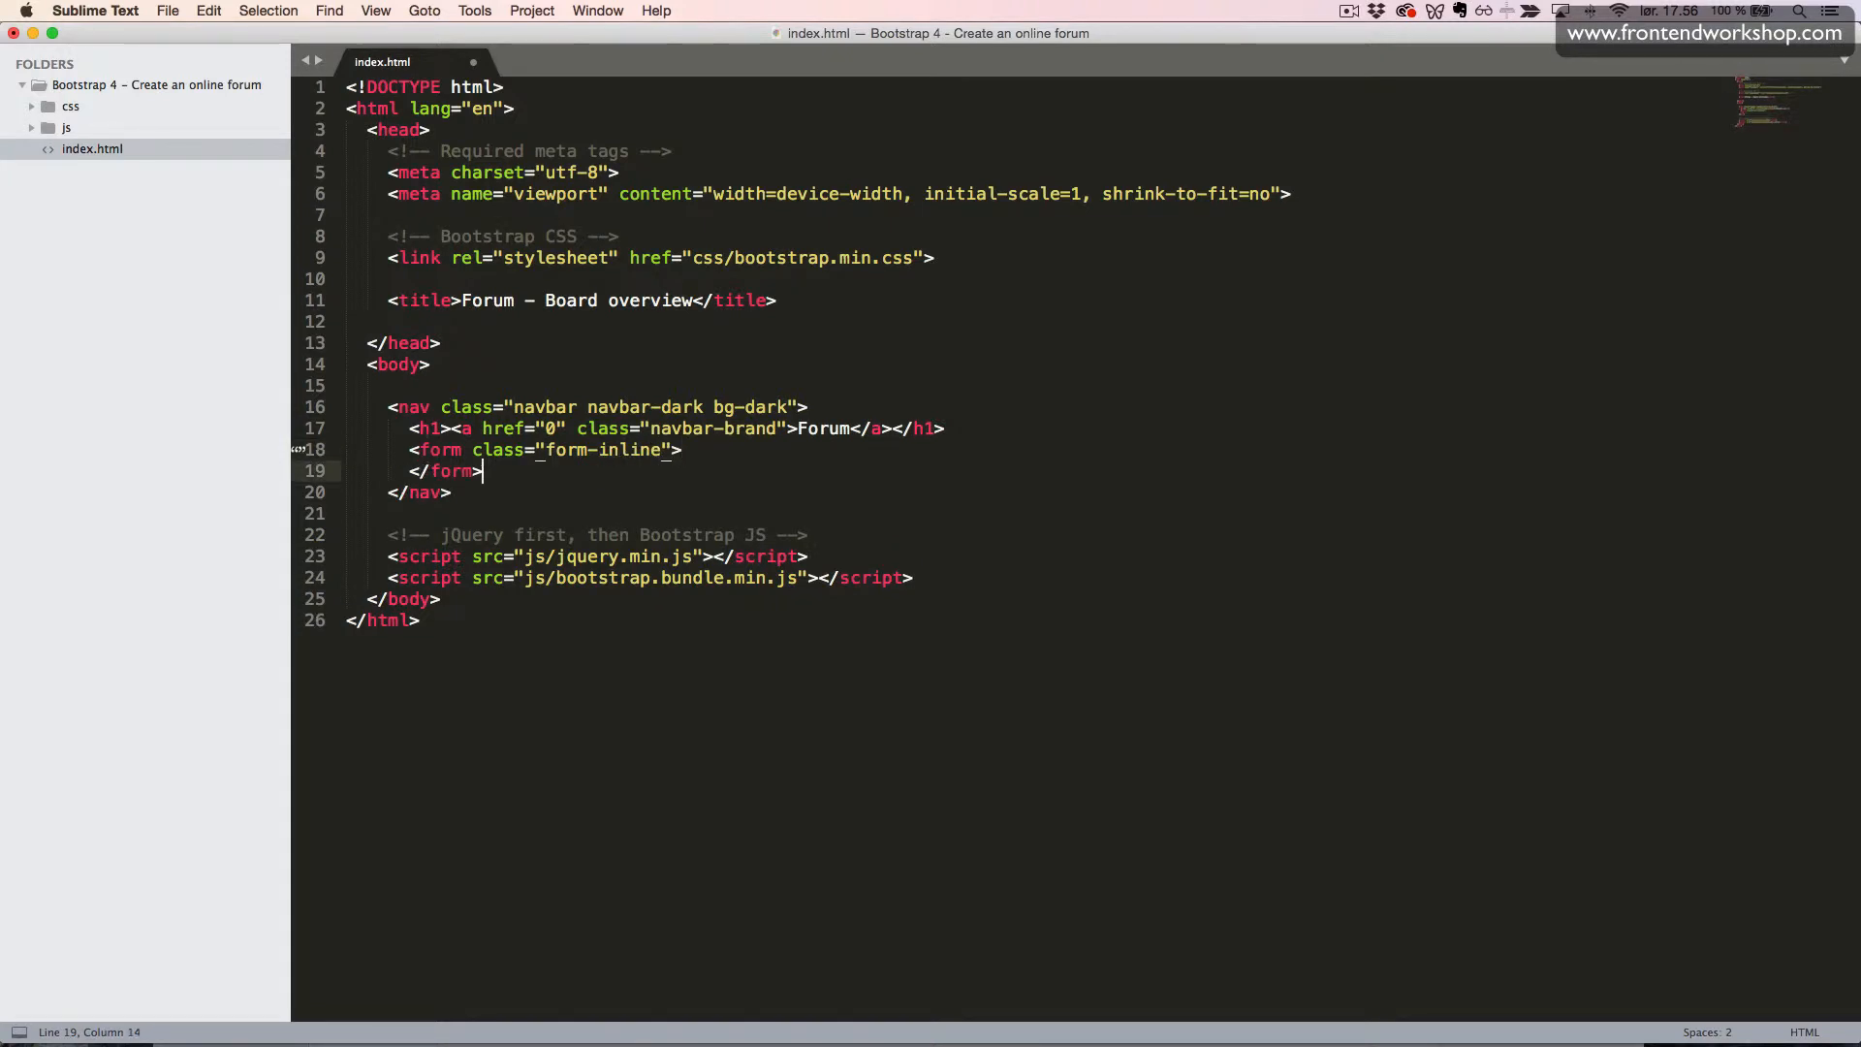
text(<input t)
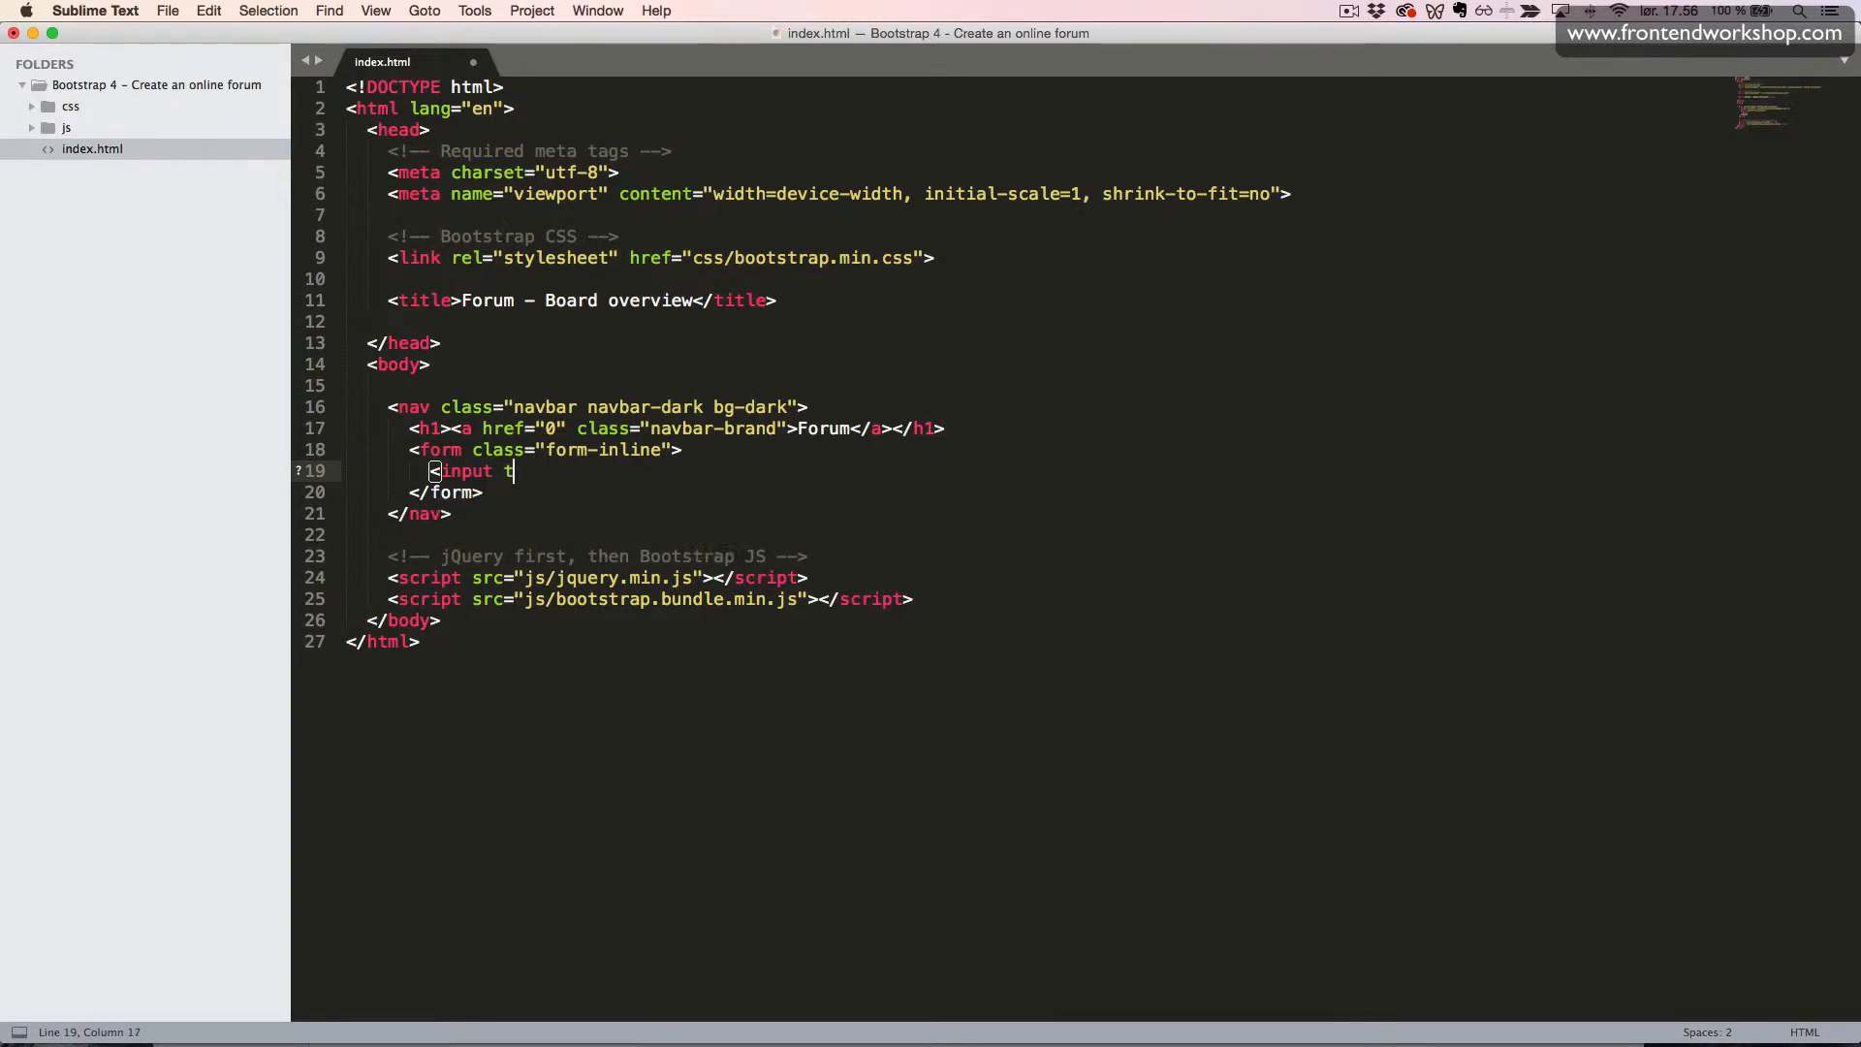
text(ype="text")
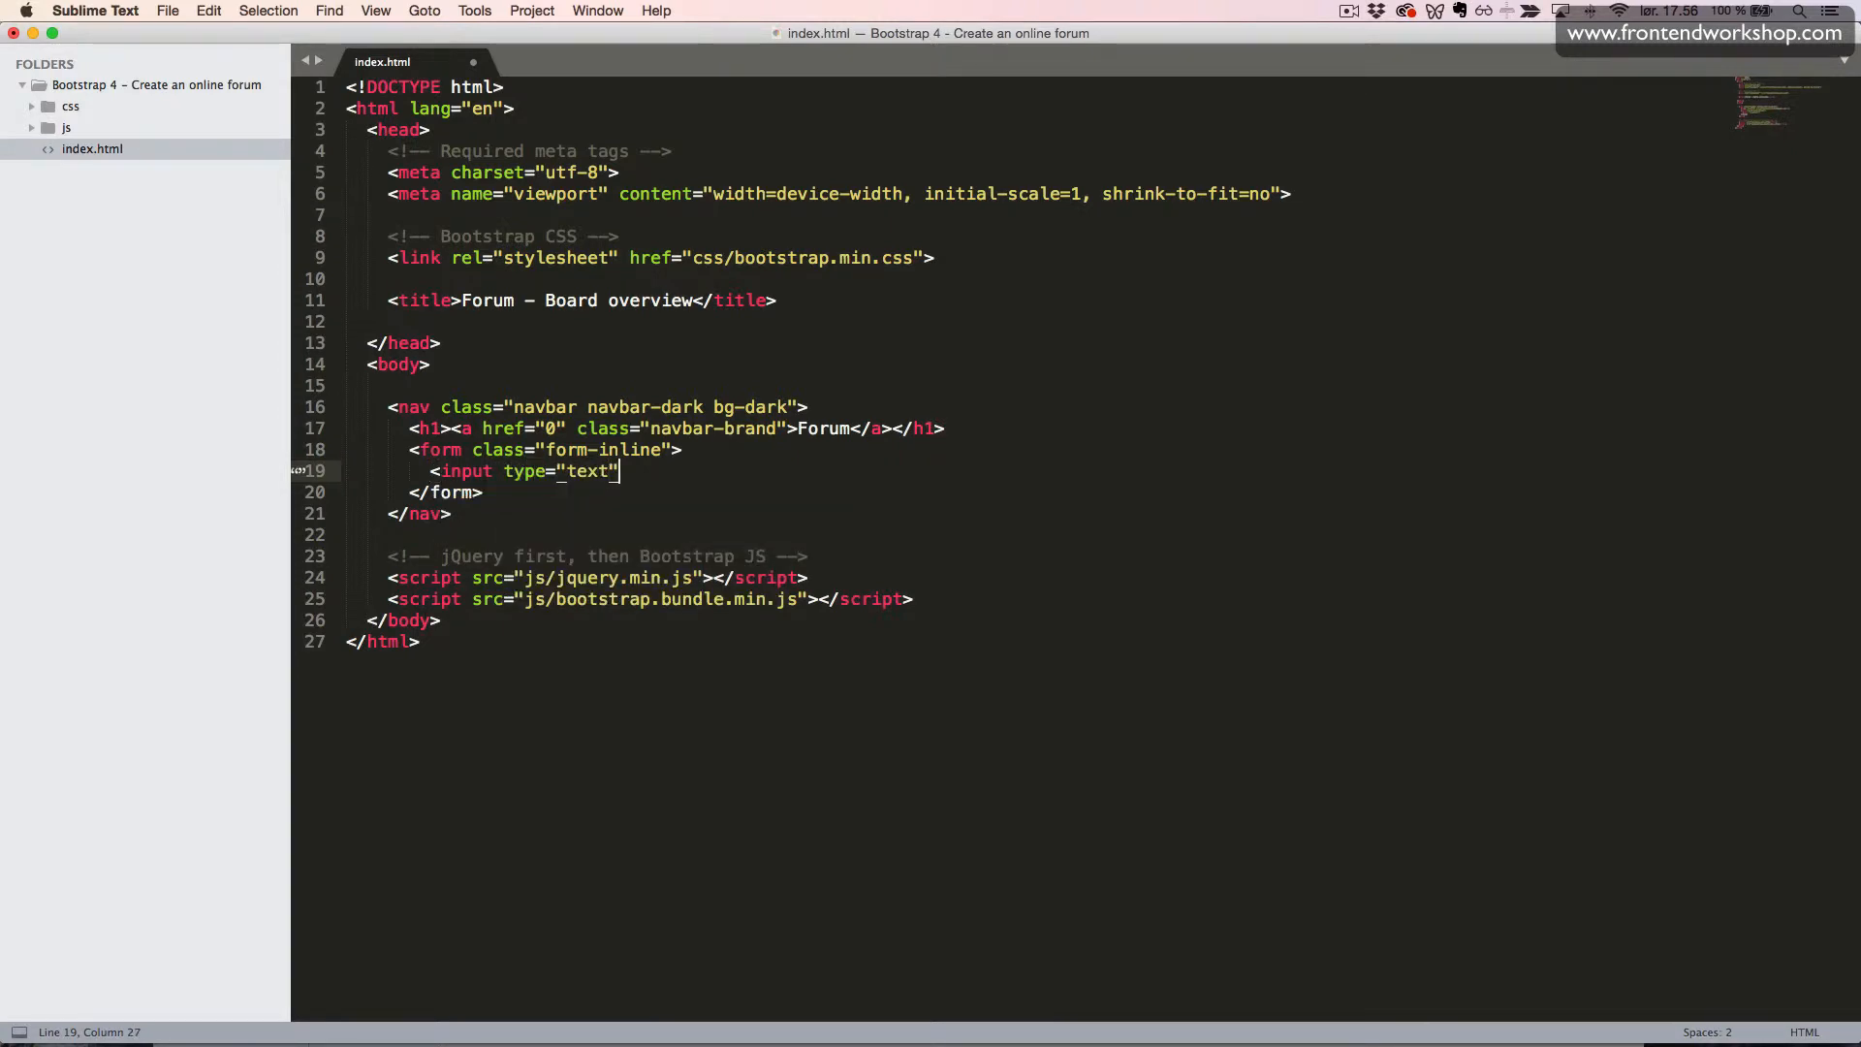
text(class="form-control" placehold)
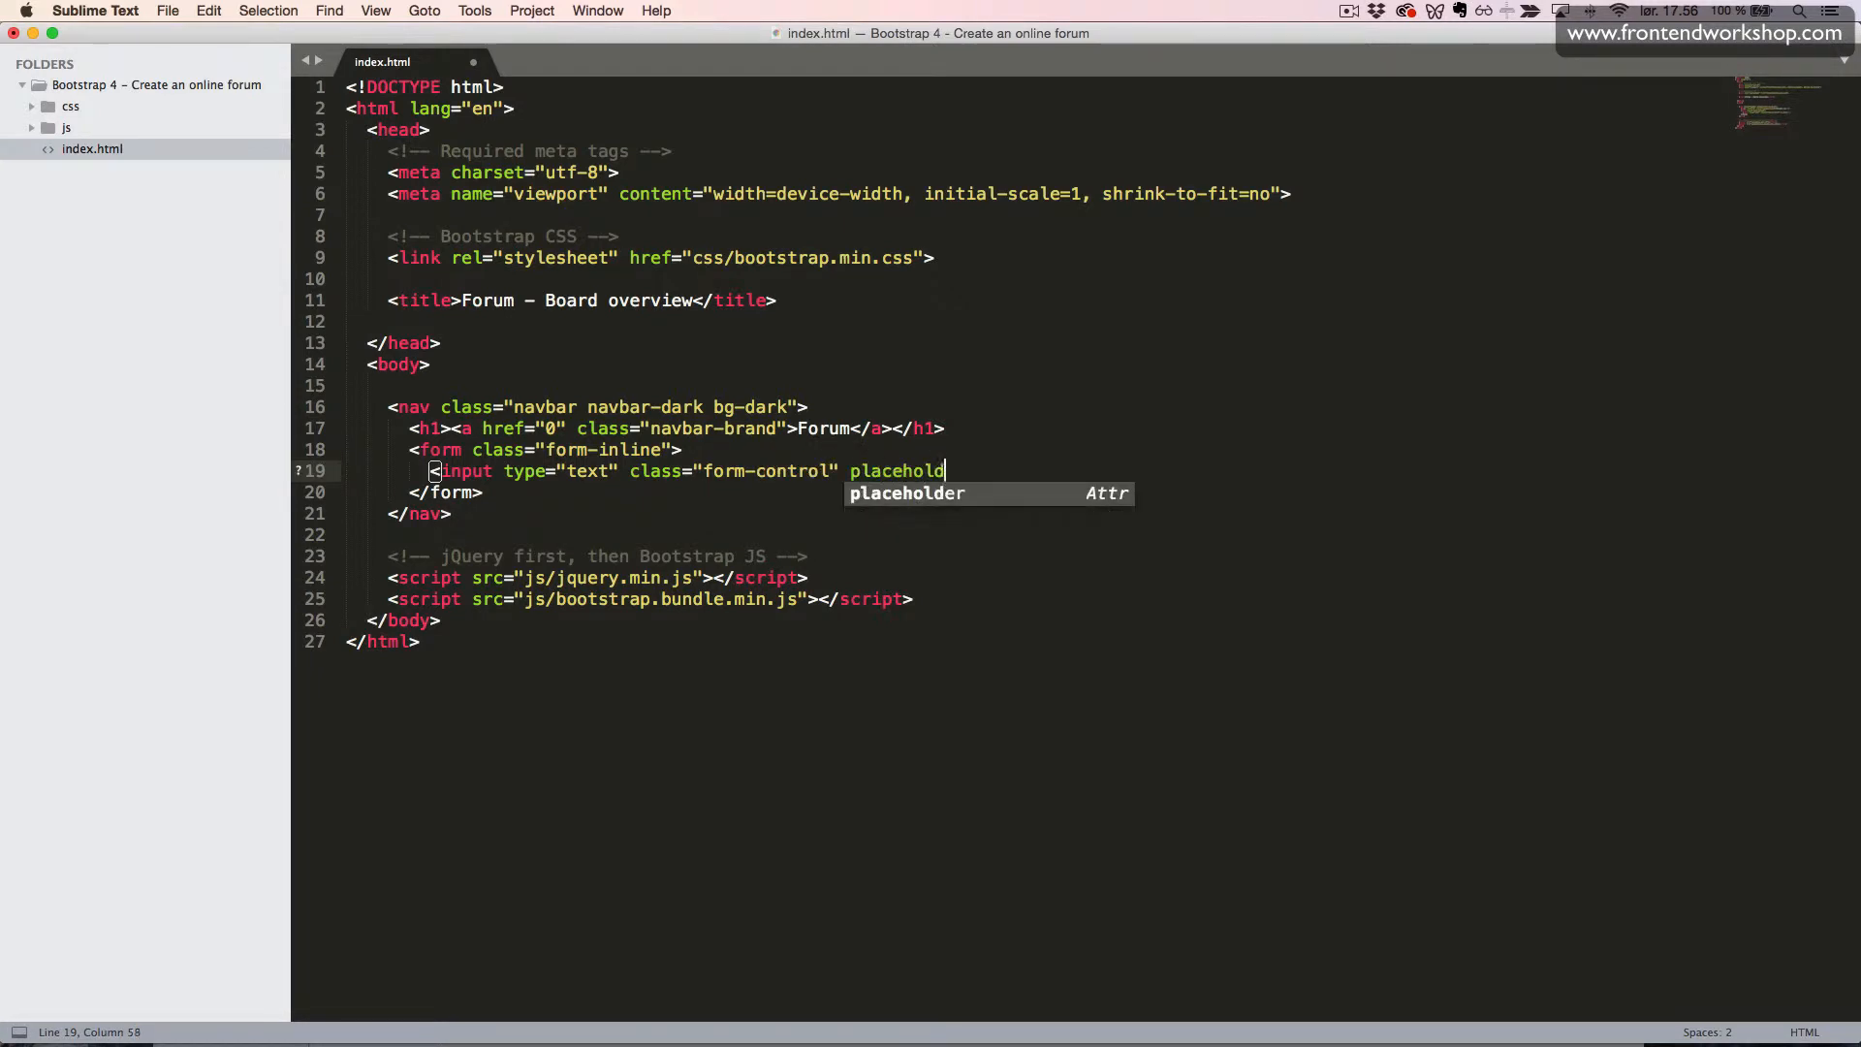
text(="S")
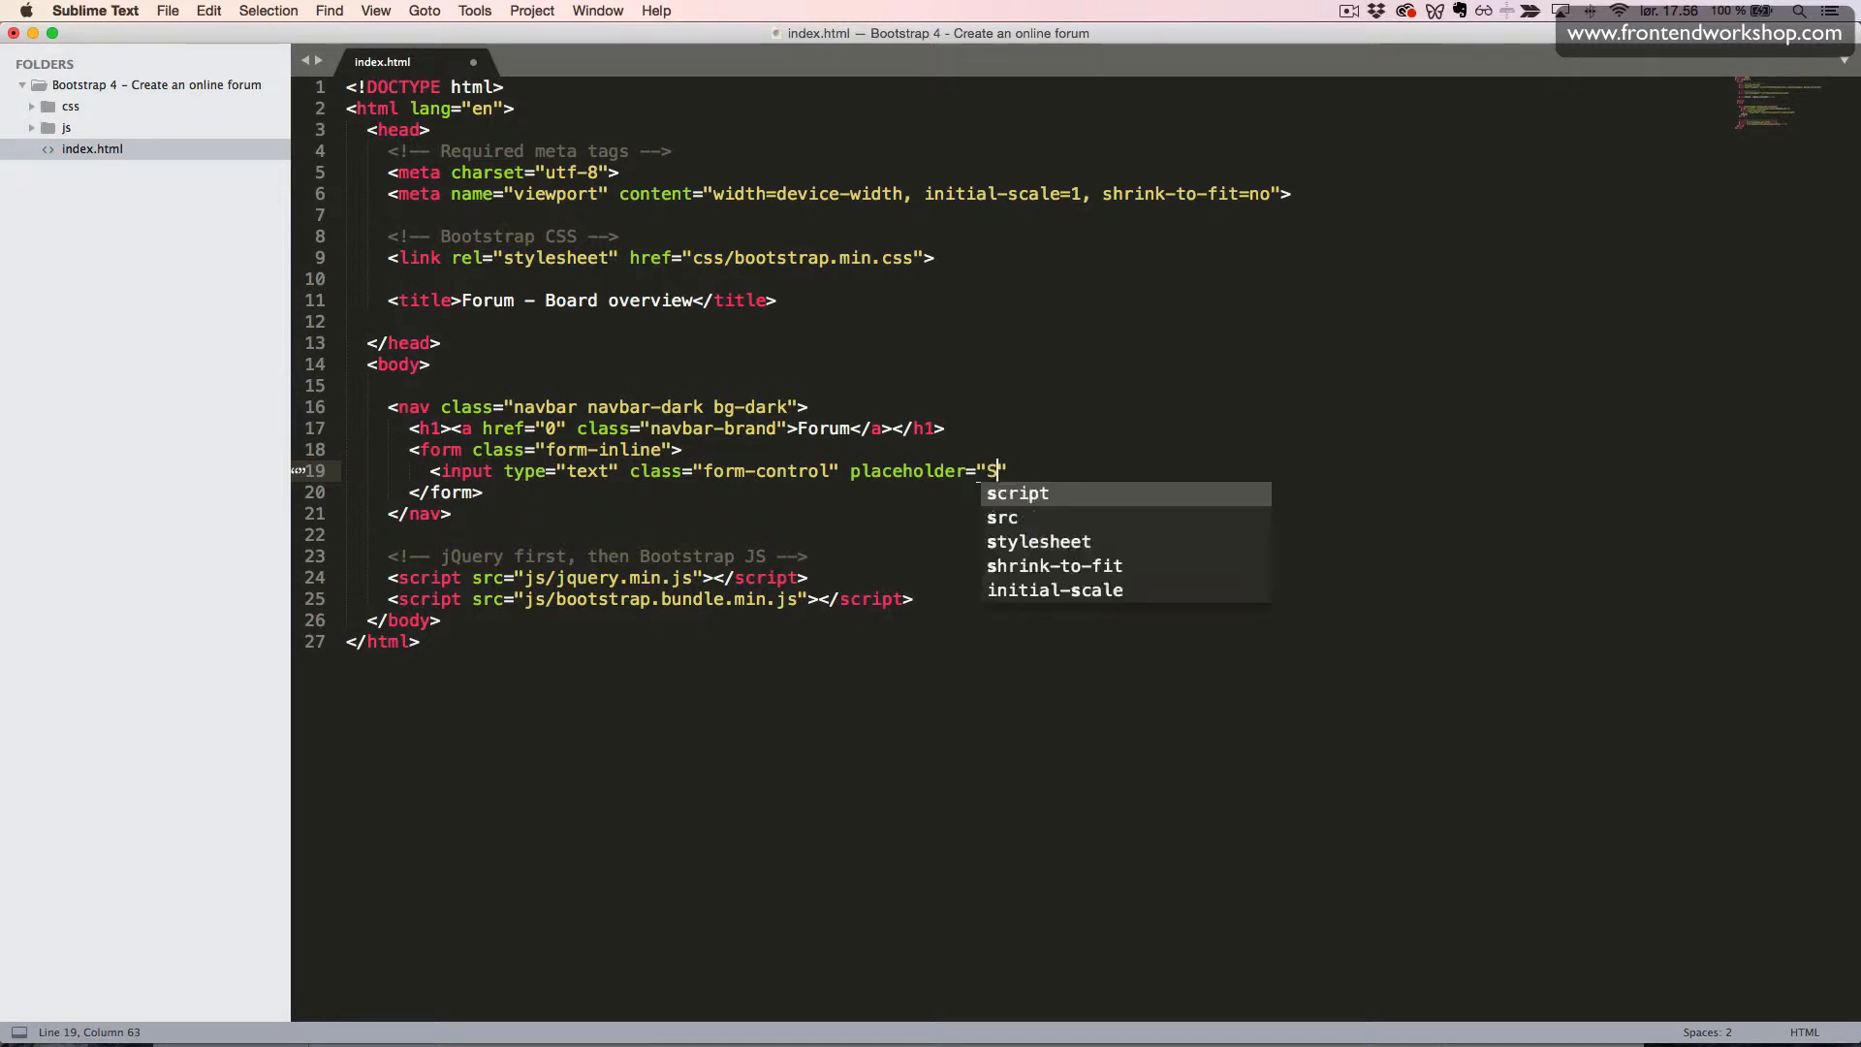
text(earch">)
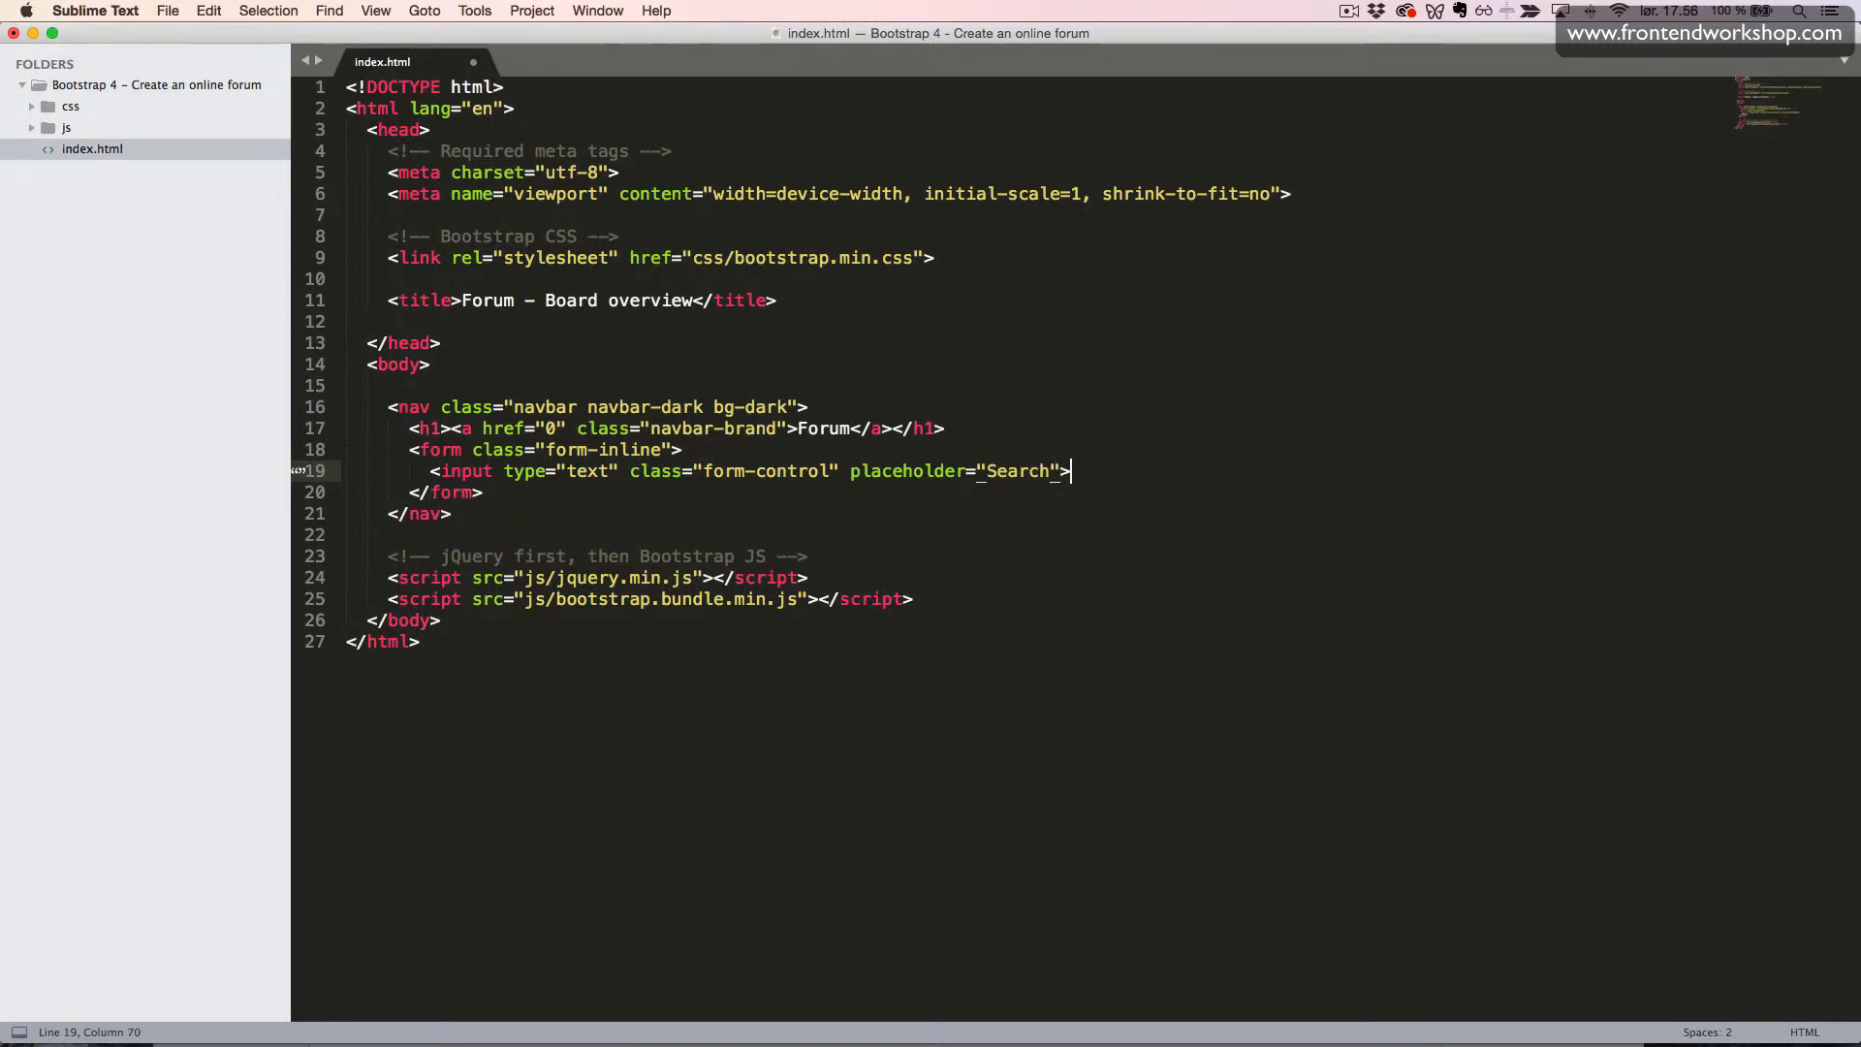
- Add a submit button with class btn btn-primary labelled Search inside the form
text(<button)
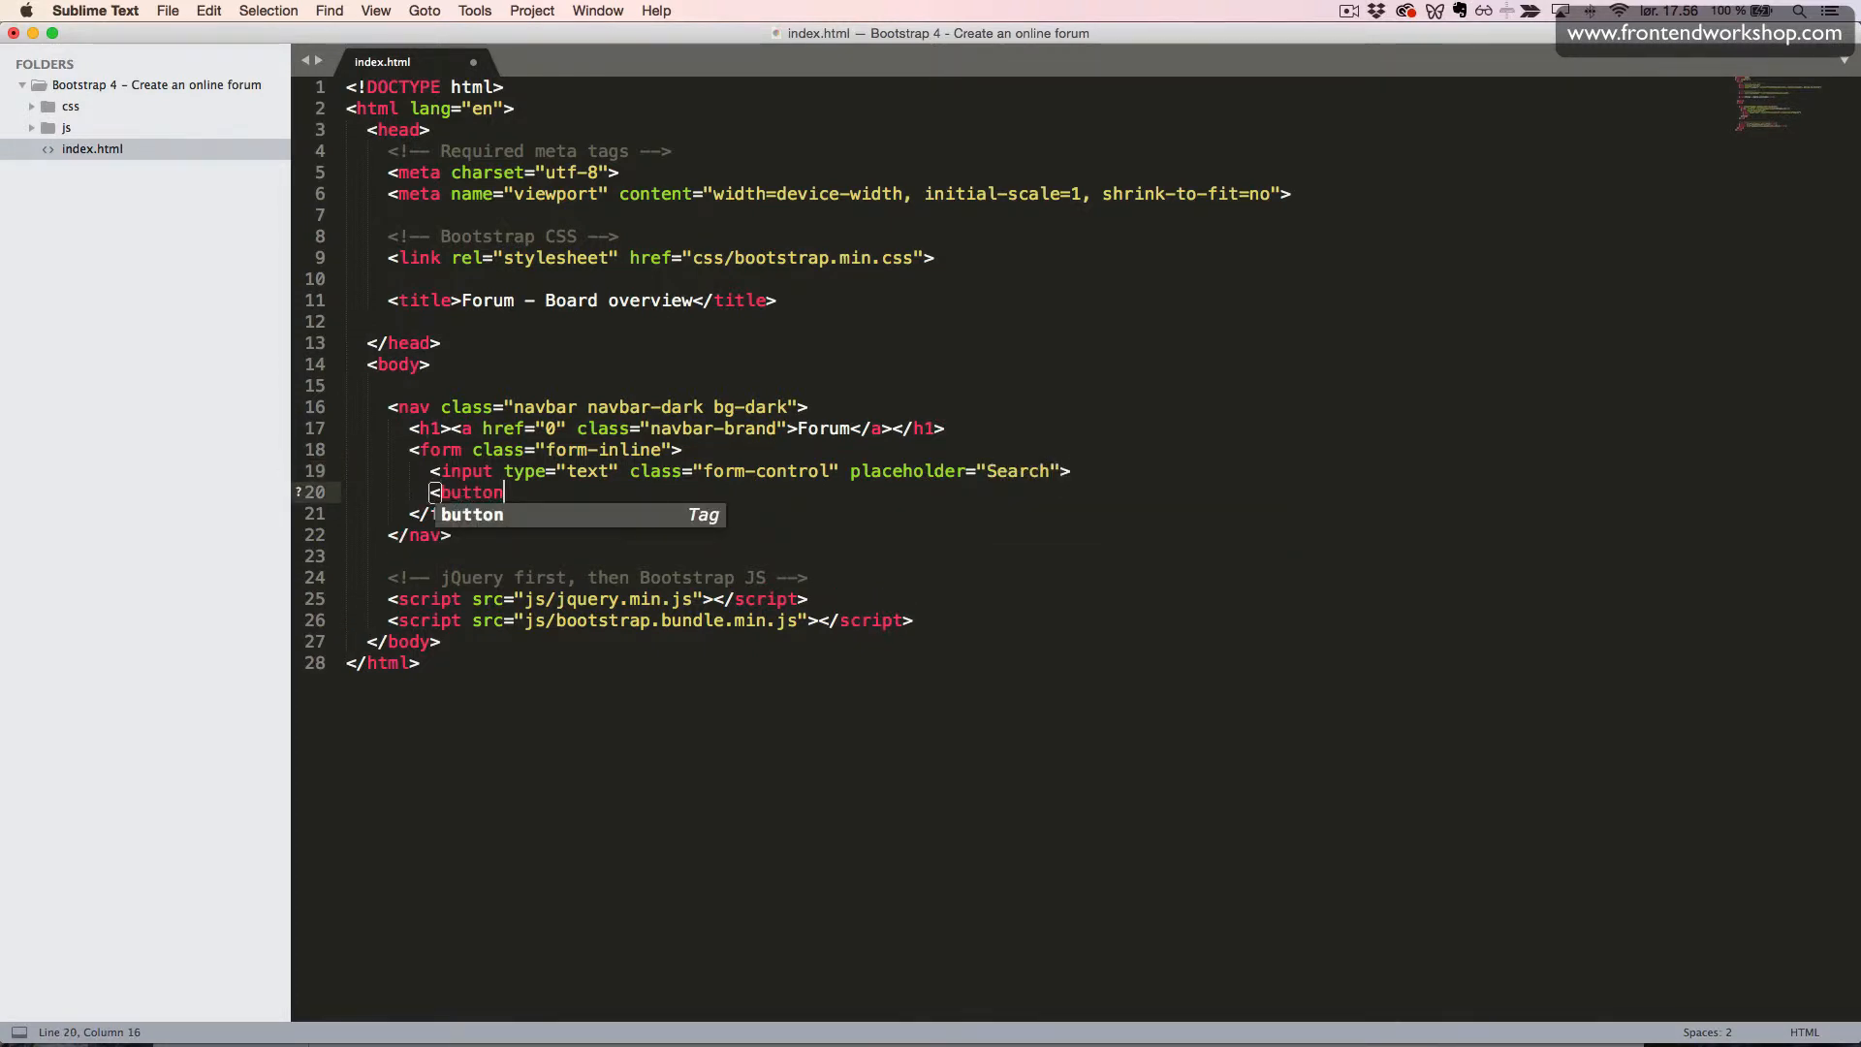
text(type="")
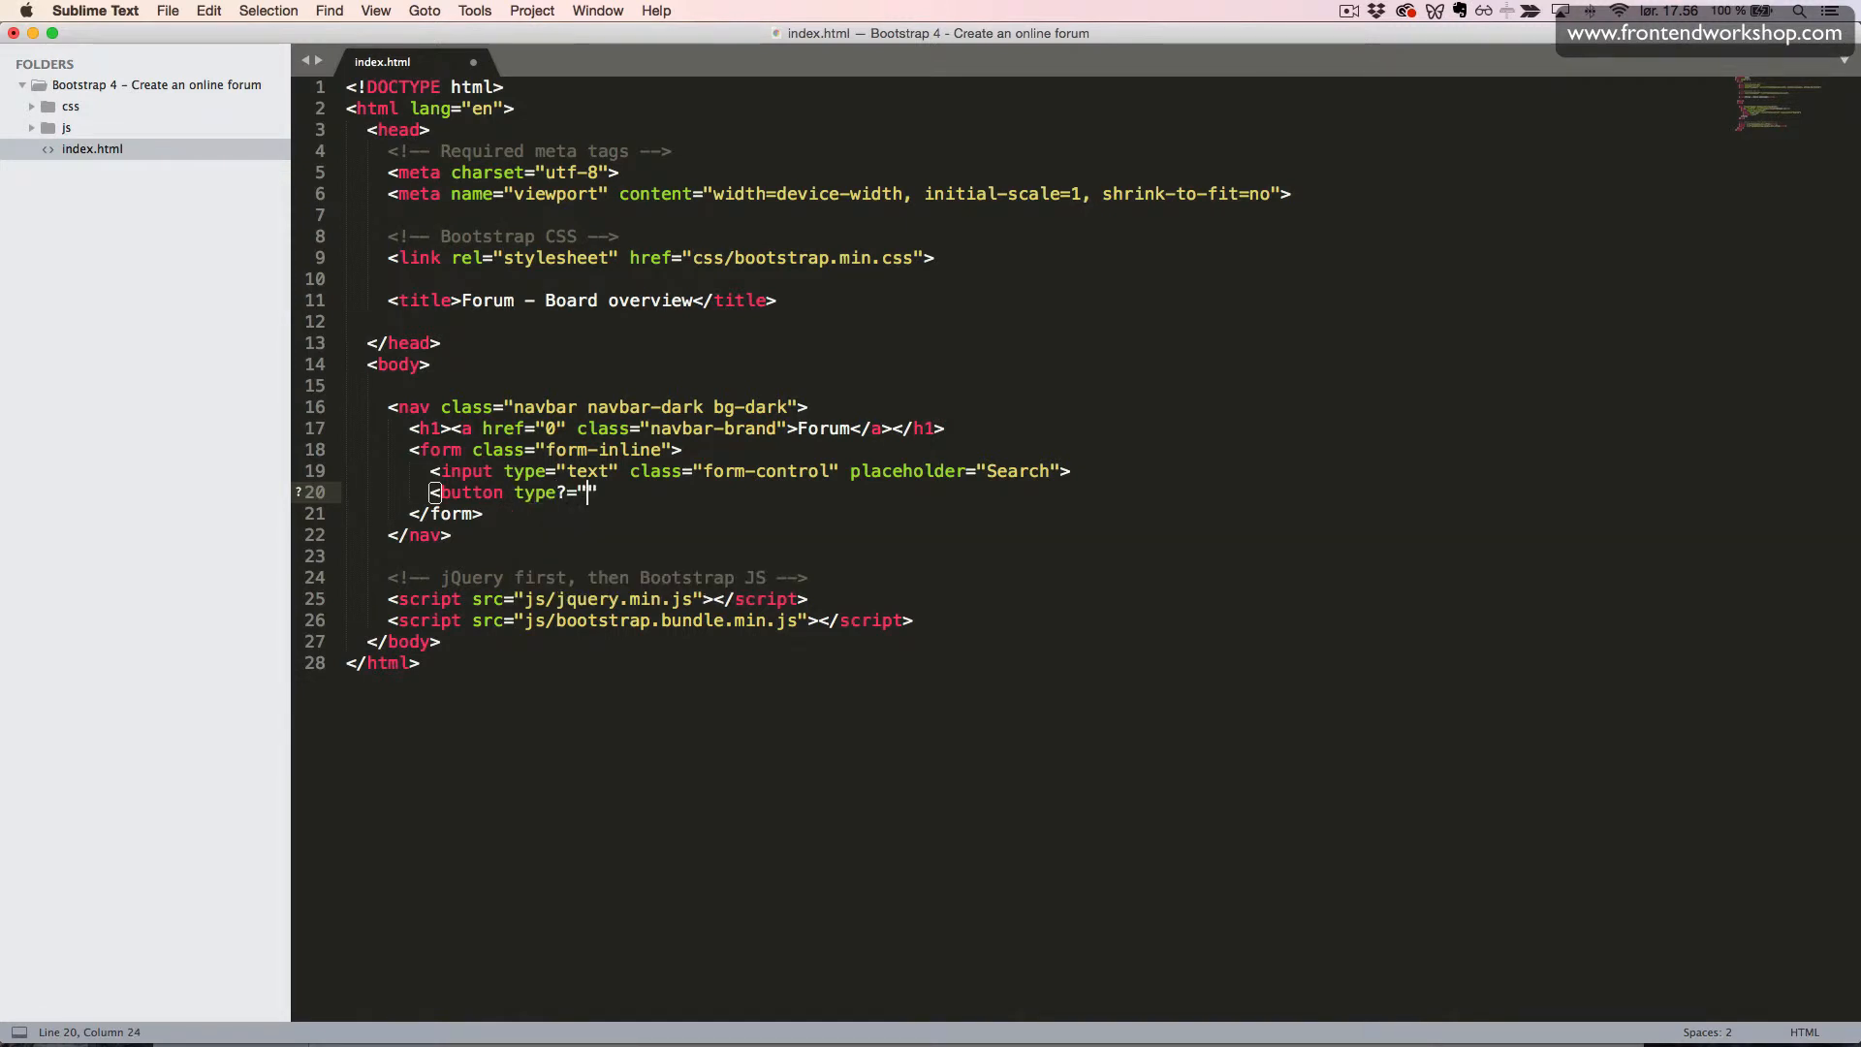
text(submit)
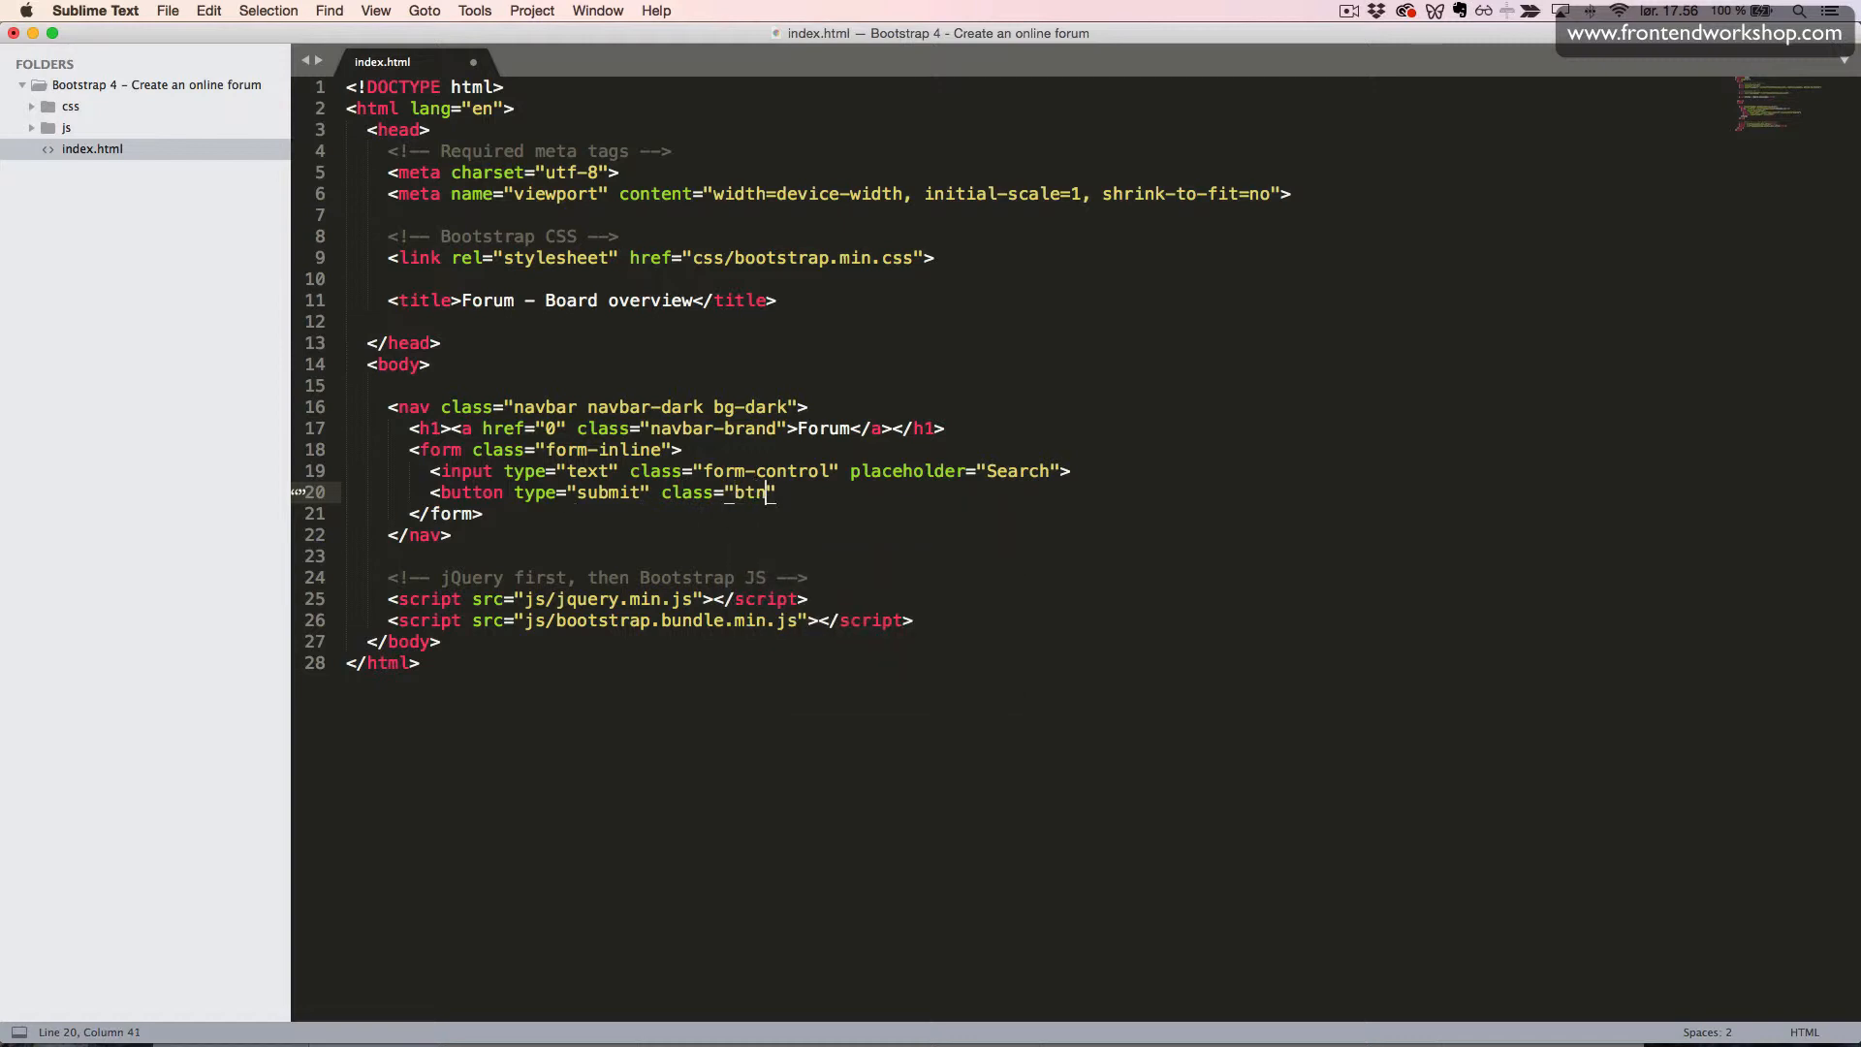
text(btn-primary)
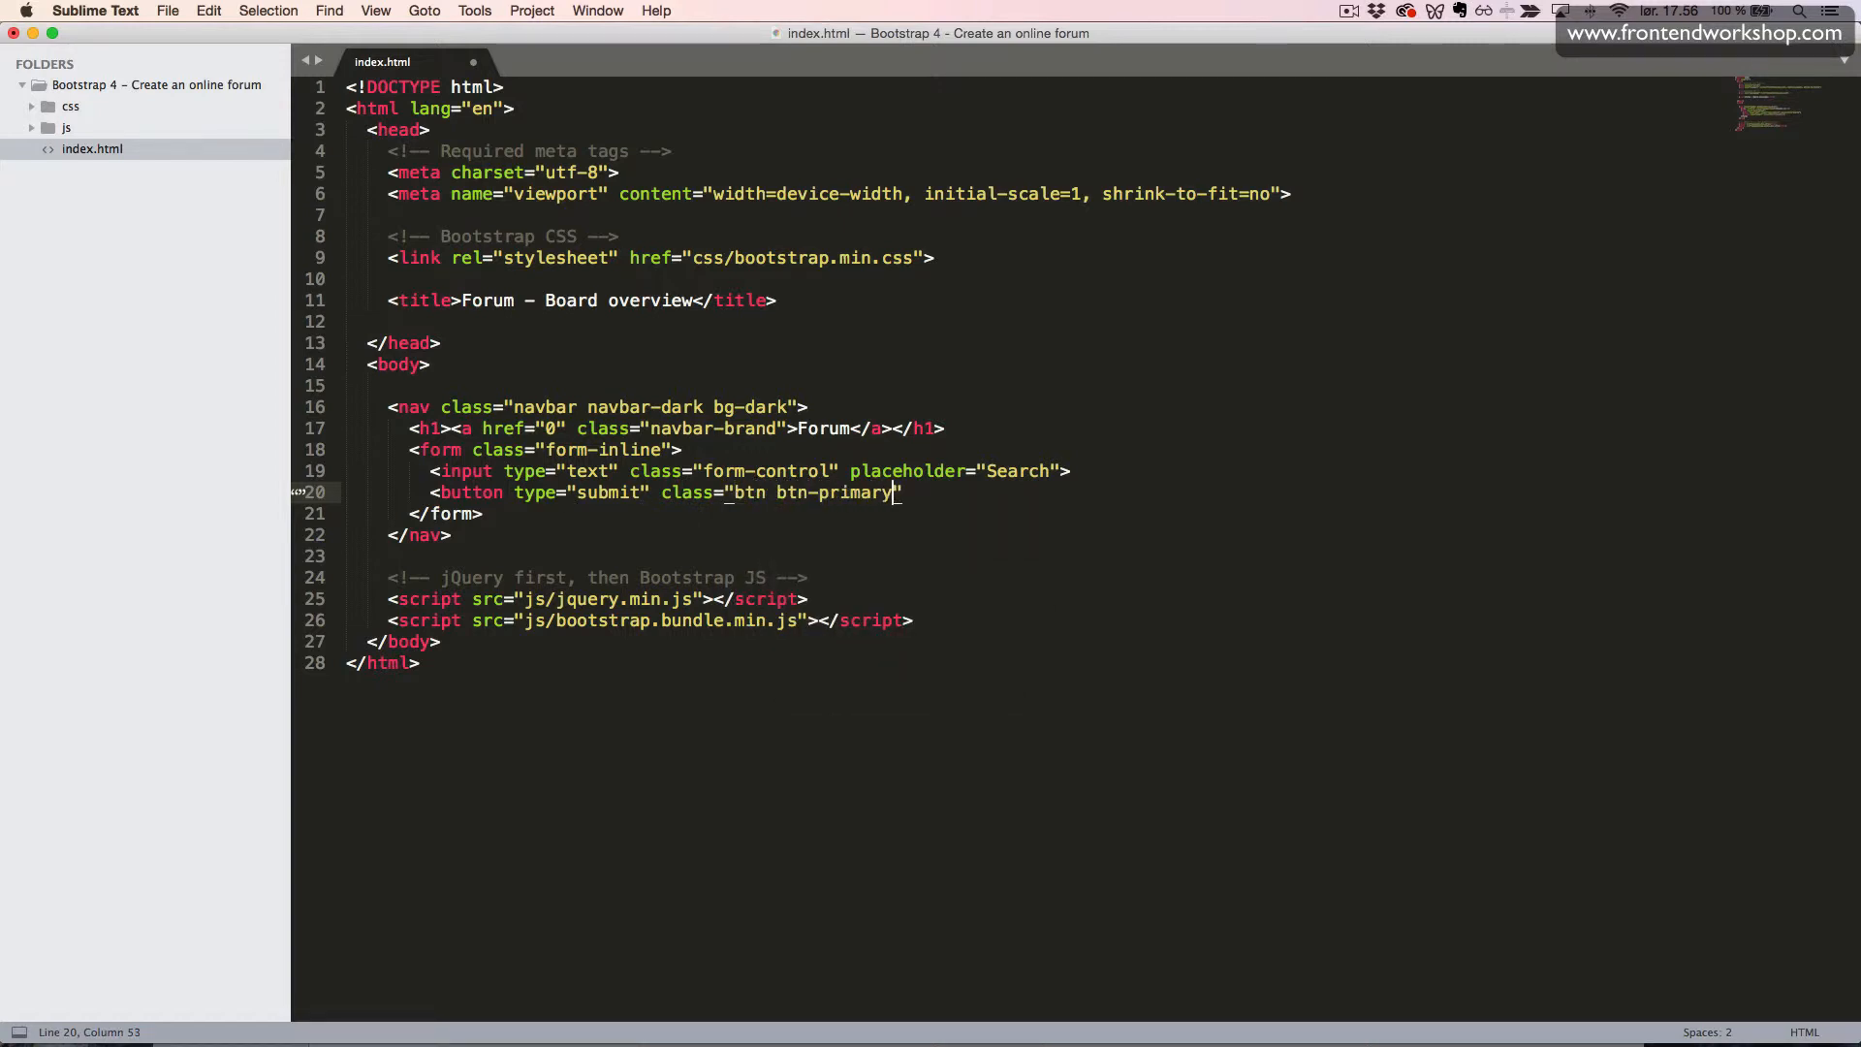
text(">)
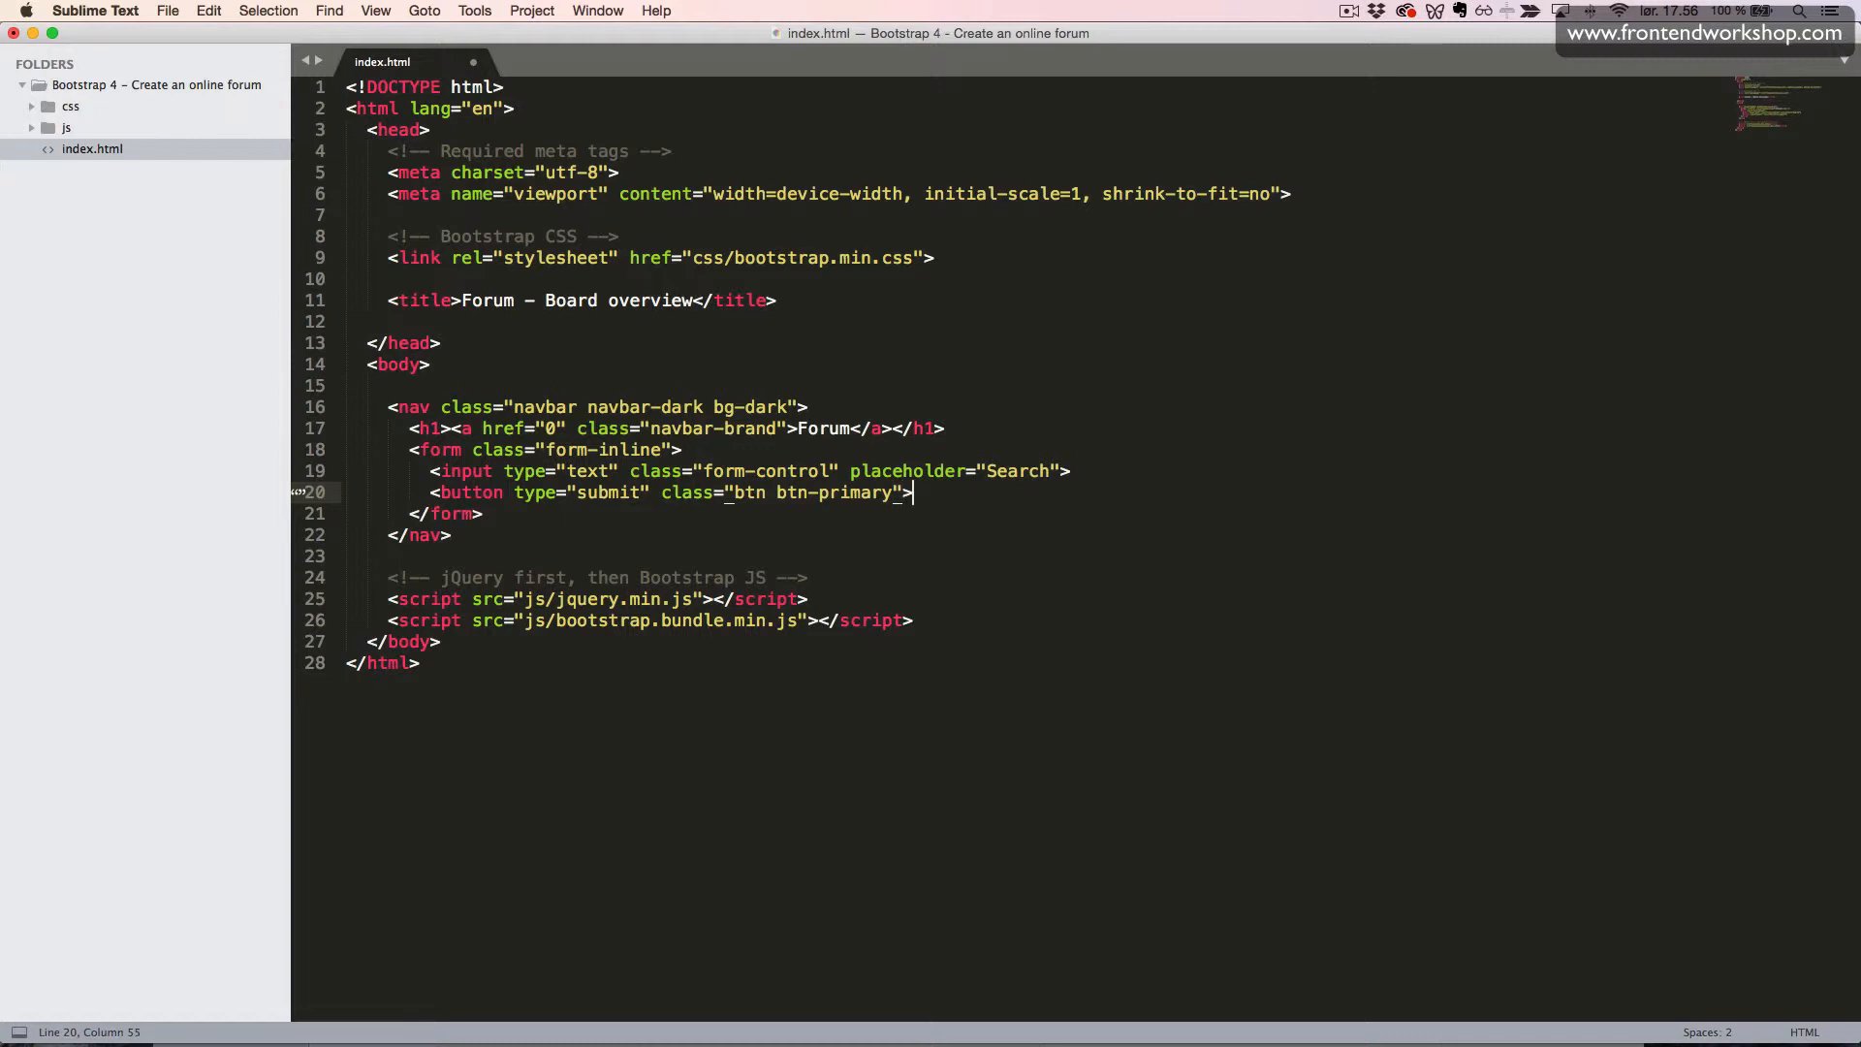
text(Search)
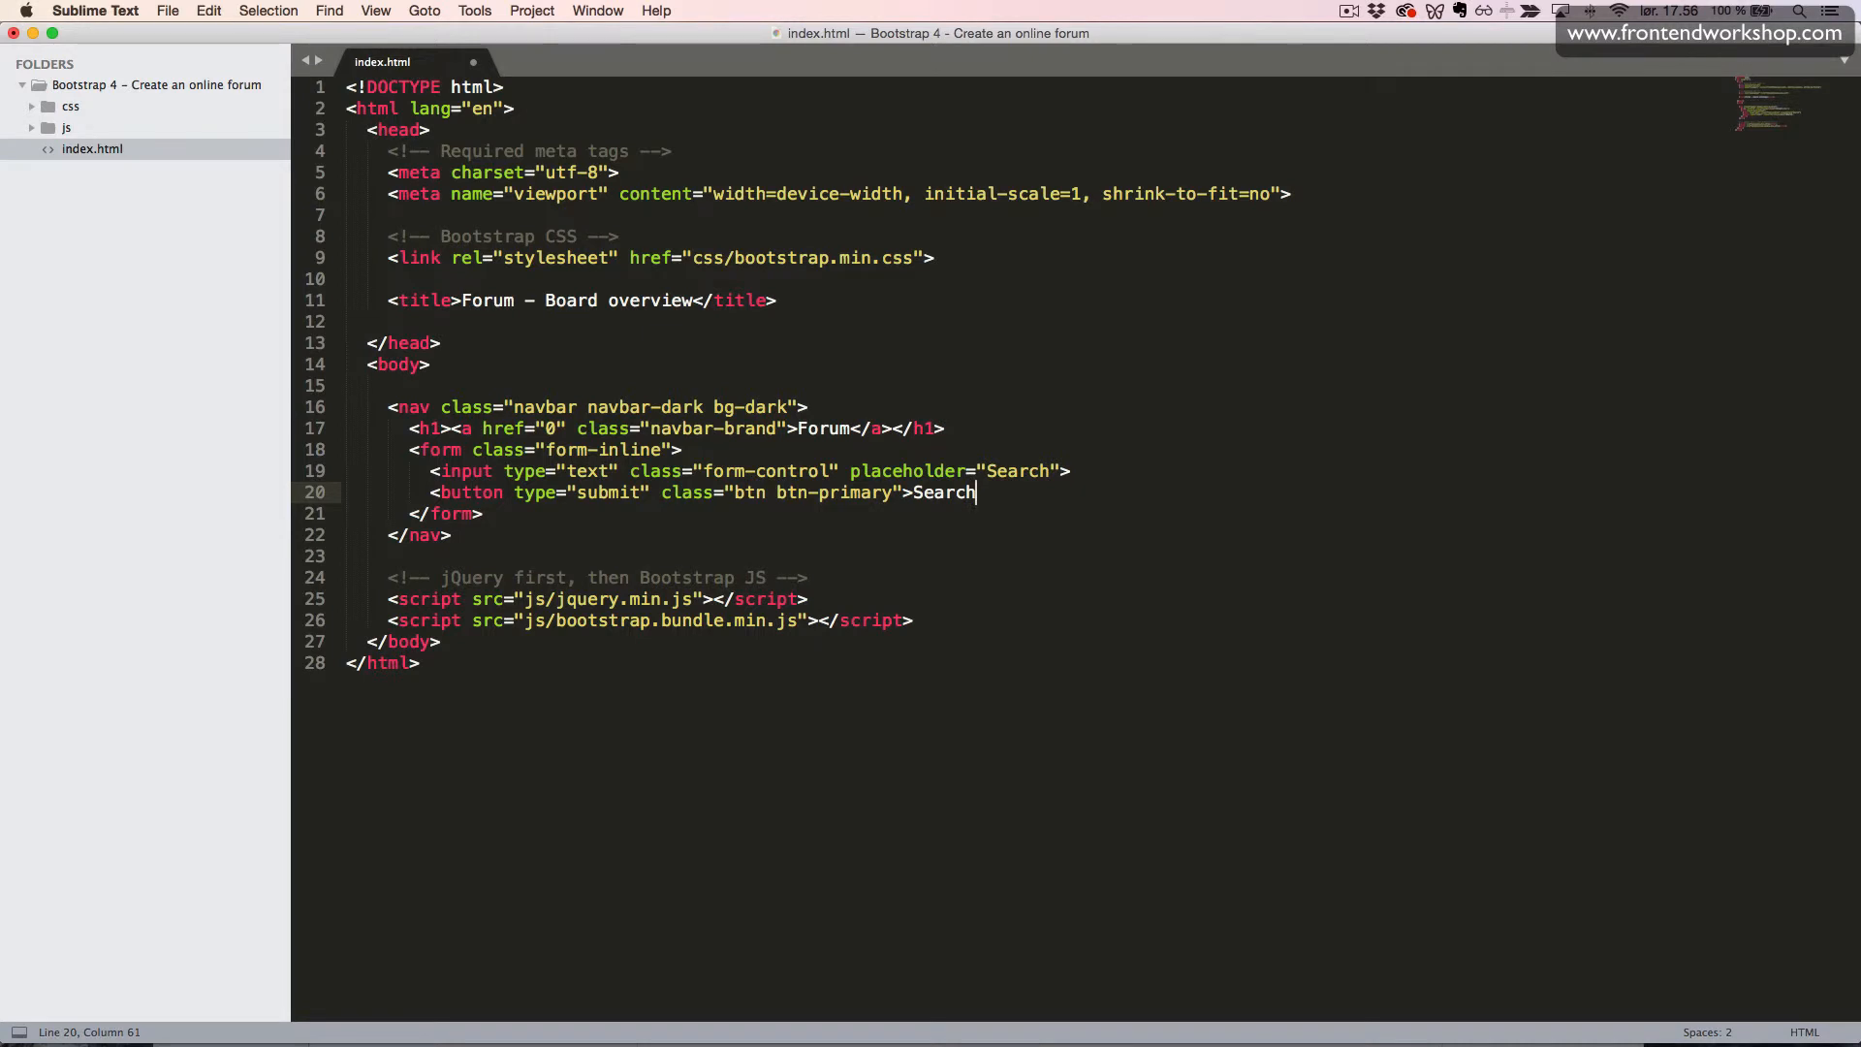
text(</button>)
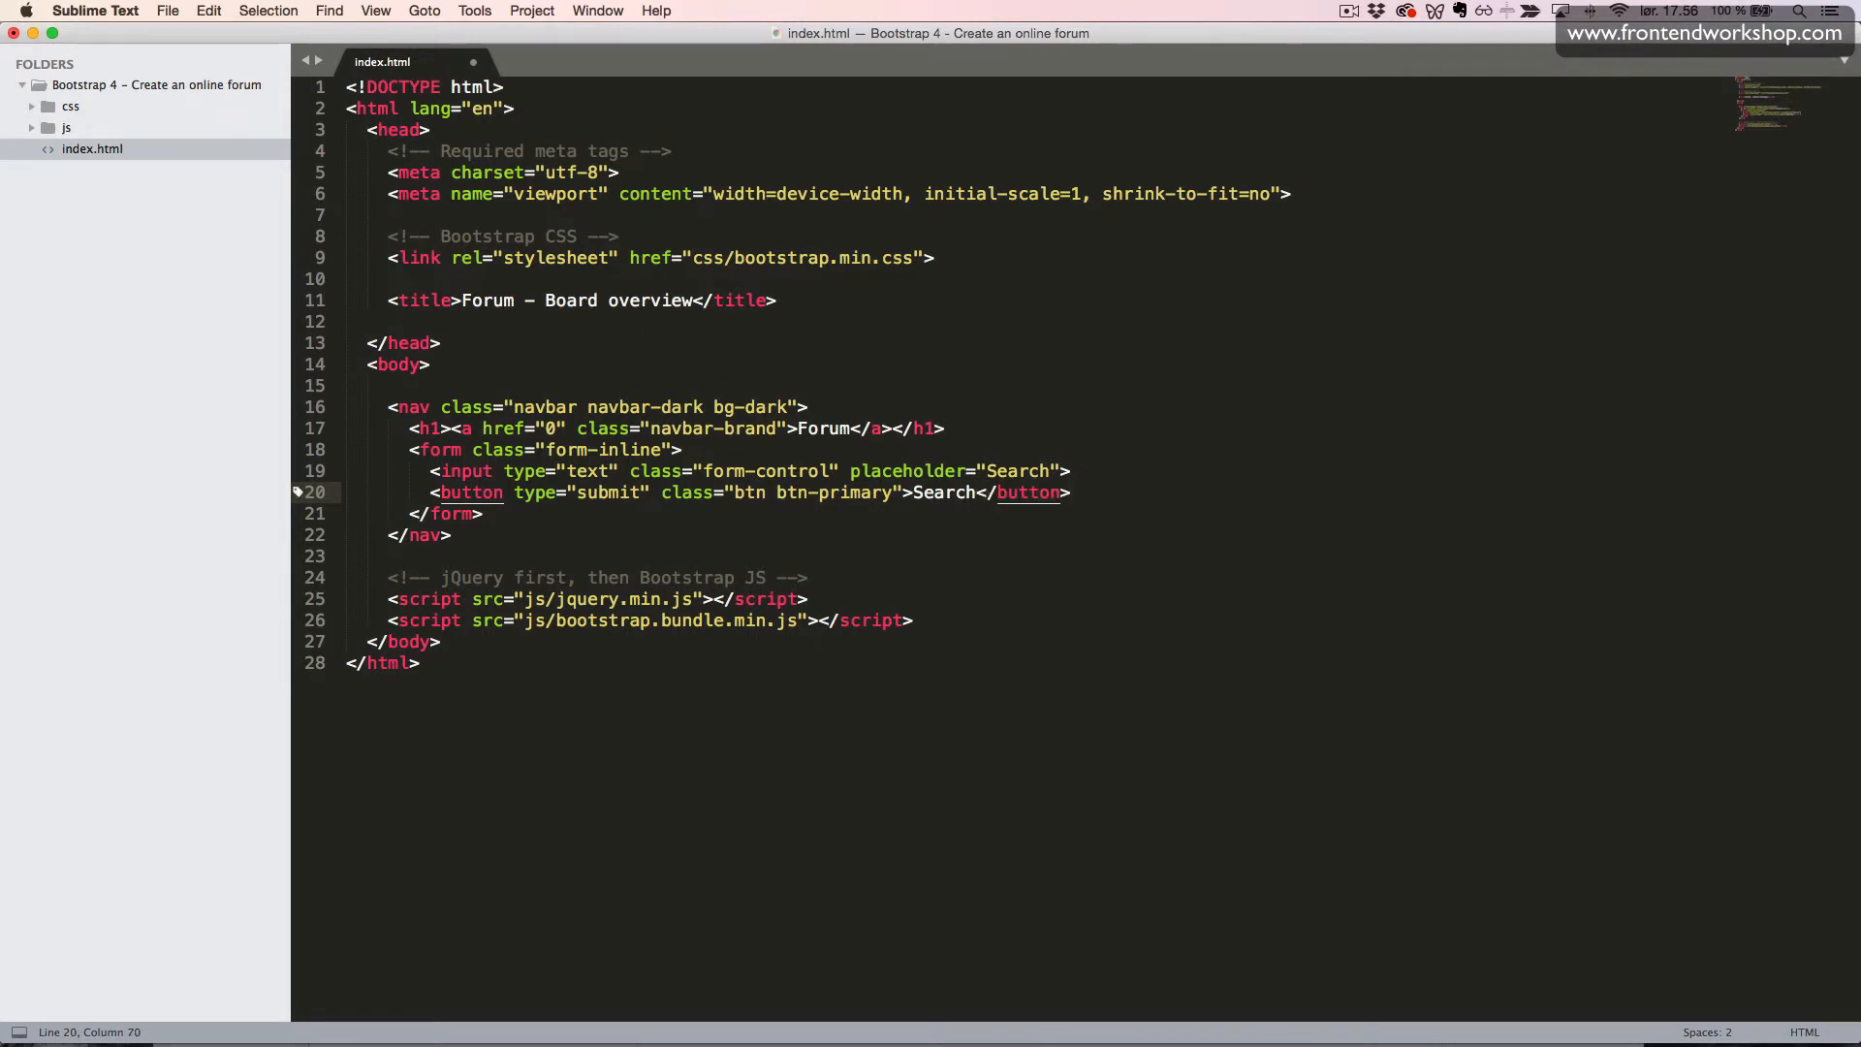
- Place the cursor right after the navbar's closing </nav> tag
click(481, 511)
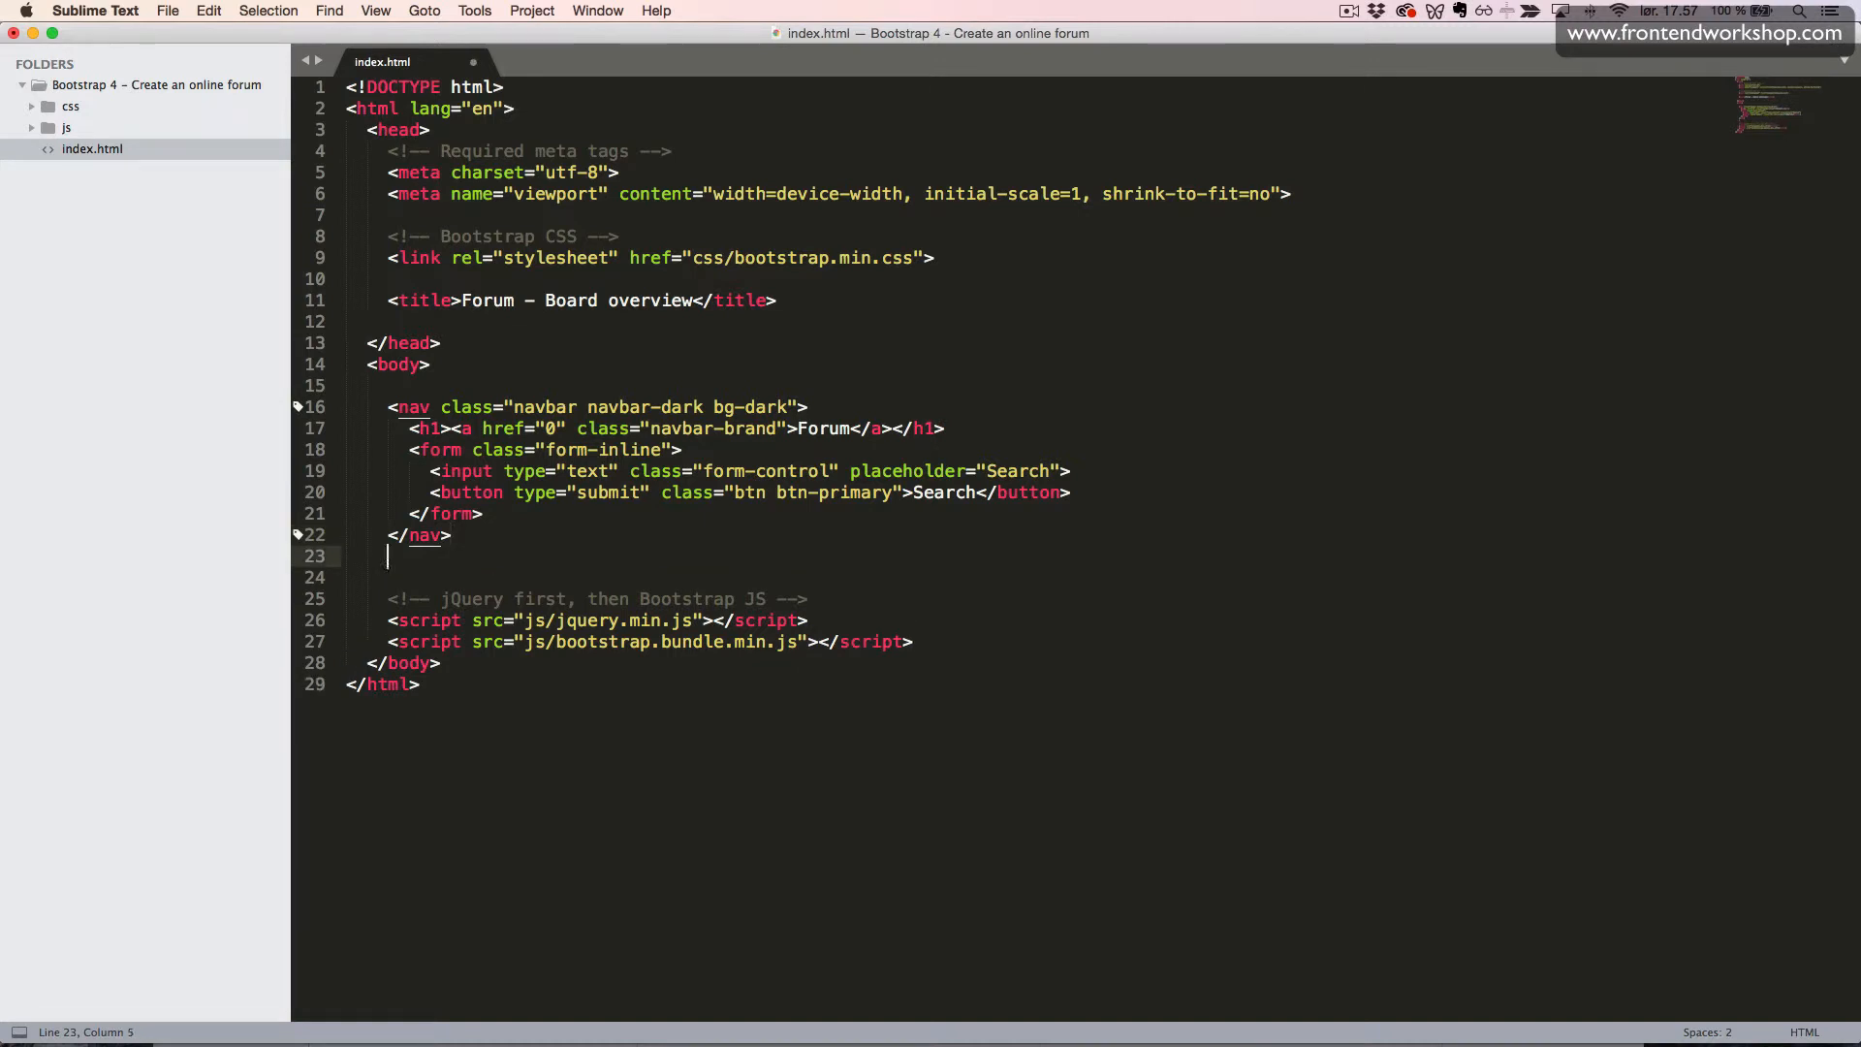
- Start a <nav class="breadcrumb"> element below the navbar
text(<n)
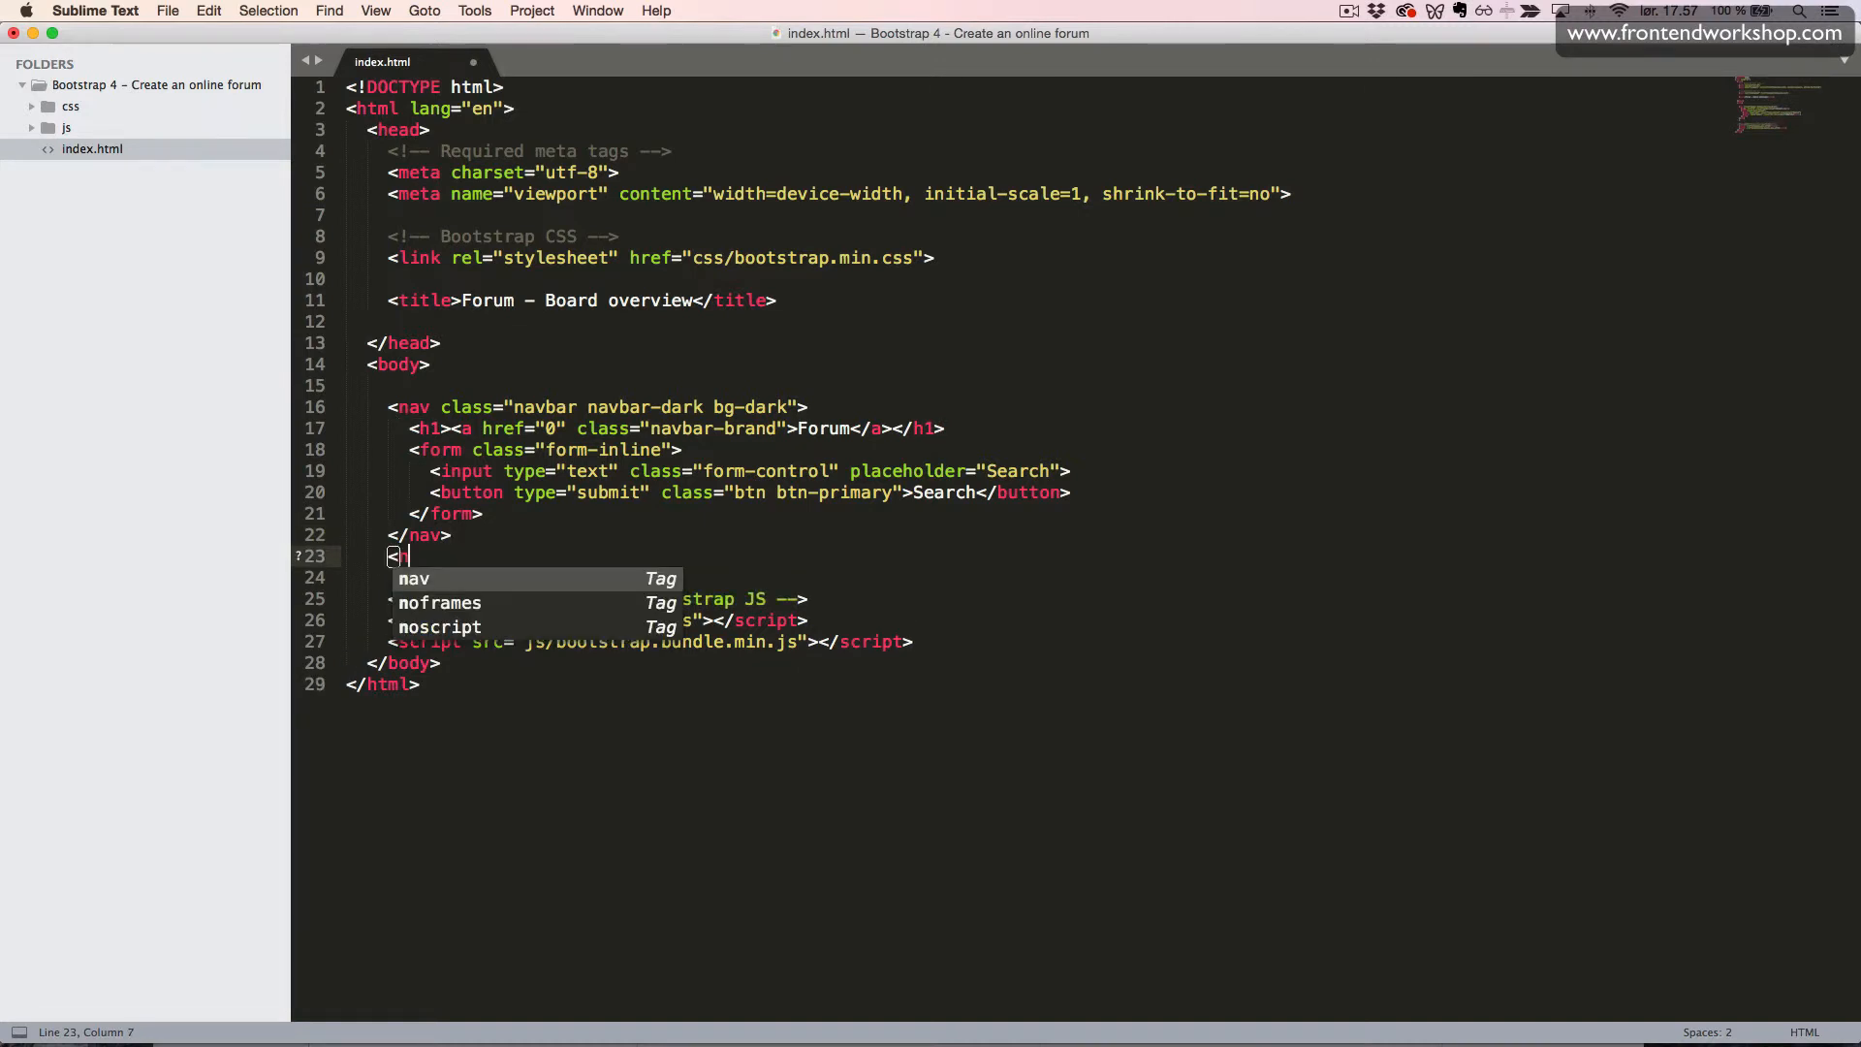
text(nav)
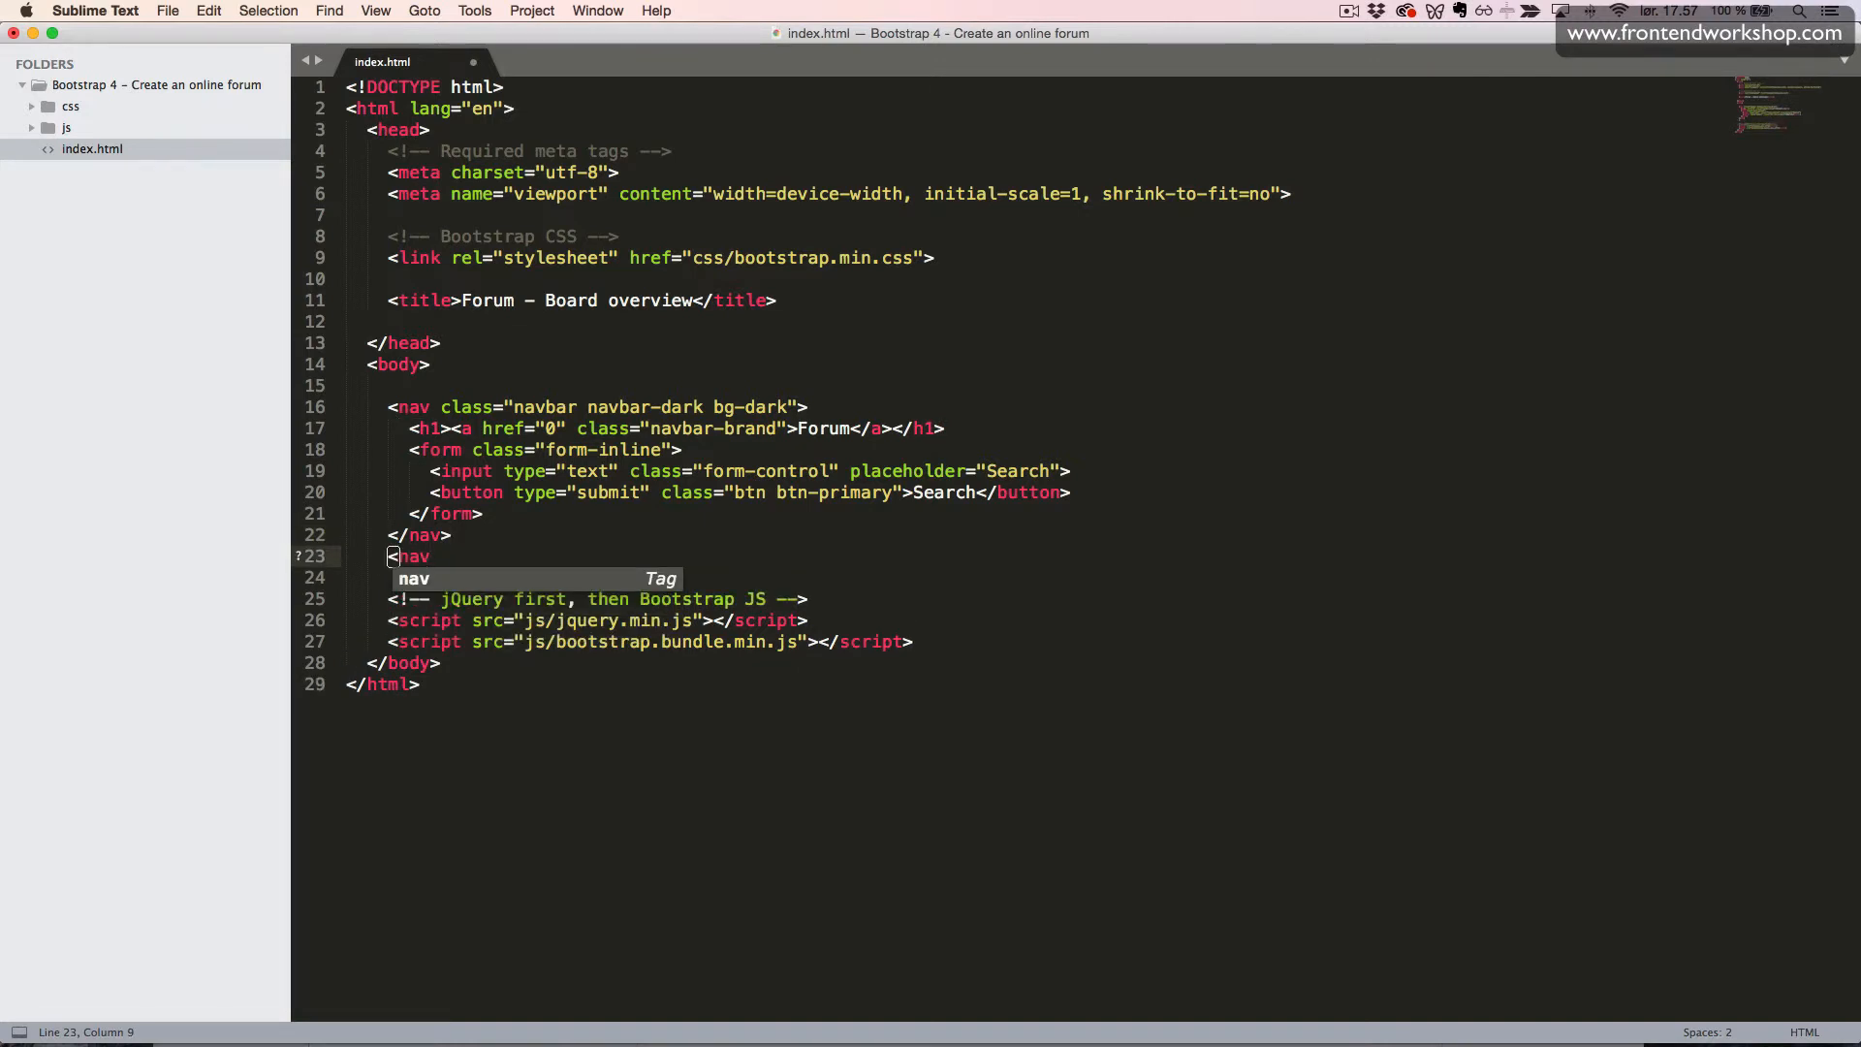
text(class="")
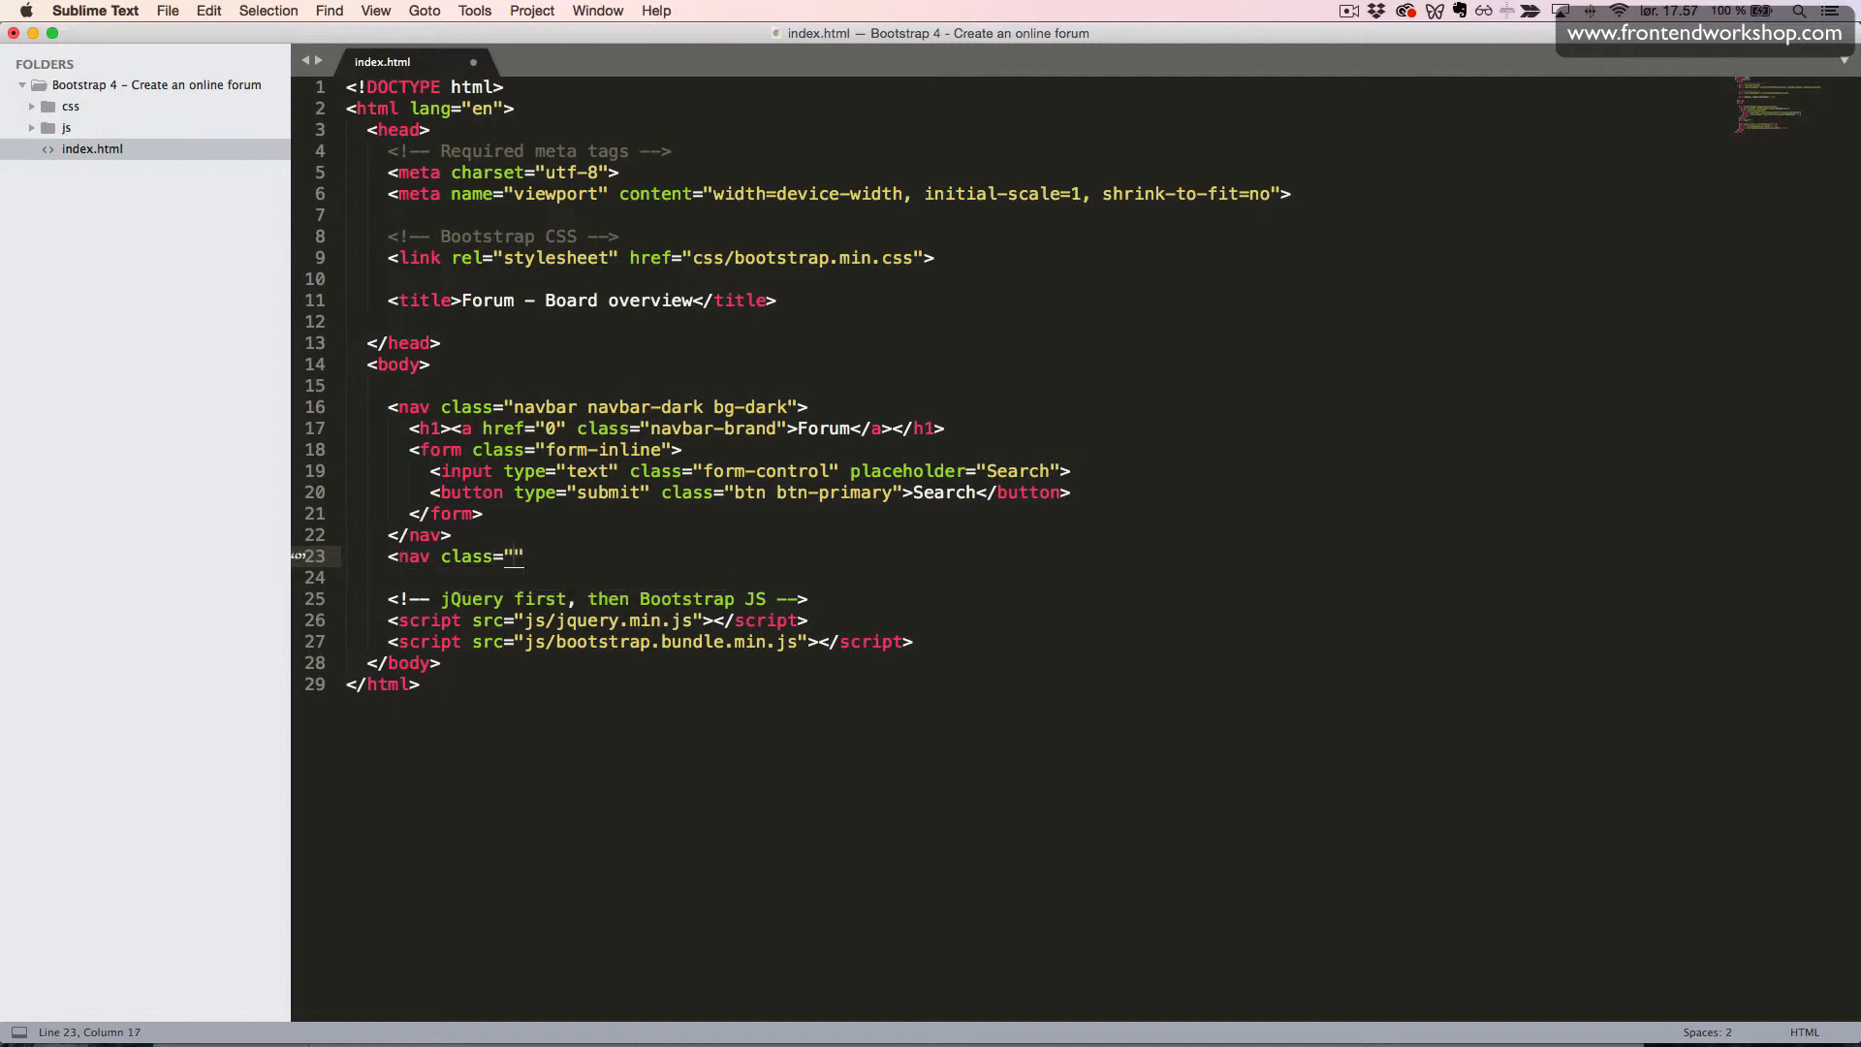
text(breadcrumc)
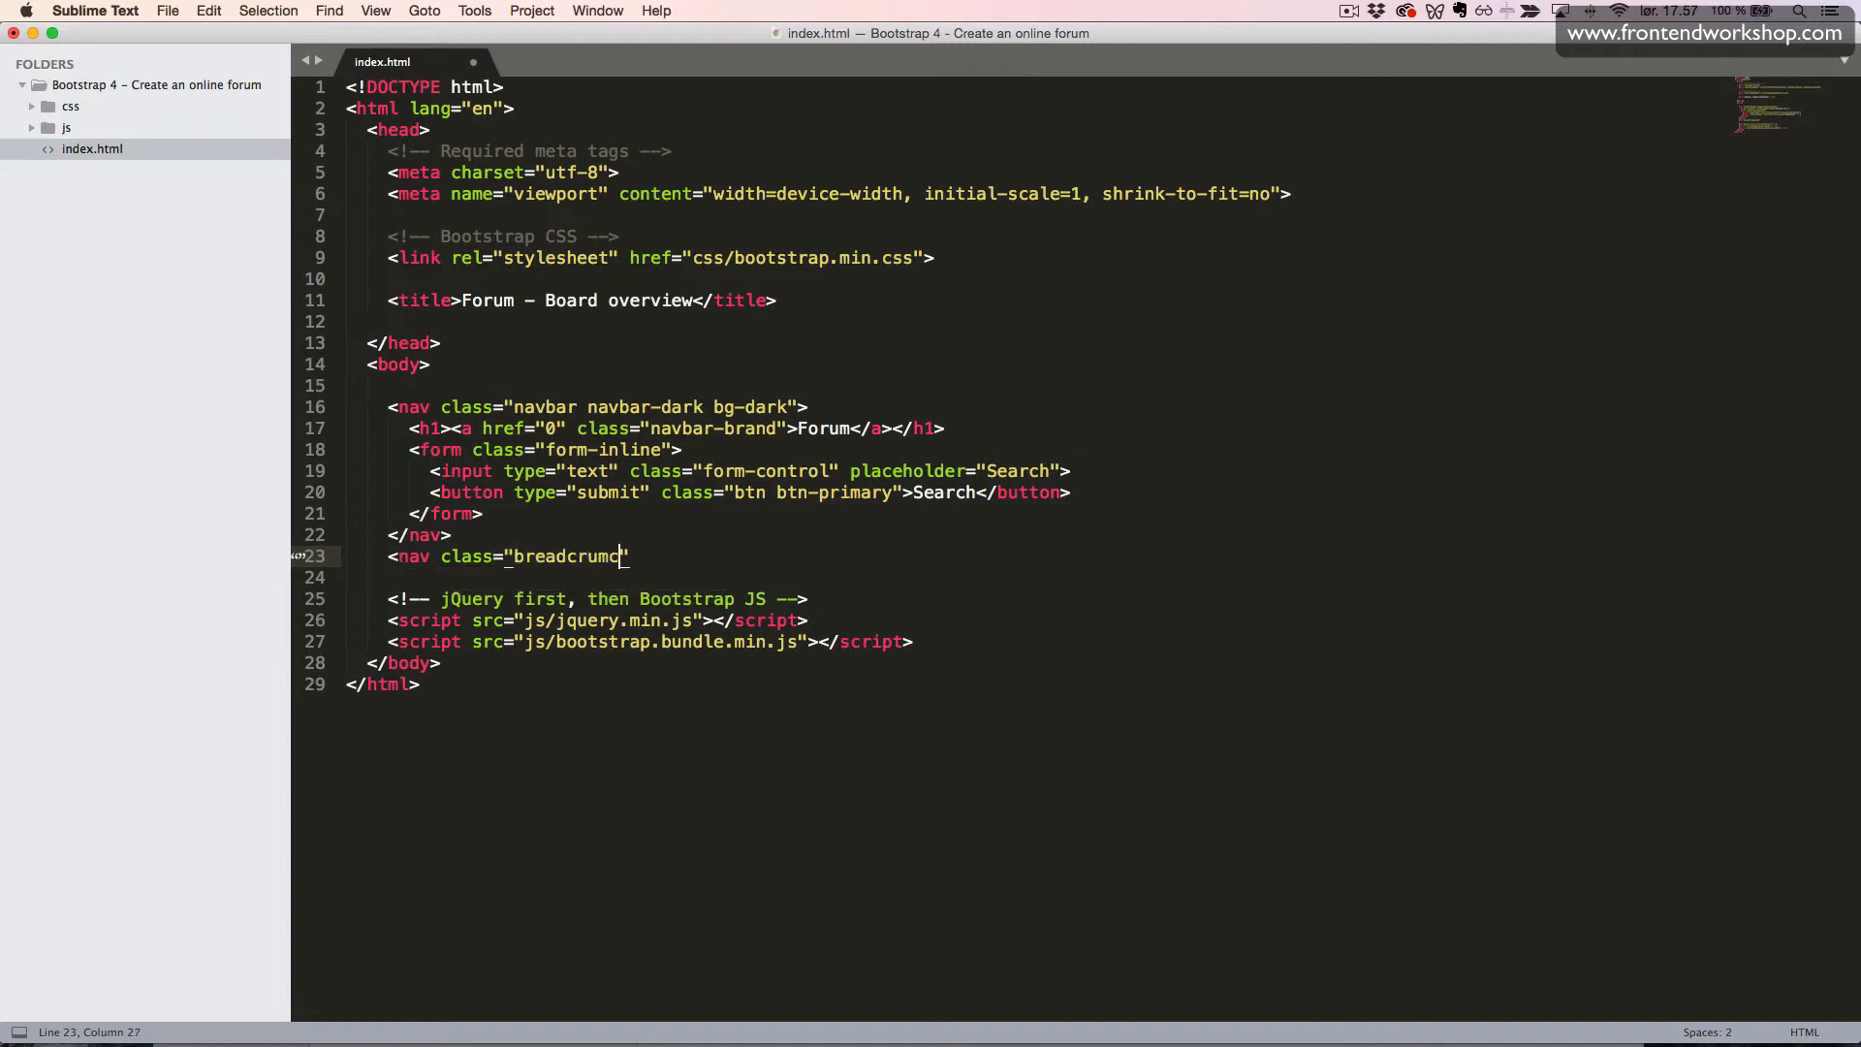
text(b">)
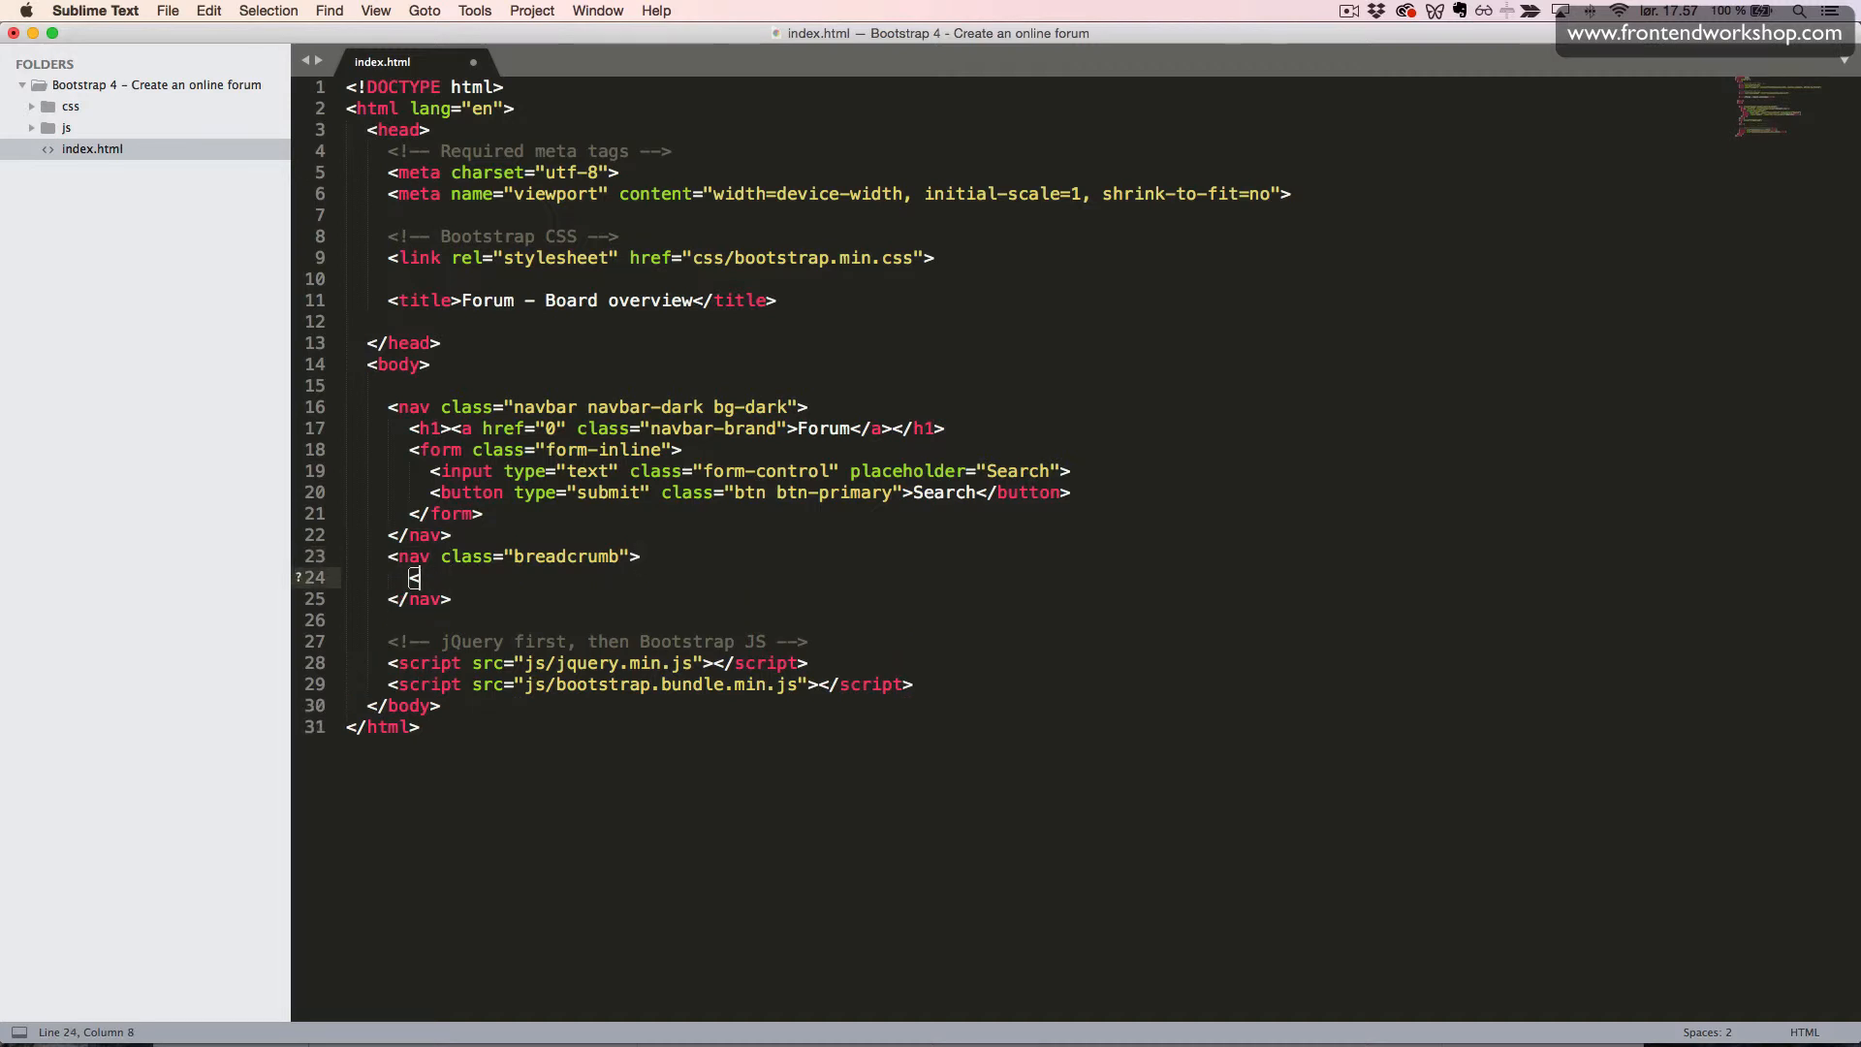
- Add a span with class breadcrumb-item active reading Board index inside it
text(<span class="breadcrumb-item")
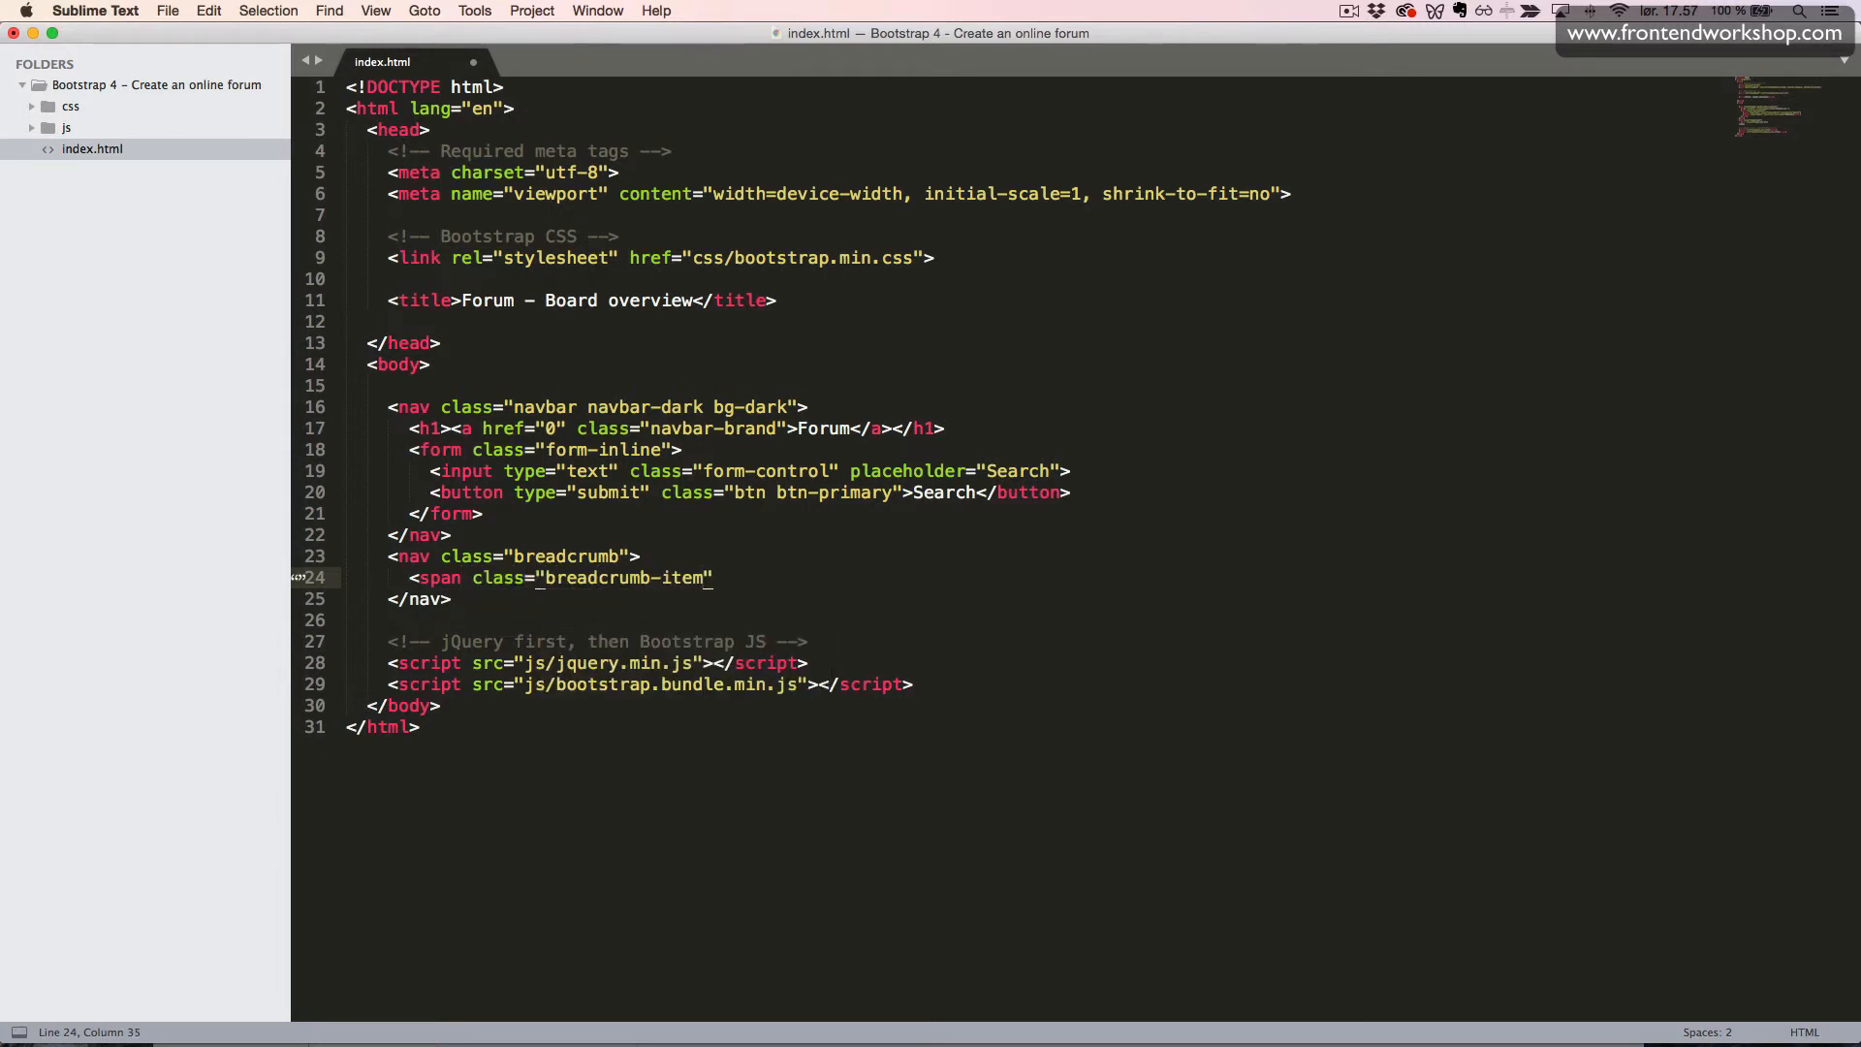
text(ac)
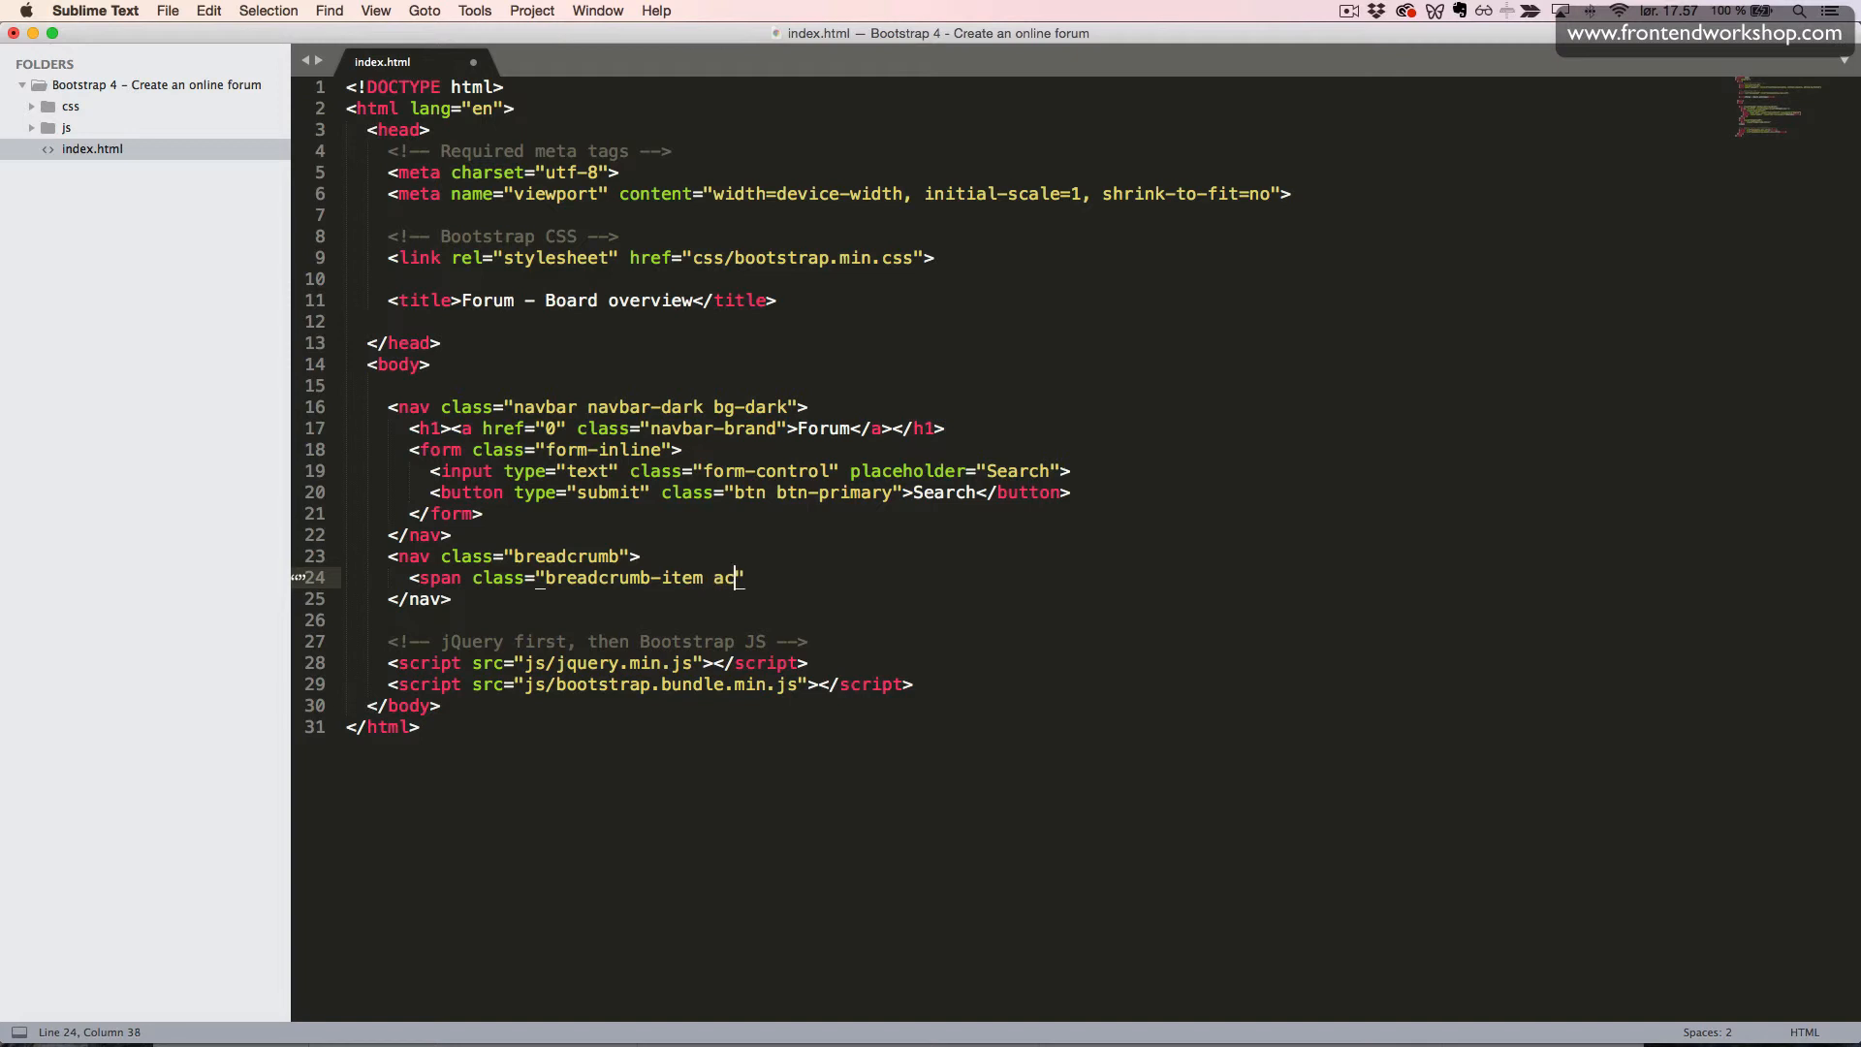
text(tive"></span>)
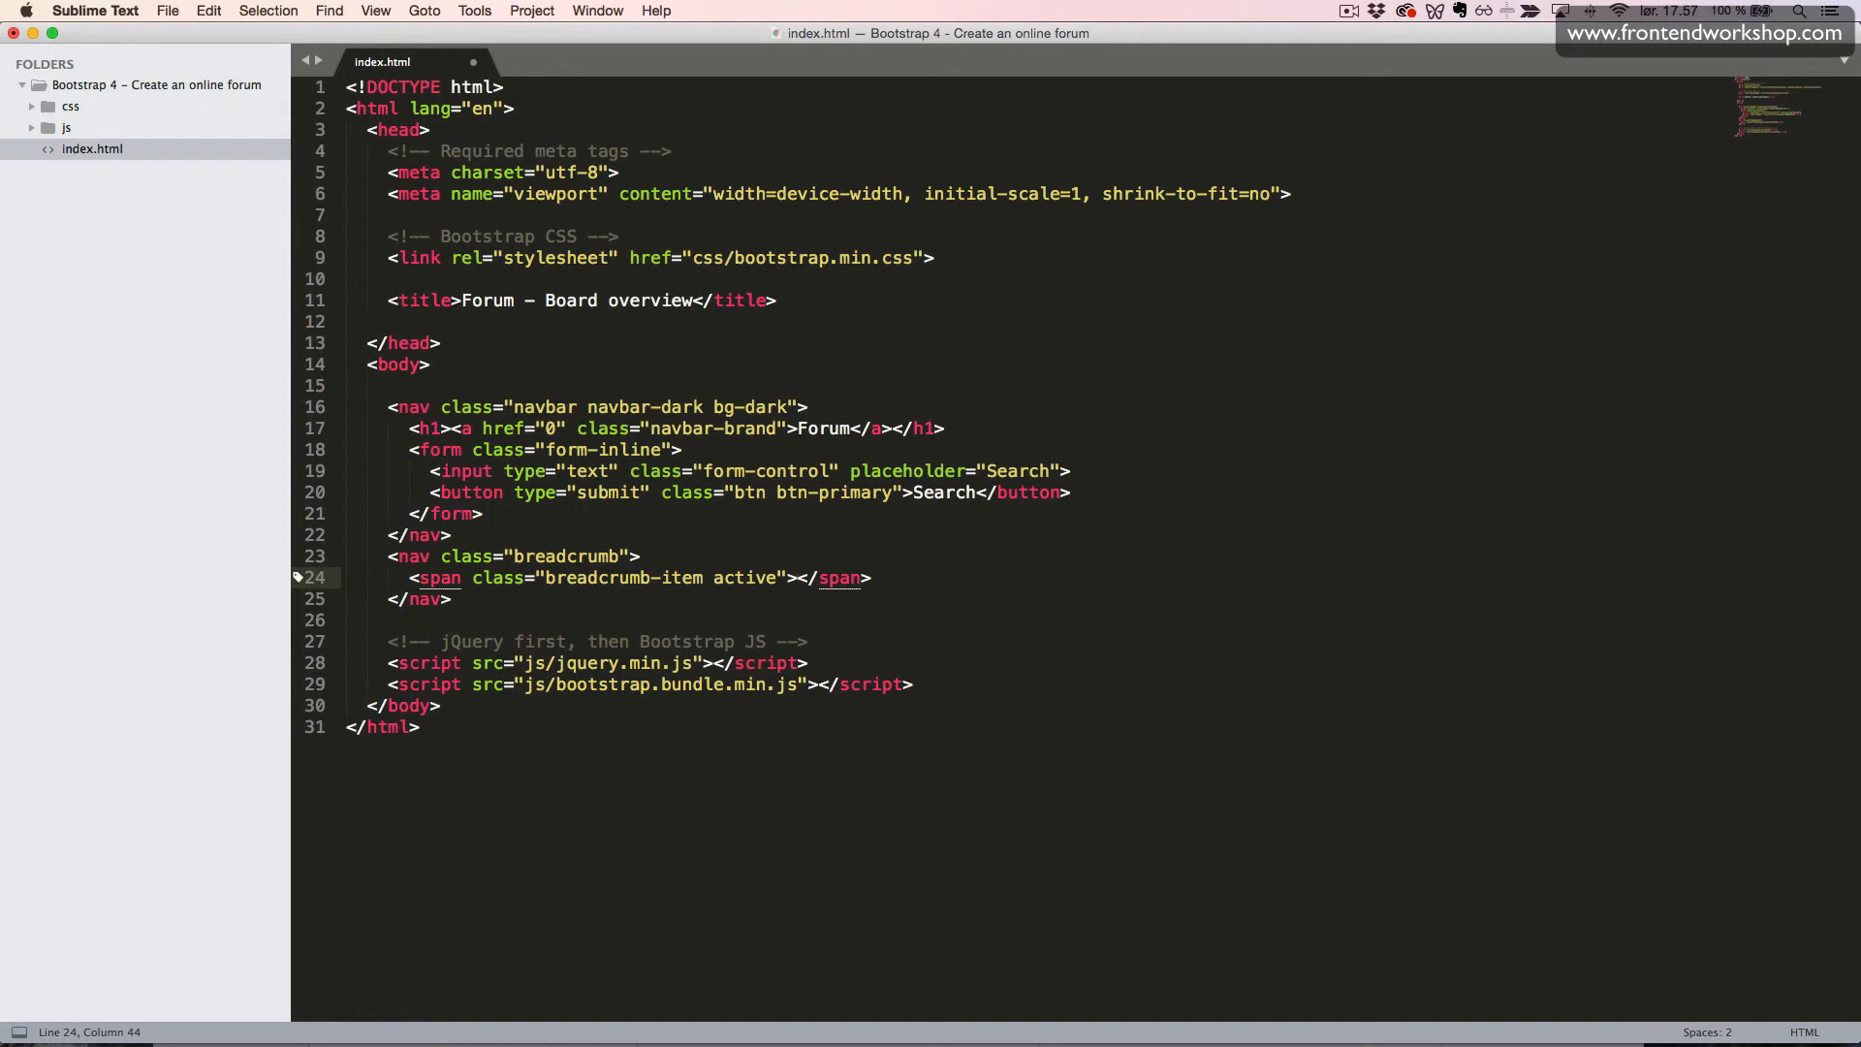
text(Board)
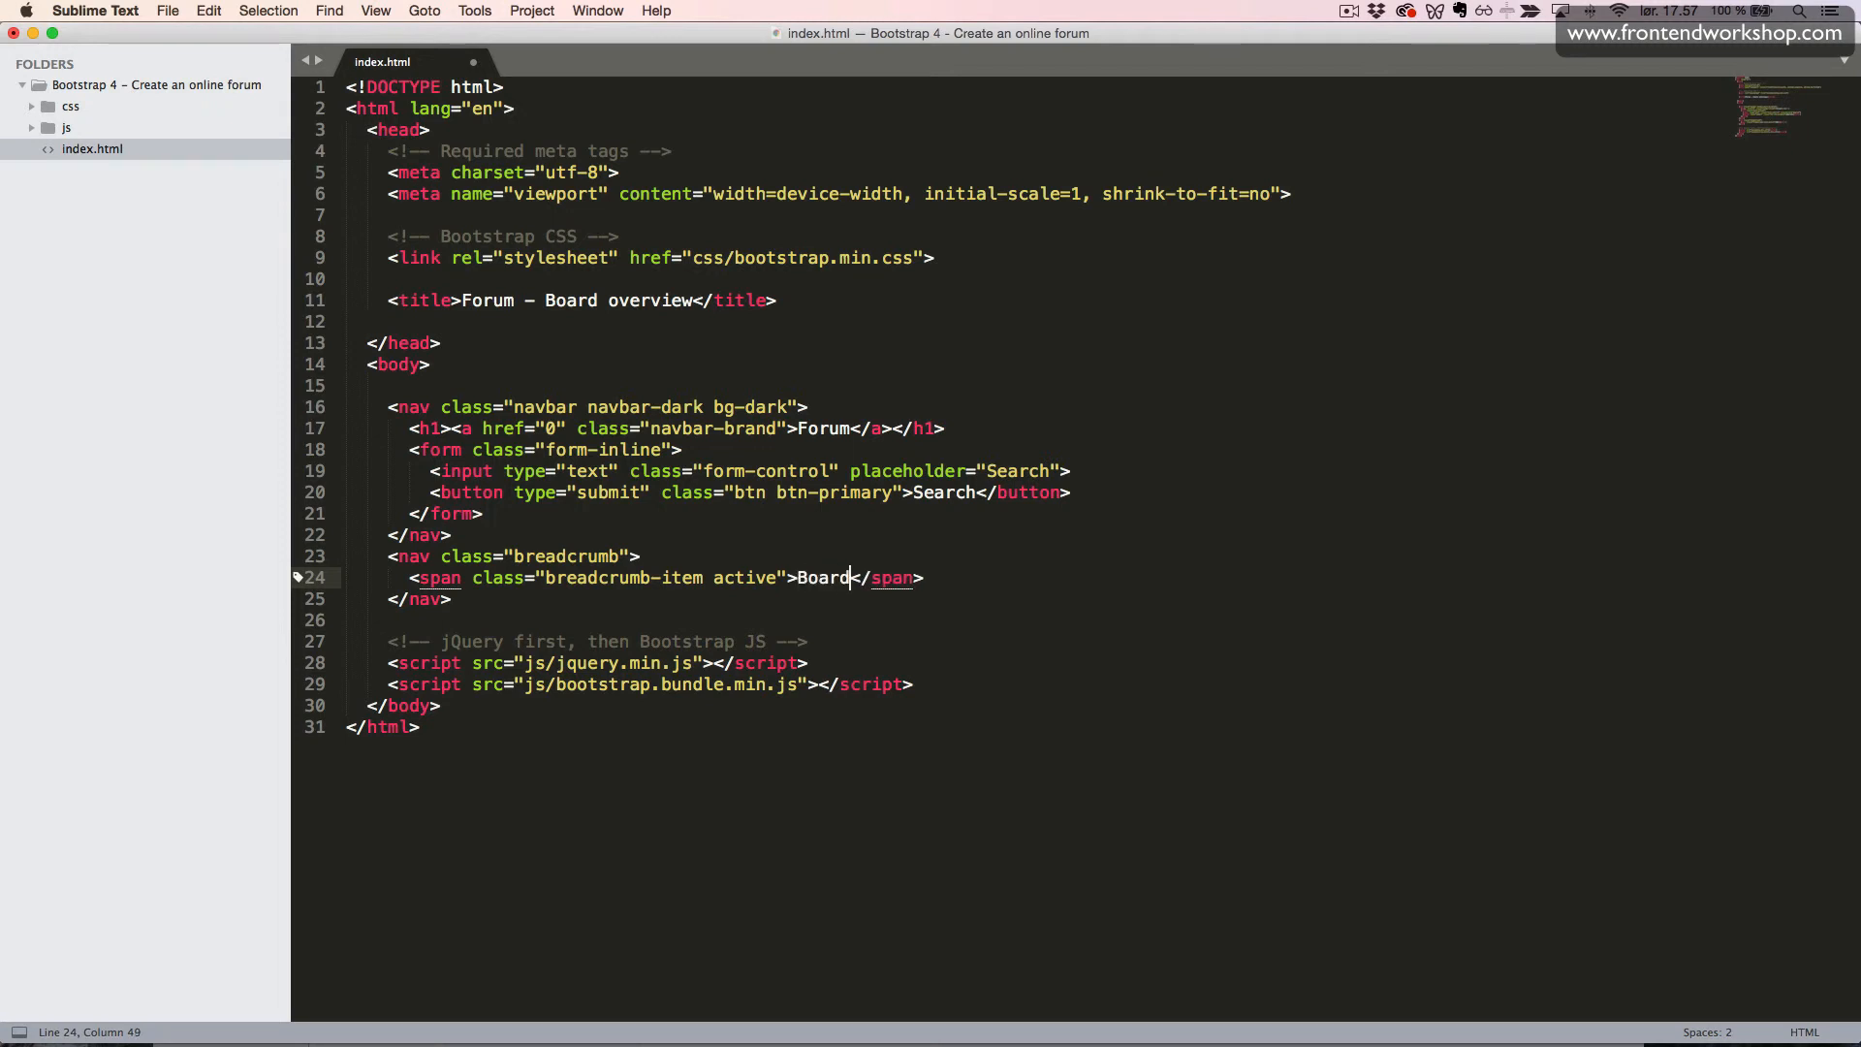
text(index)
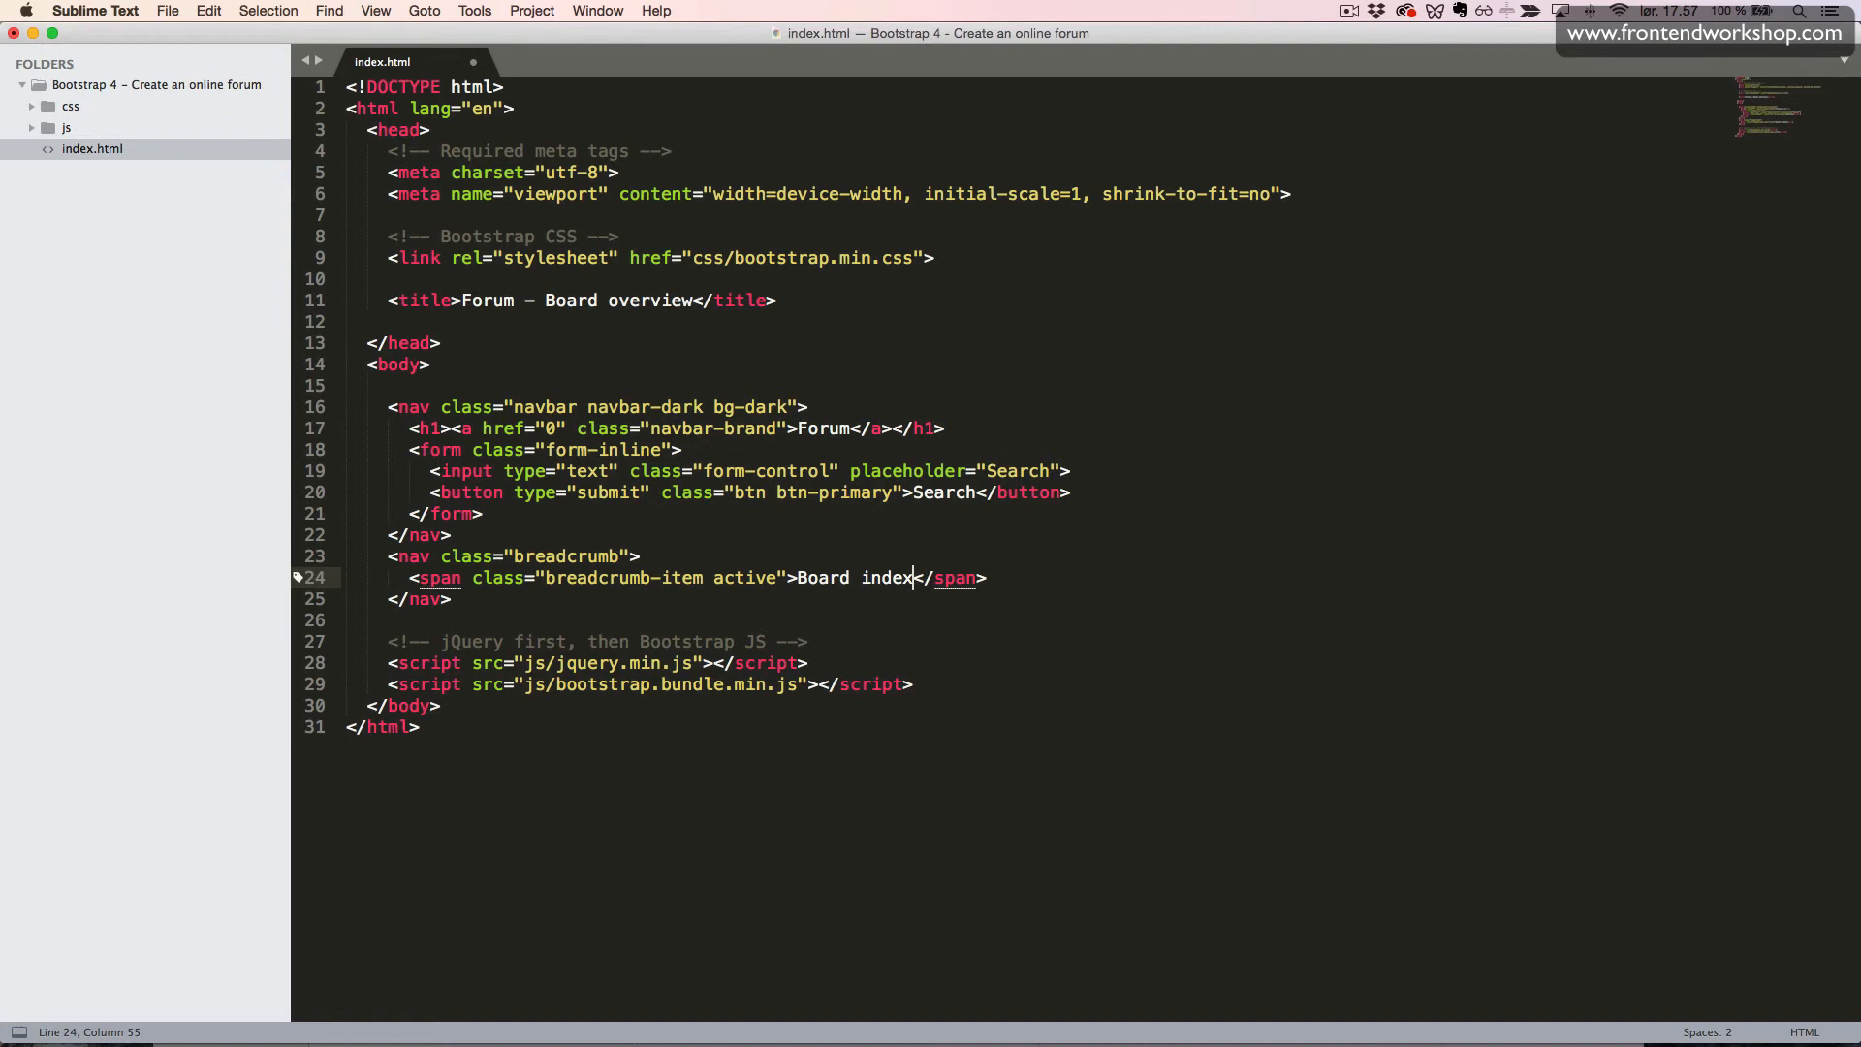
click(421, 578)
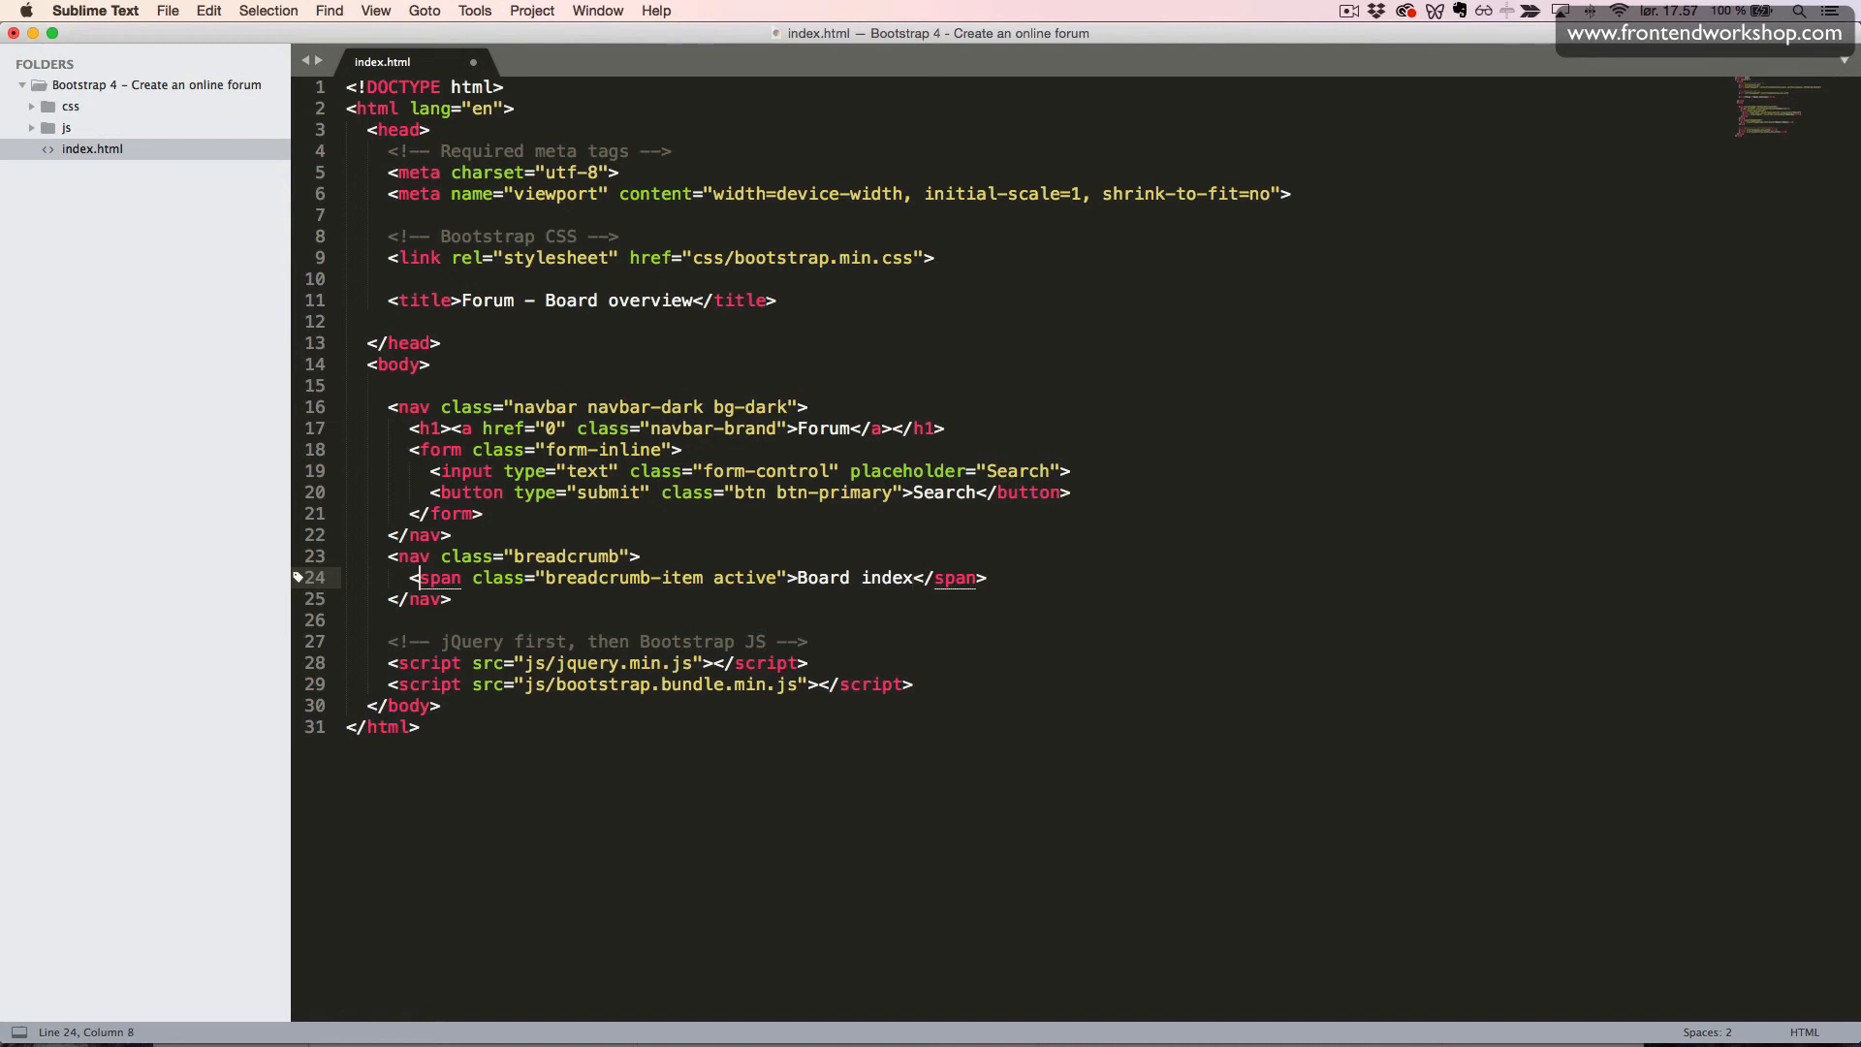